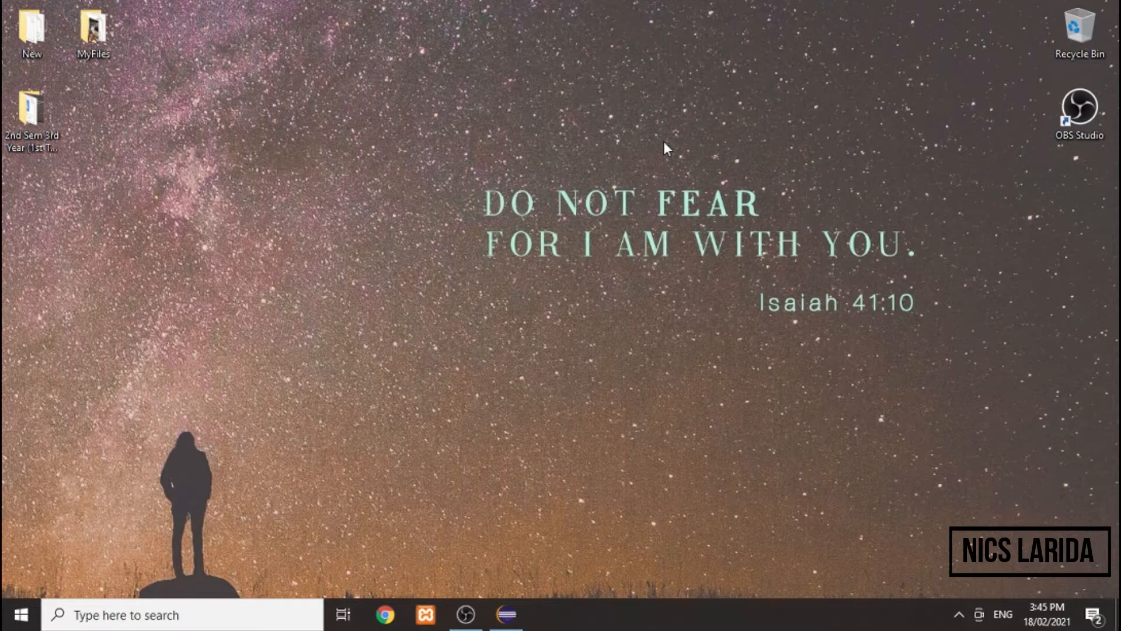
mouse_move(646, 176)
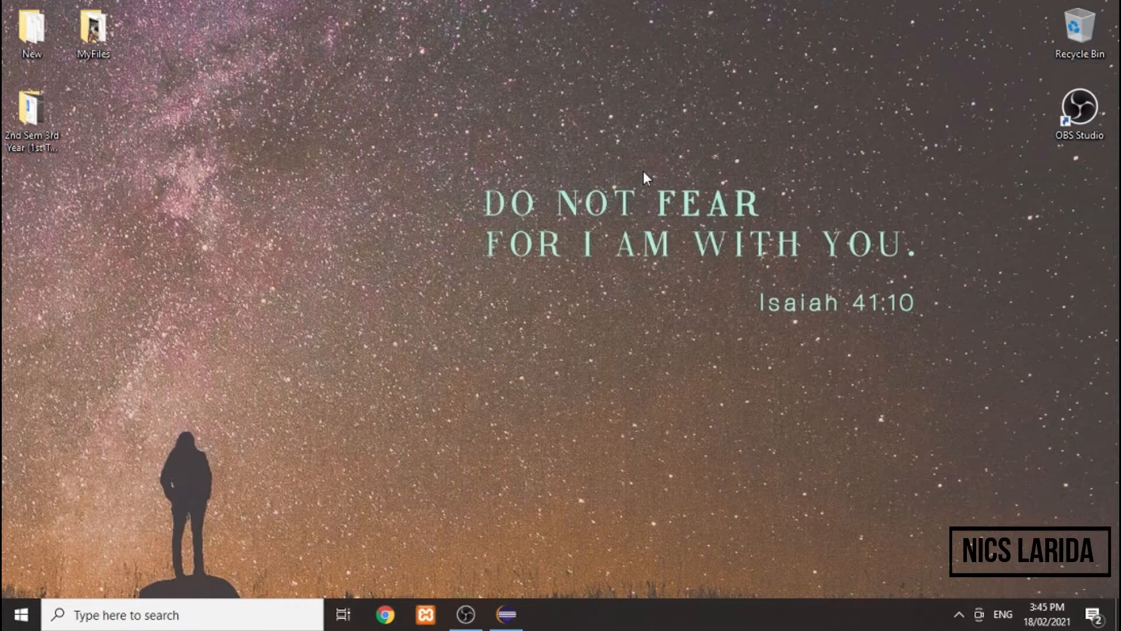
mouse_move(505, 615)
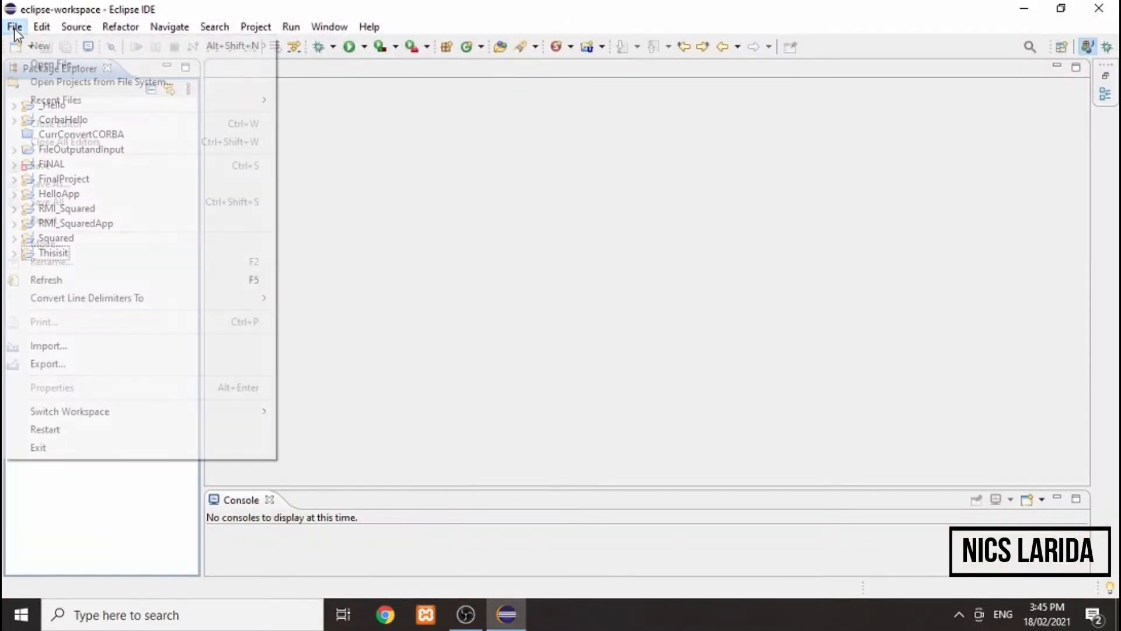
mouse_move(32, 46)
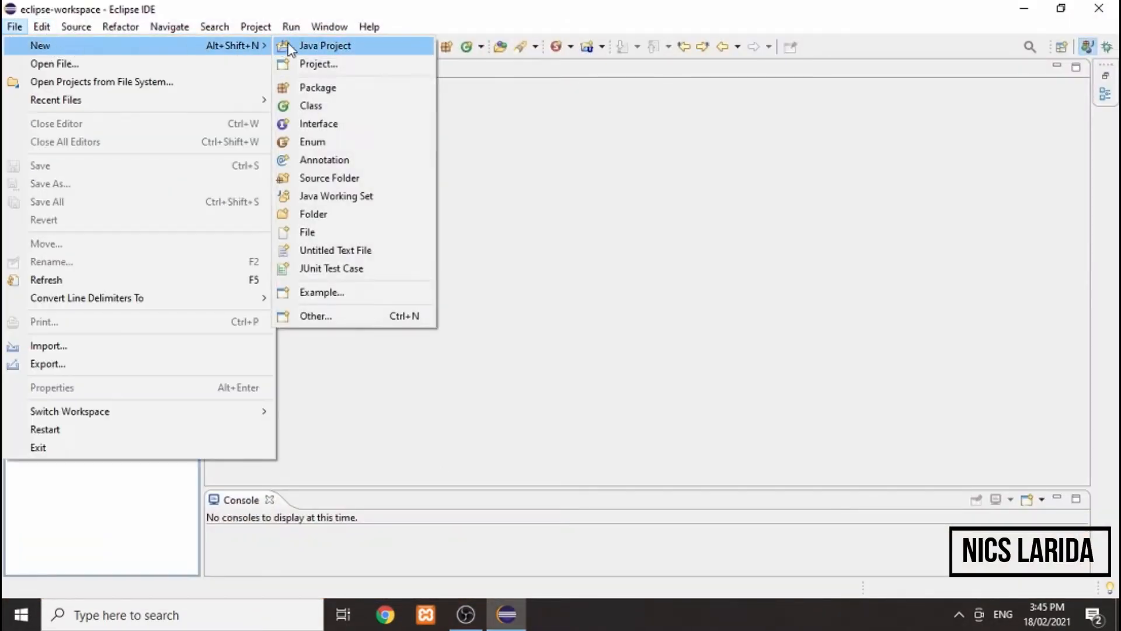
Create a new Java project named Z_RMI_Squared
left_click(326, 46)
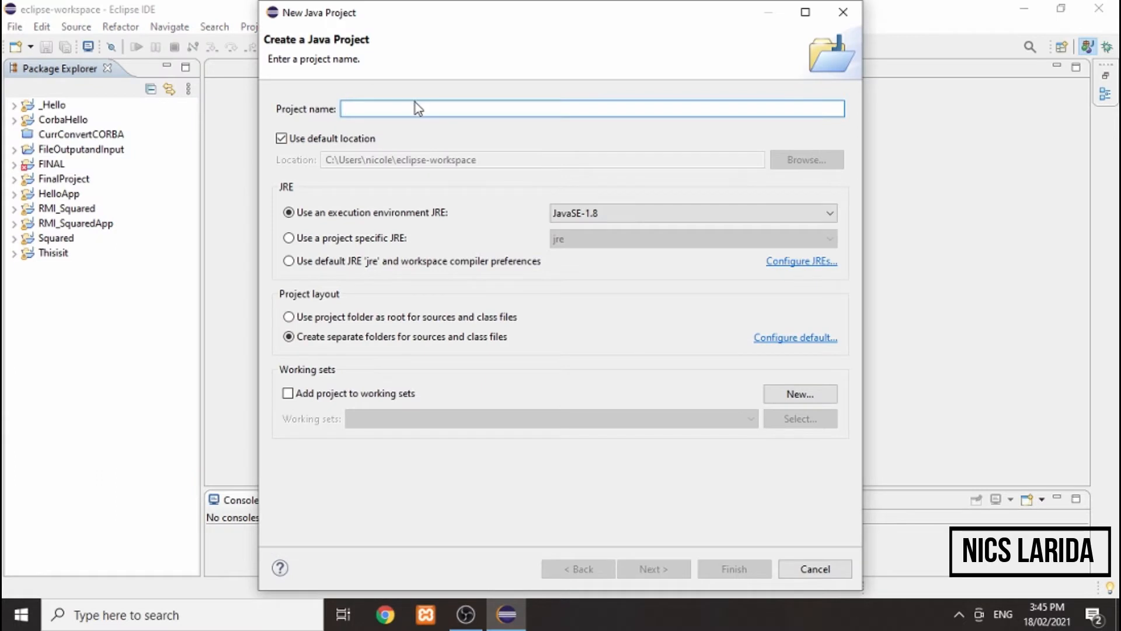
type("Z_RMI_Squared")
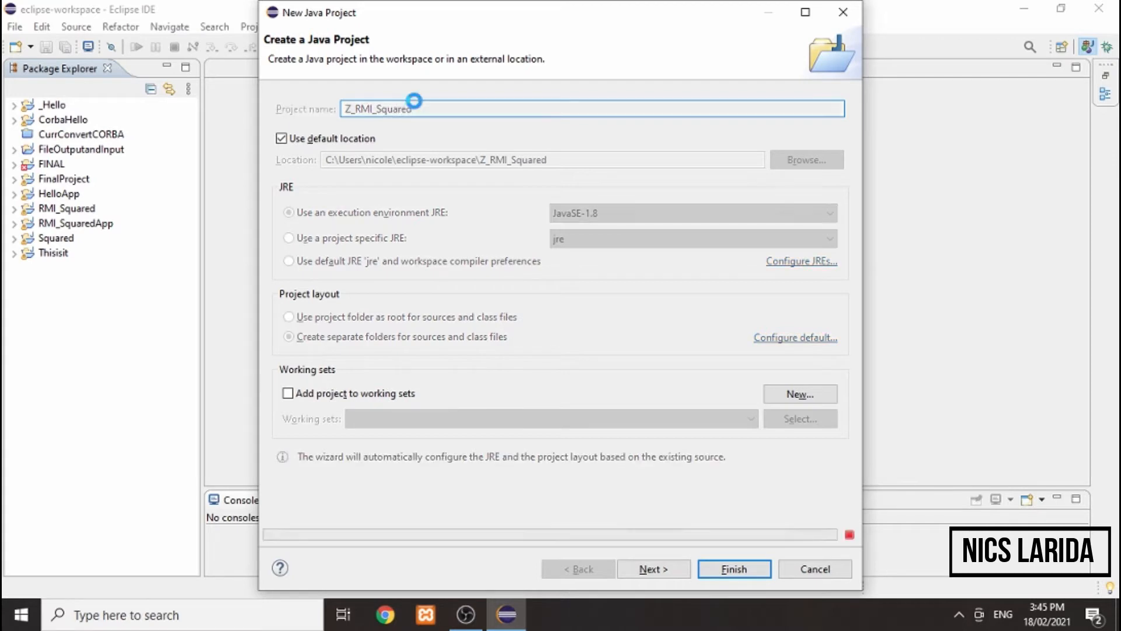
left_click(732, 568)
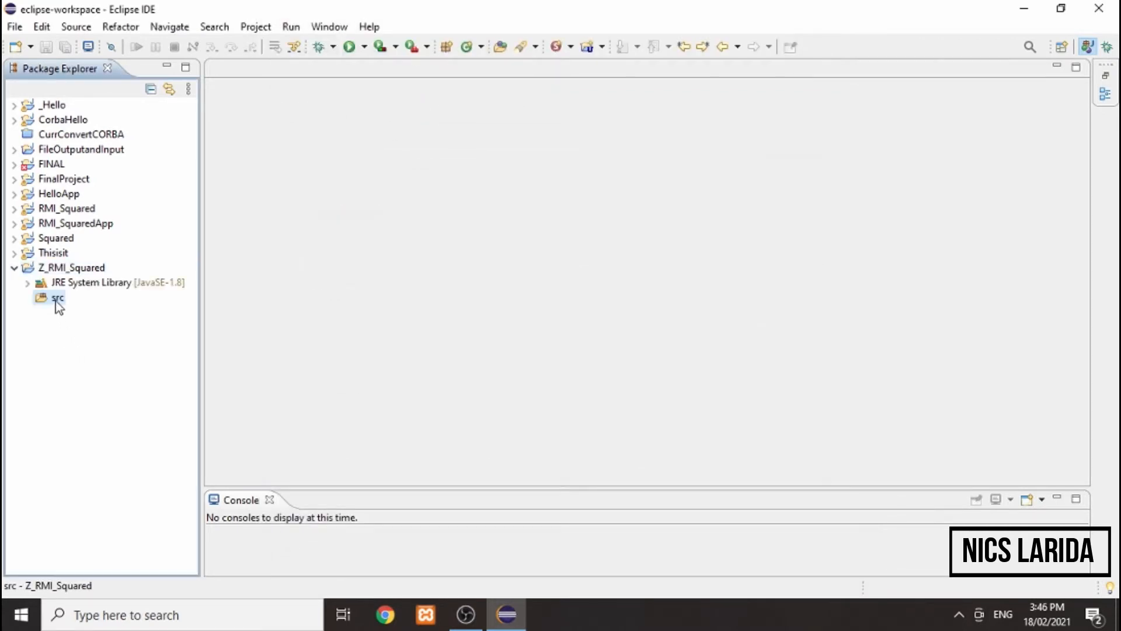
Add a package named RMI_Squared under the project's src folder
right_click(48, 298)
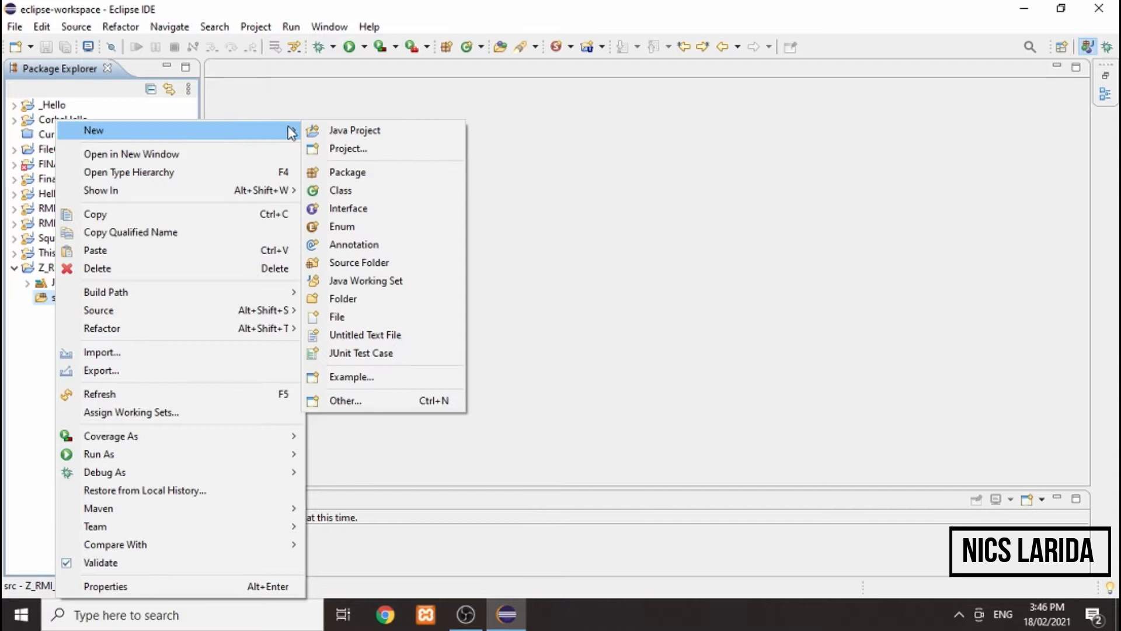
left_click(347, 172)
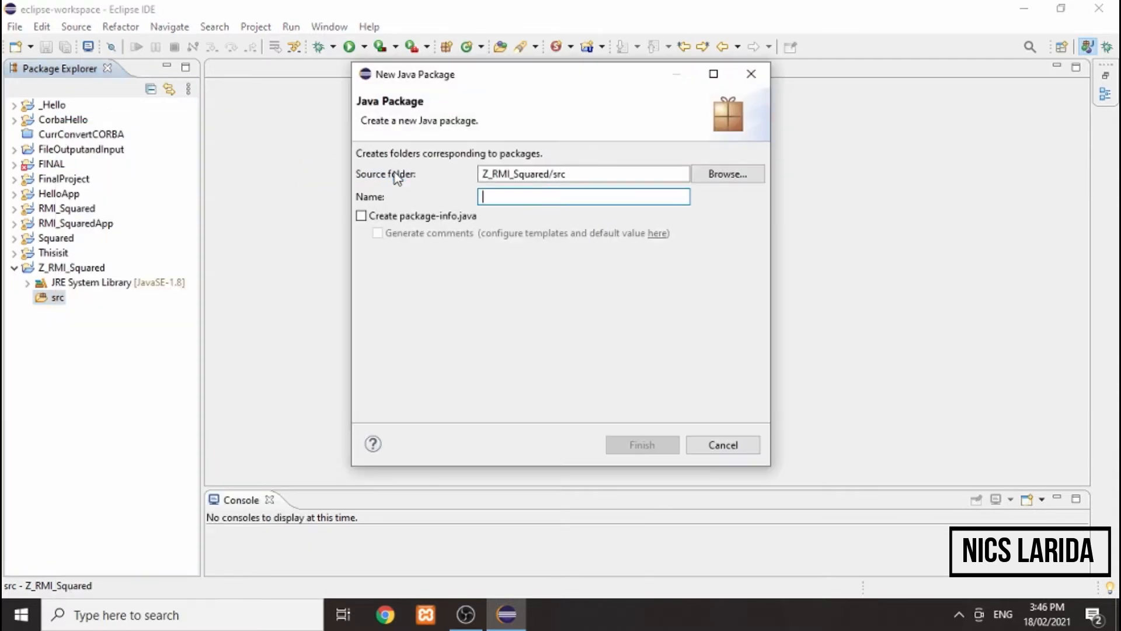
mouse_move(461, 188)
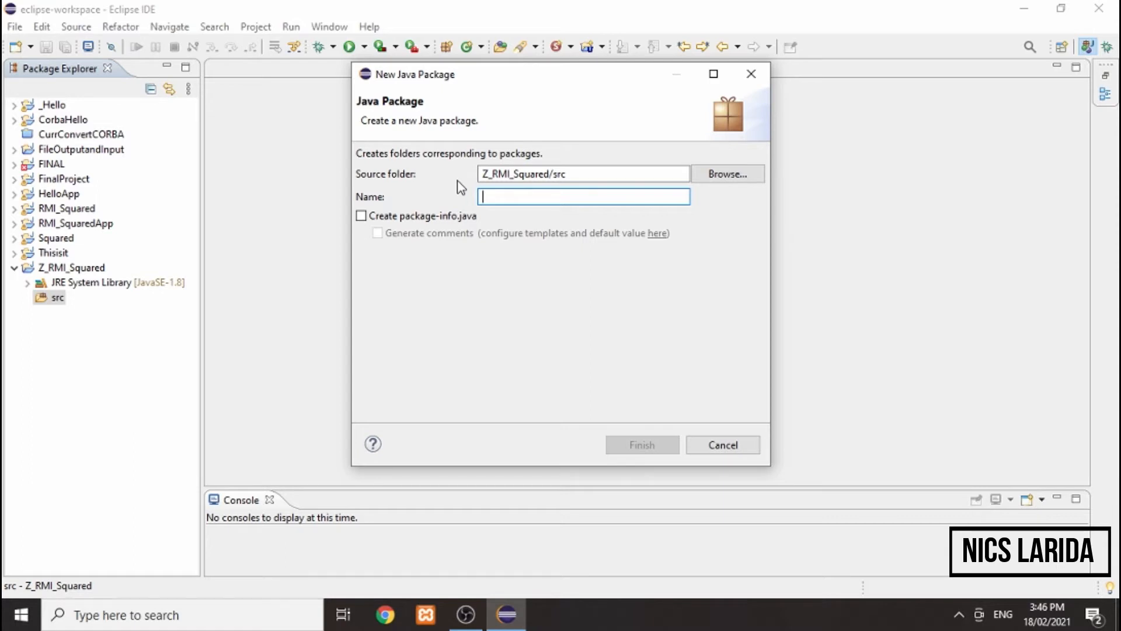
type("RMI")
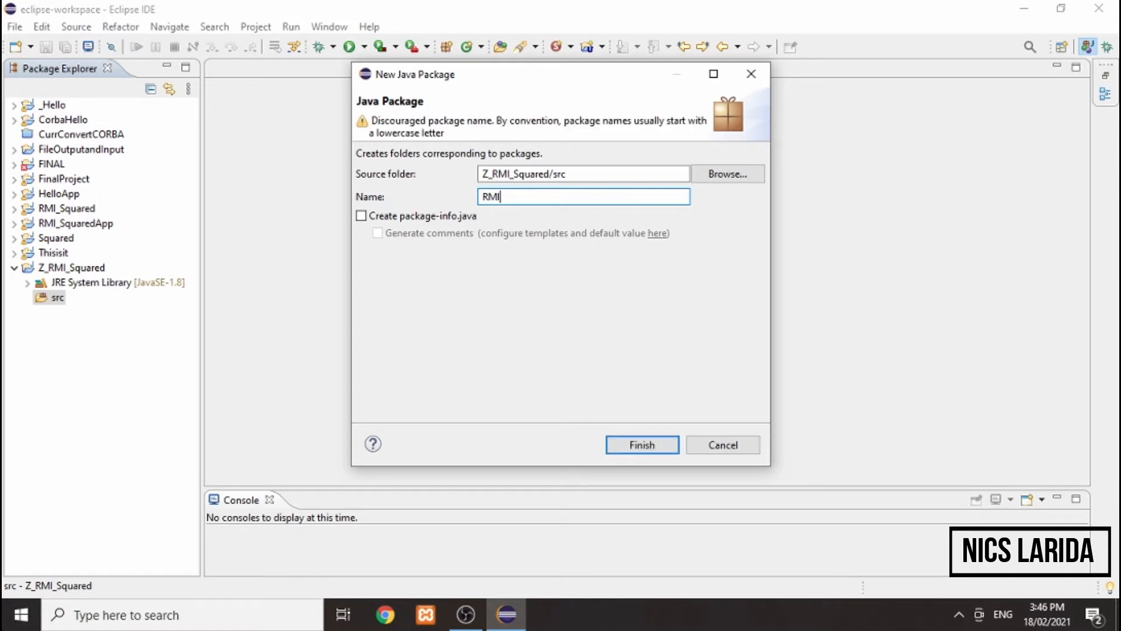
type("_Squa")
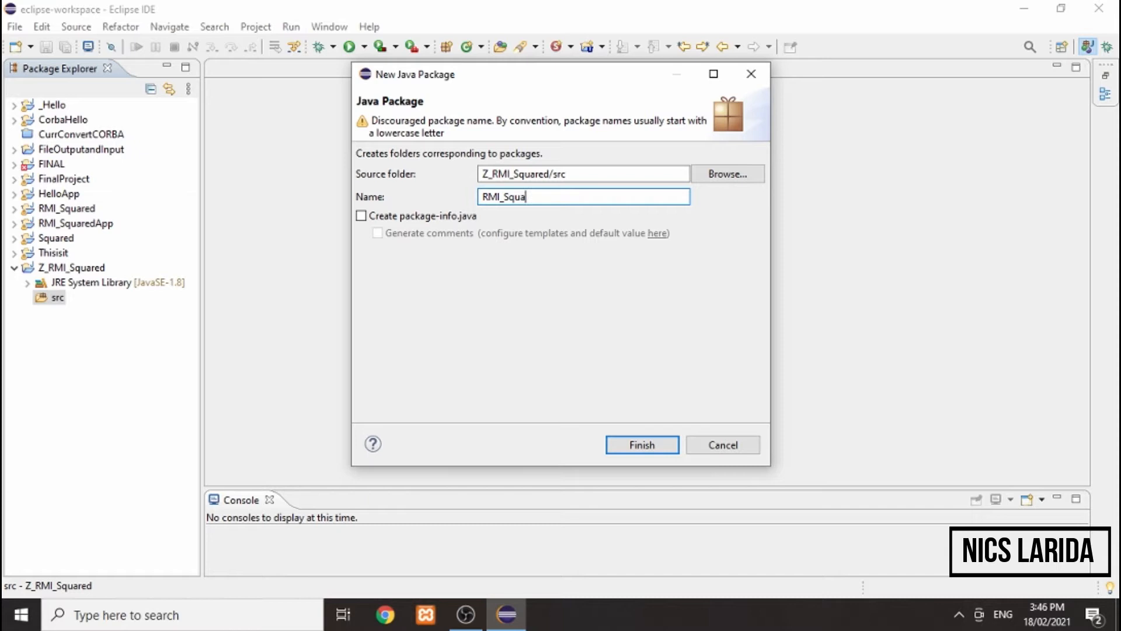
left_click(642, 444)
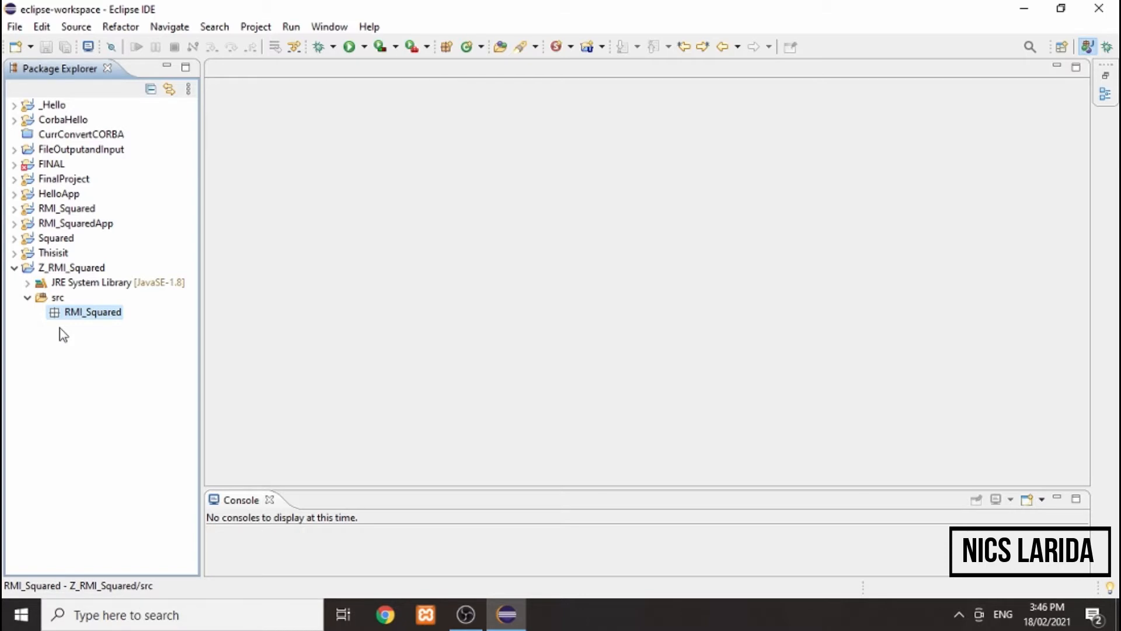
mouse_move(80, 323)
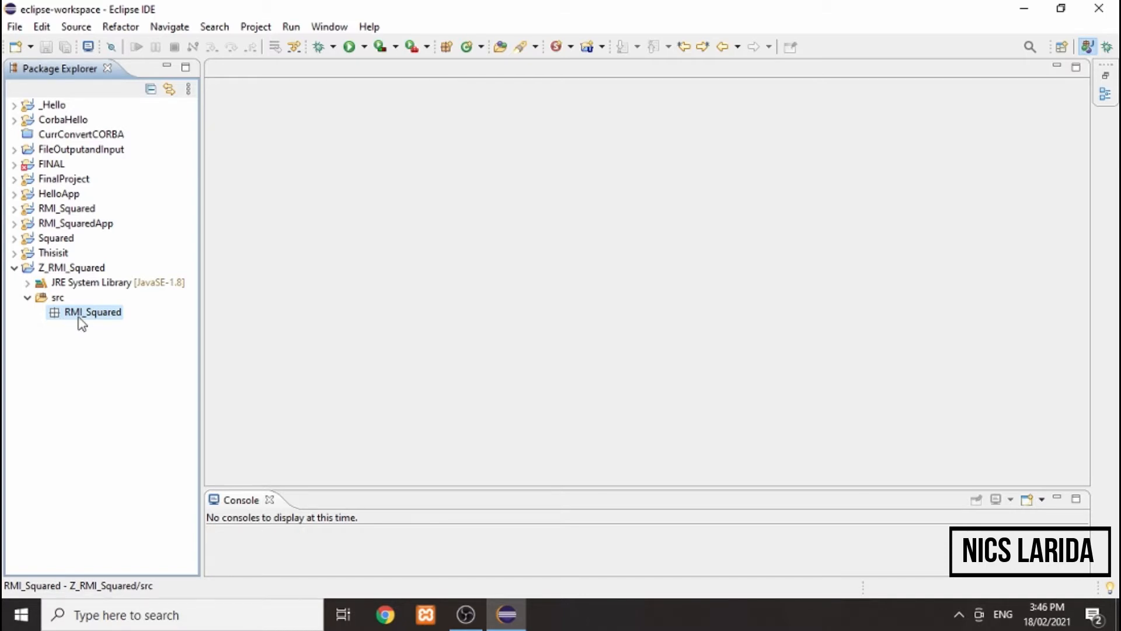
Create the interface RMI_SquaredInterface in package RMI_Squared with java.rmi.Remote as its extended interface
right_click(92, 311)
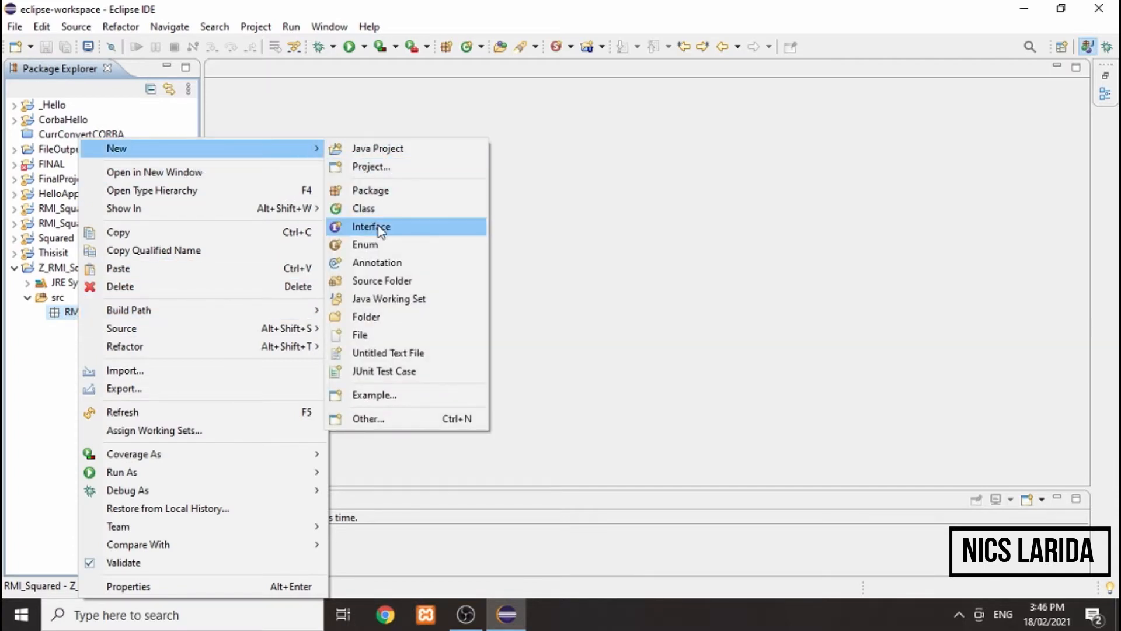
left_click(371, 227)
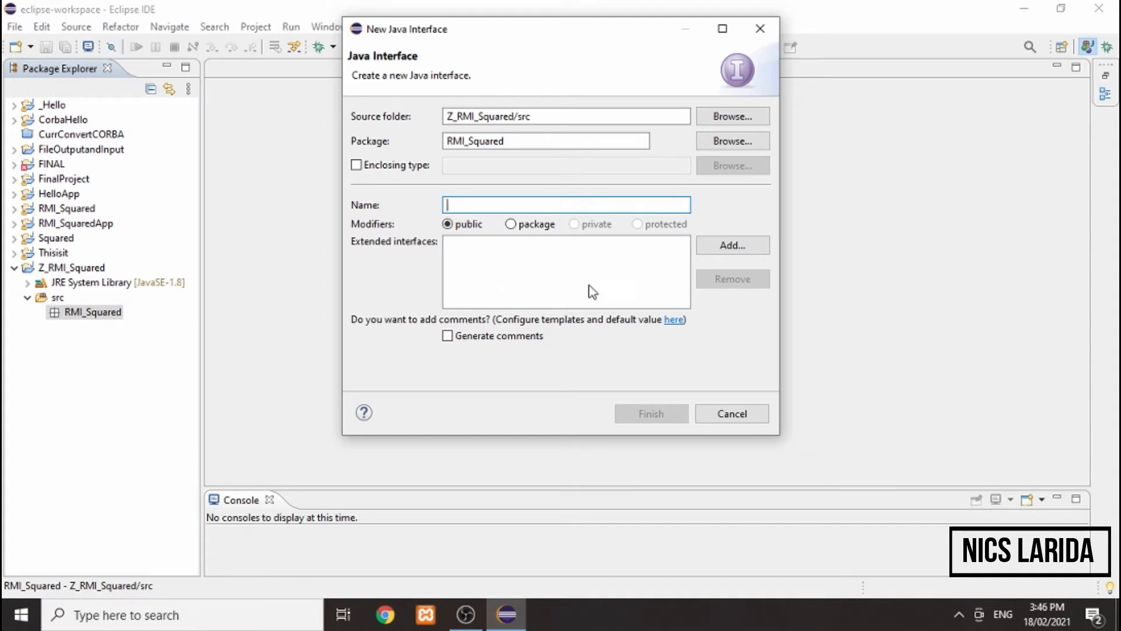
left_click(732, 245)
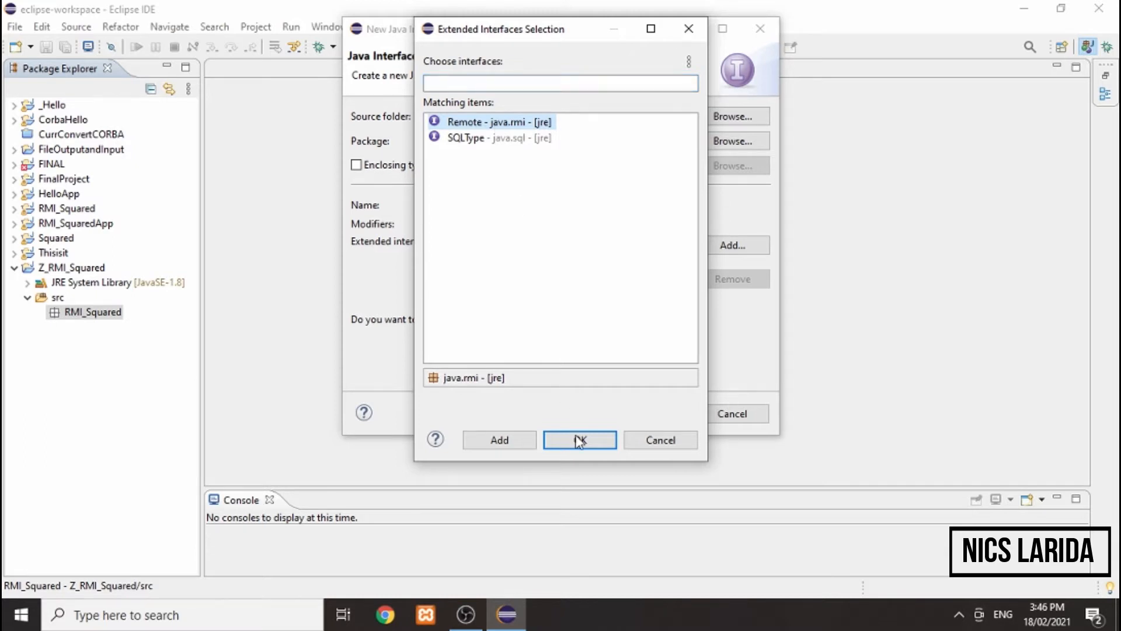
left_click(579, 440)
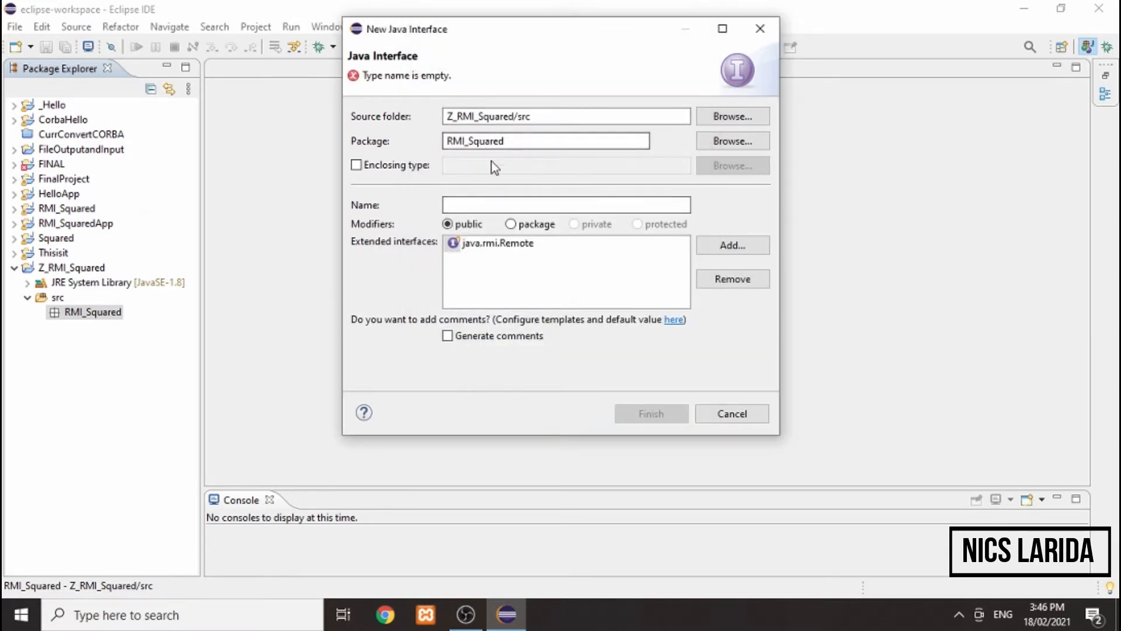
left_click(565, 205)
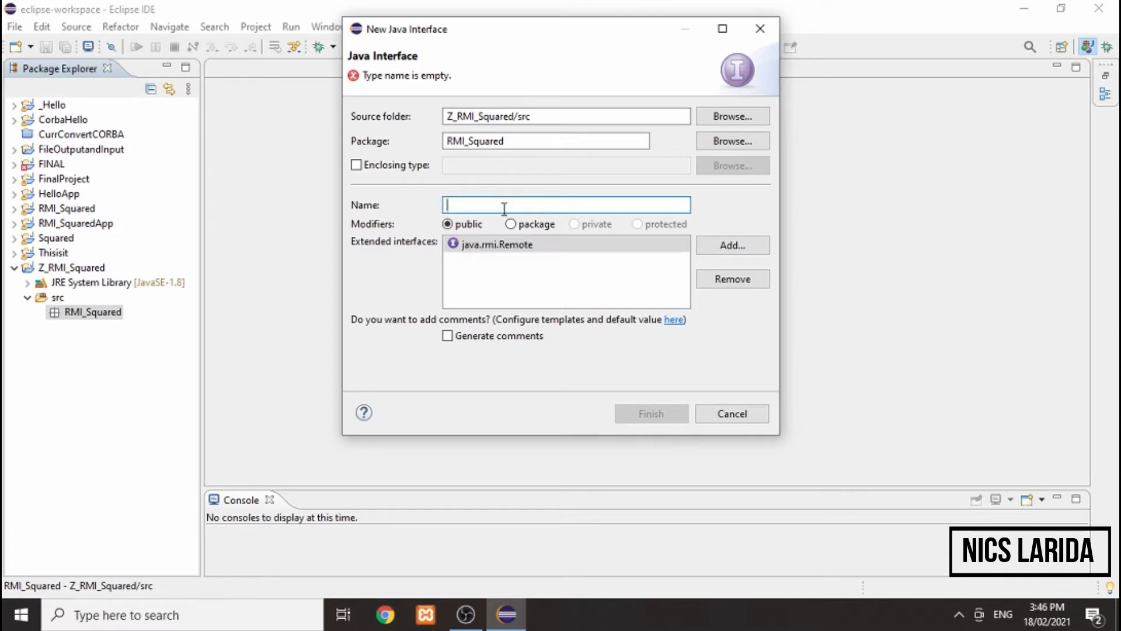
type("RMI")
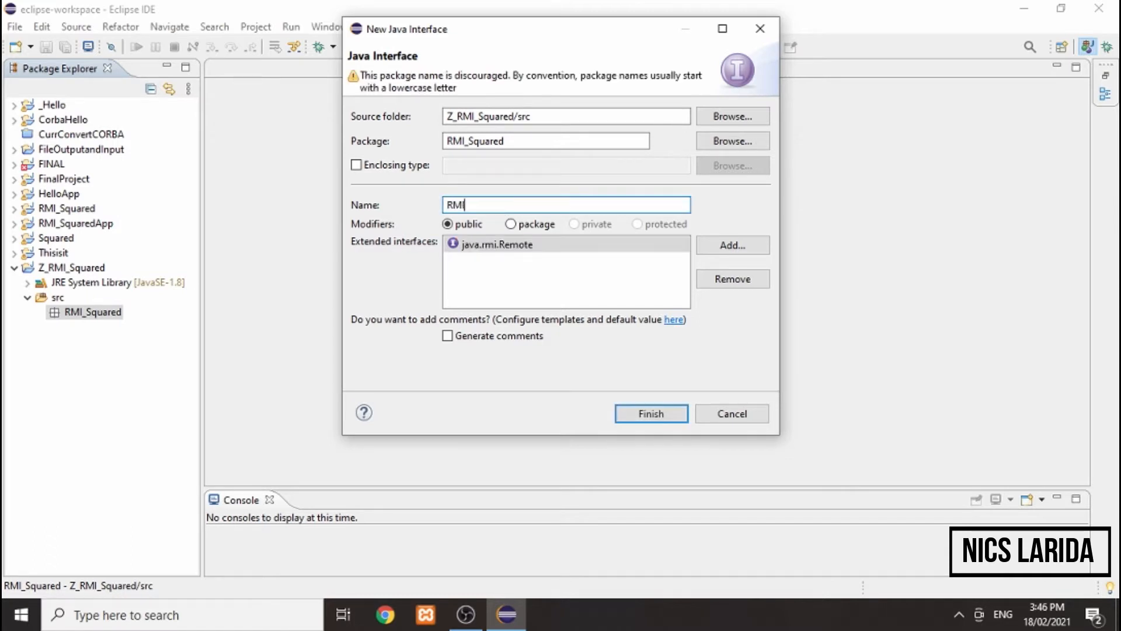
type("_Squa")
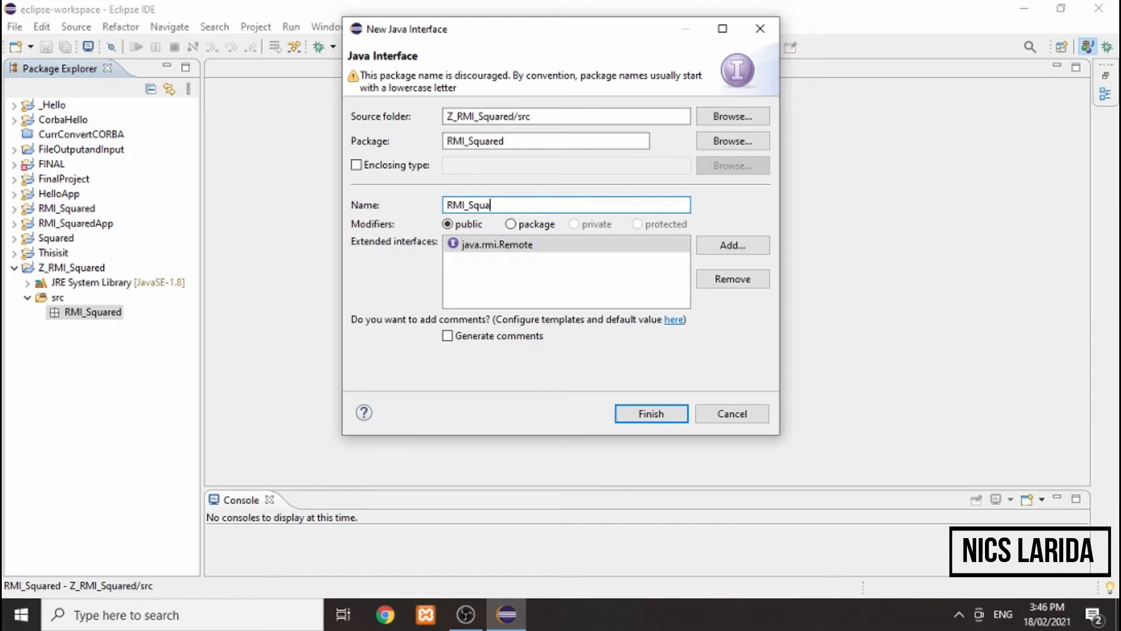
type("redInte")
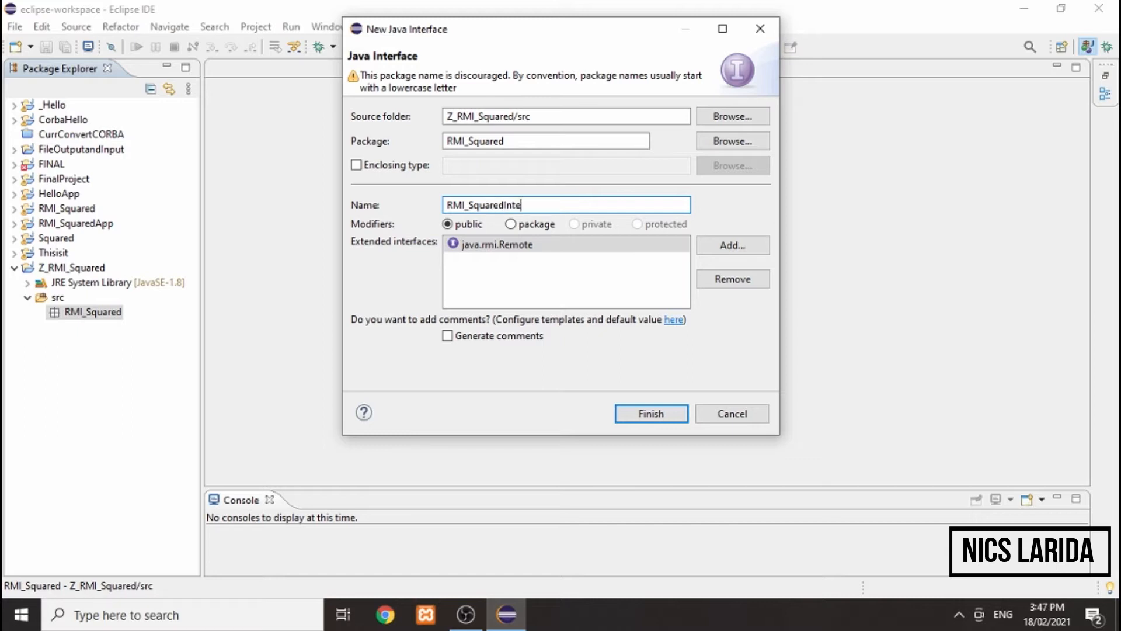
type("rface")
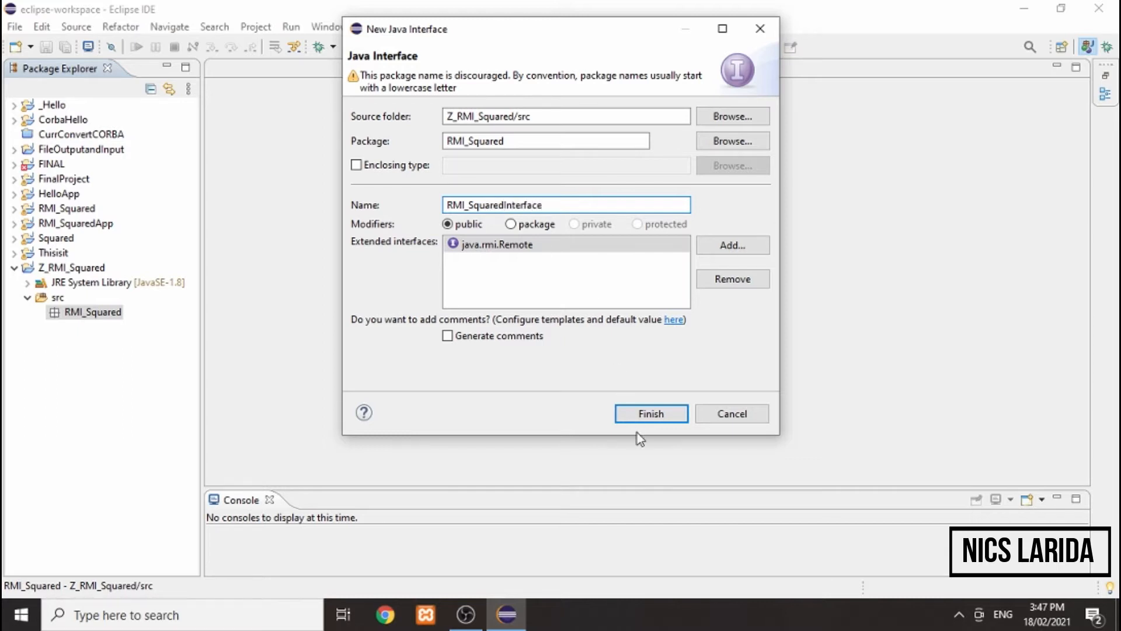
left_click(650, 413)
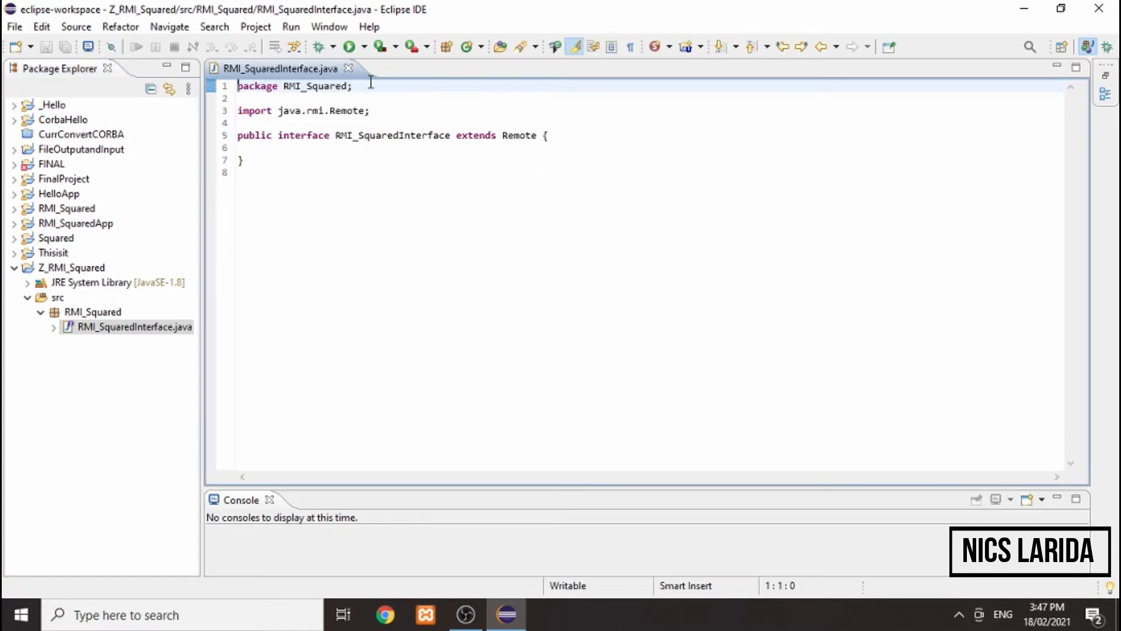
mouse_move(334, 111)
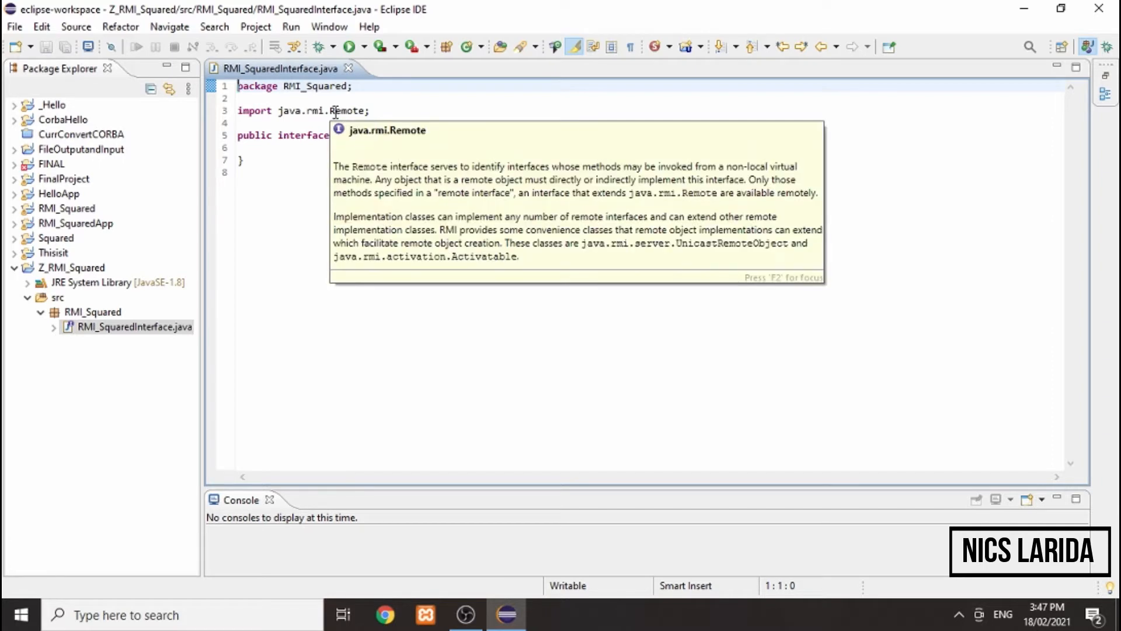
Declare getSquare and getSquareRoot in the interface, each throwing RemoteException
type("public")
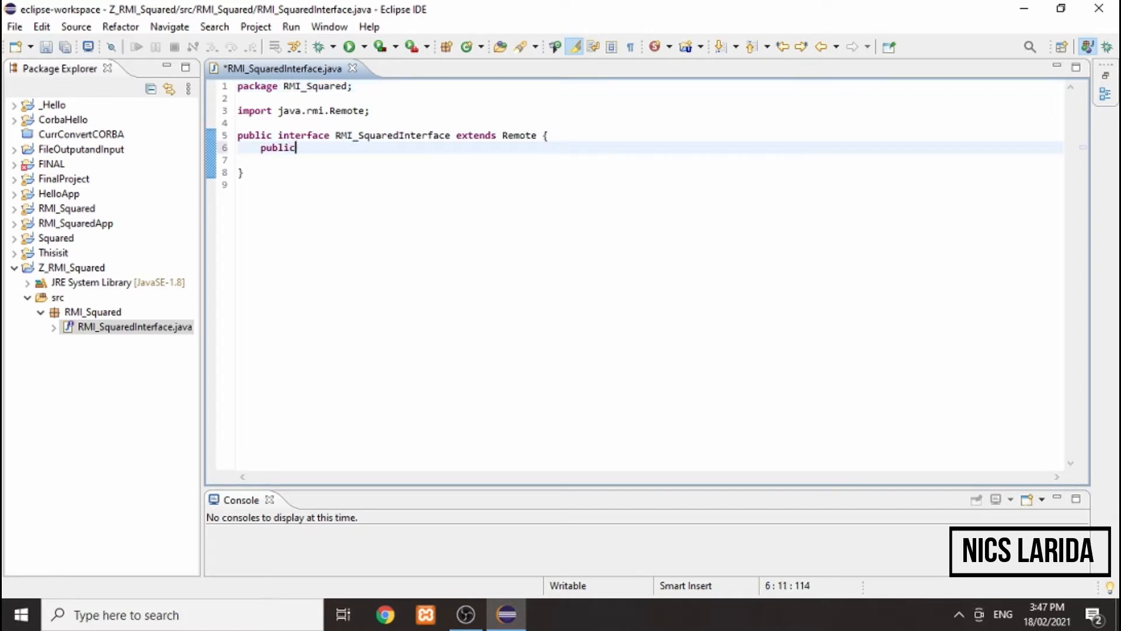
type("double getSquare(double input) throws Remote")
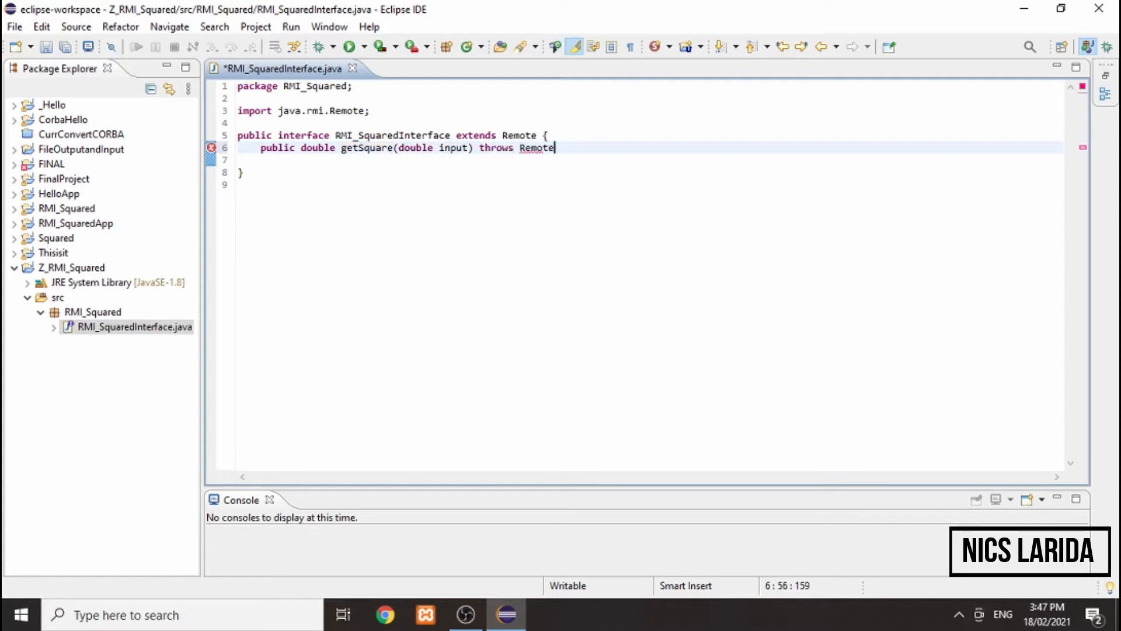
type("Exception;")
left_click(650, 160)
type("public double getSquareRoot(double input")
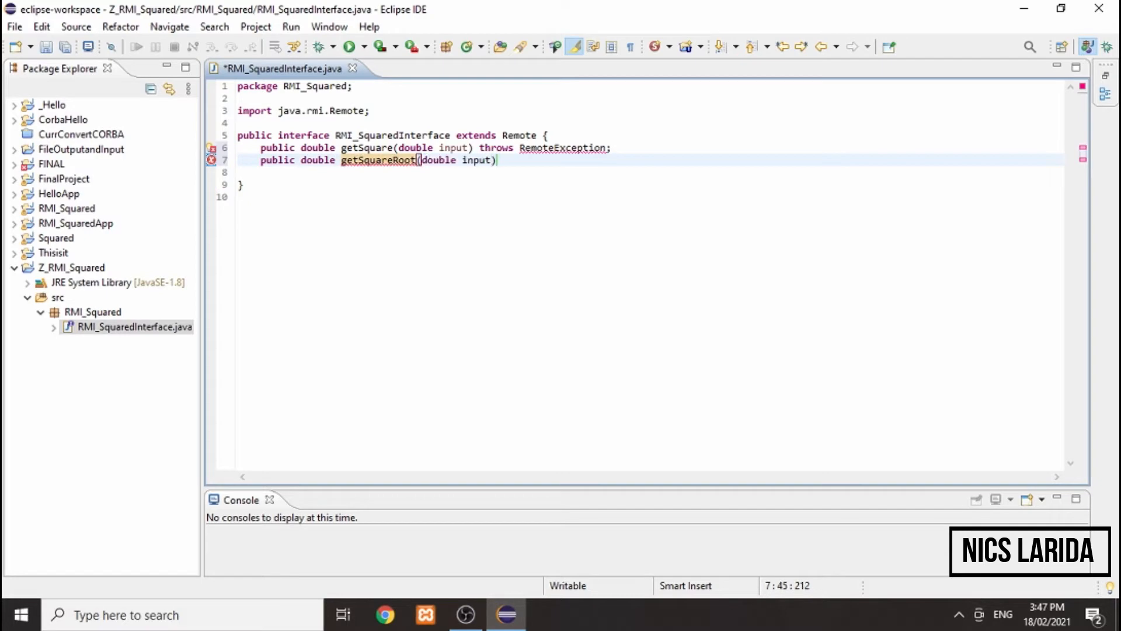
type("throws RemoteException;")
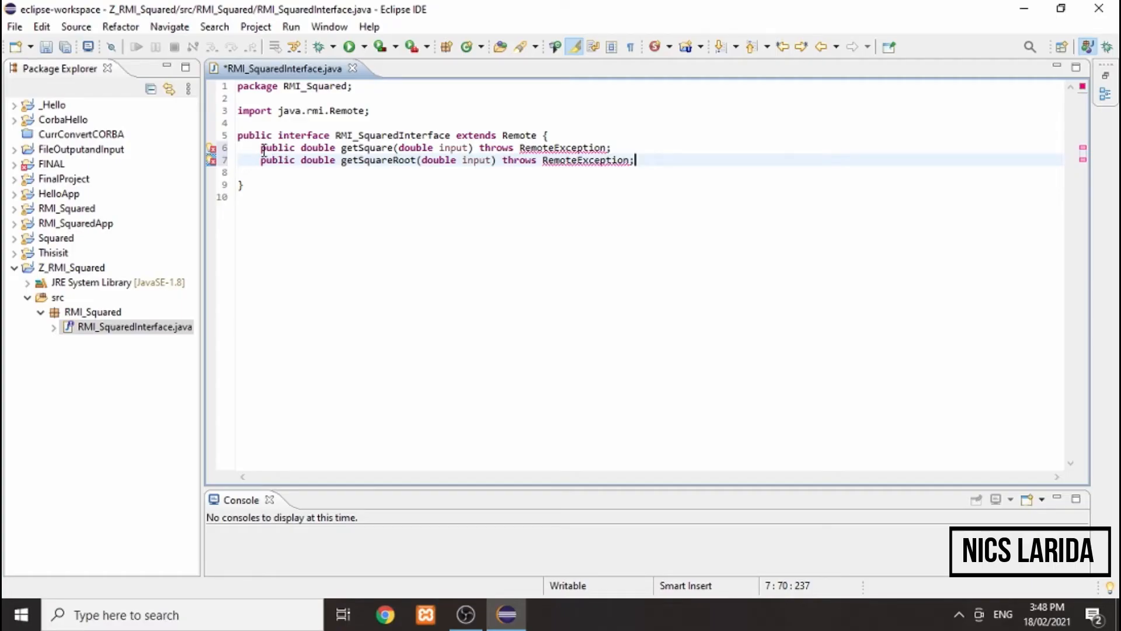
left_click_drag(261, 147, 634, 160)
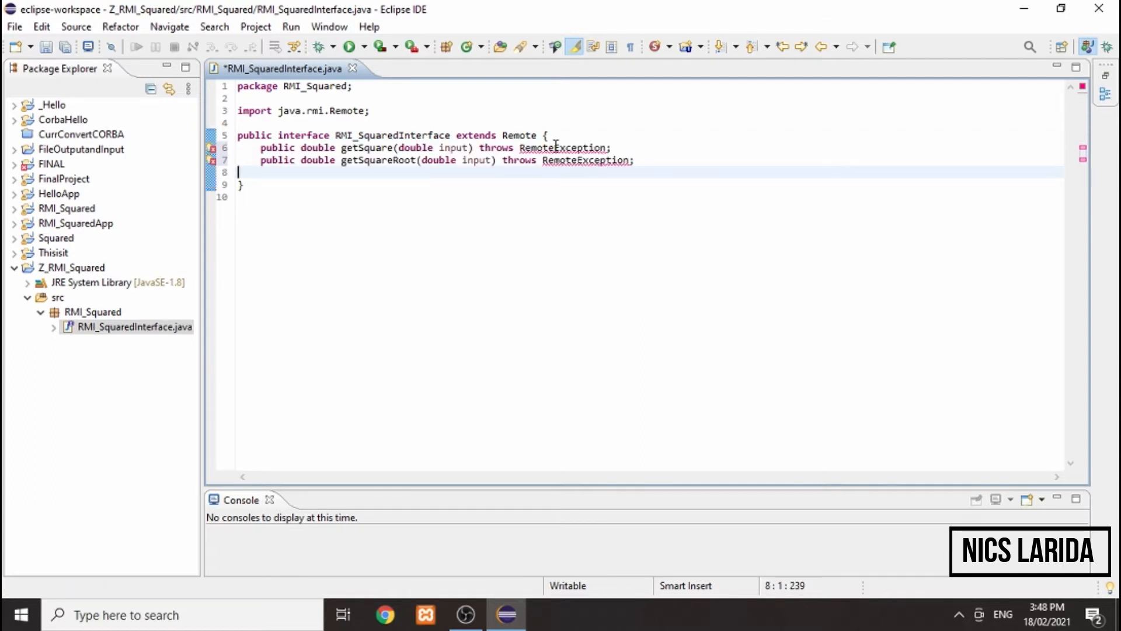
Import java.rmi.RemoteException via quick fix and save the interface
left_click(564, 147)
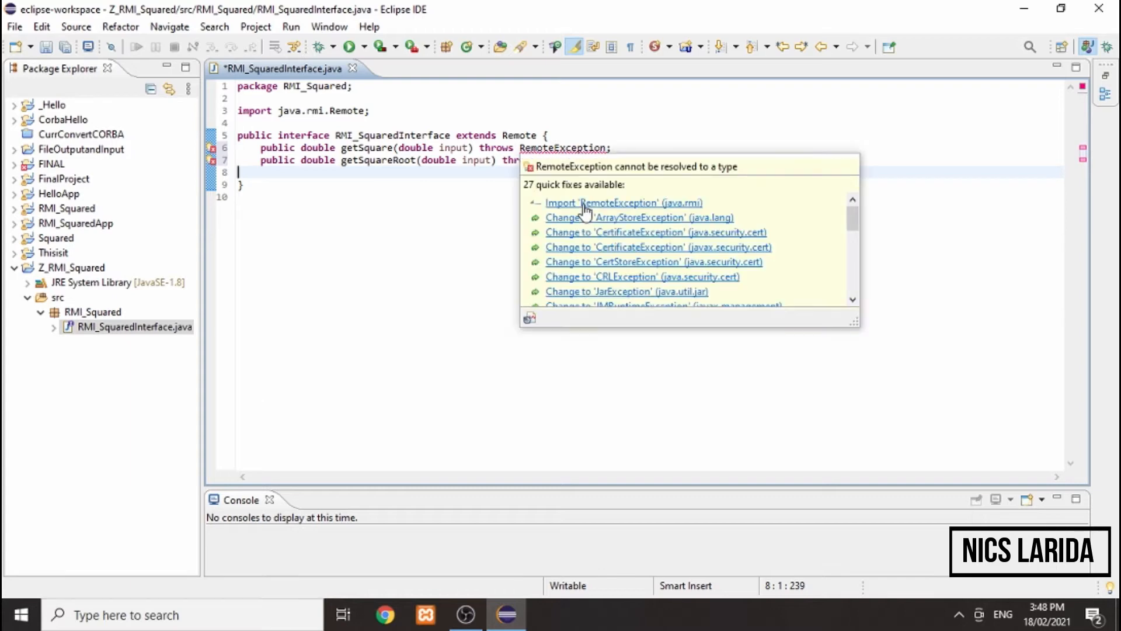
left_click(603, 202)
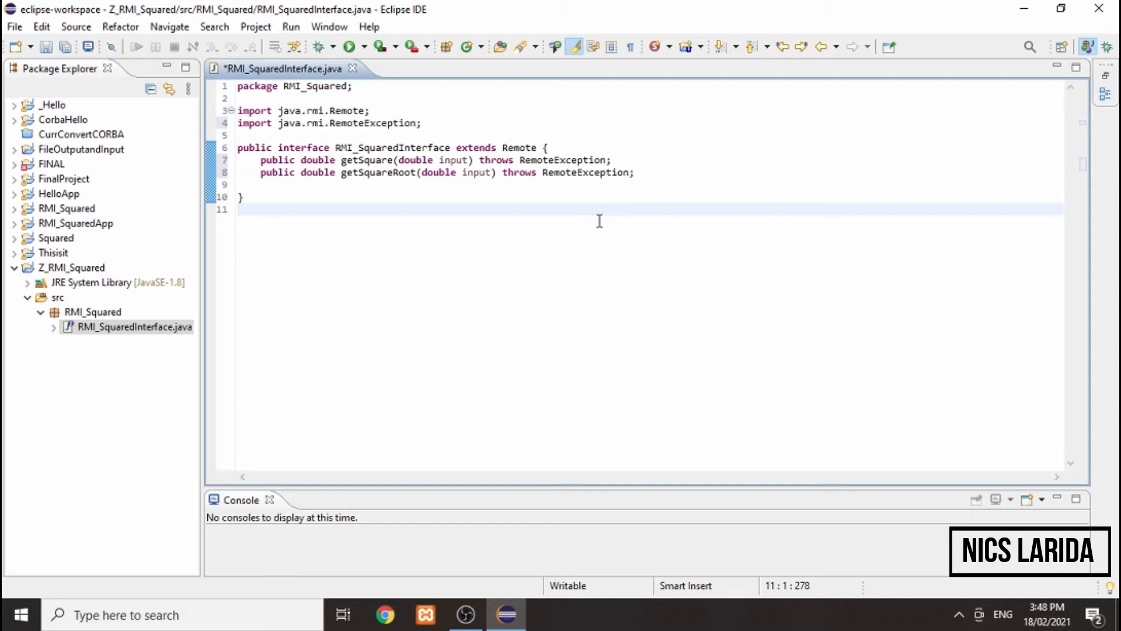
mouse_move(499, 270)
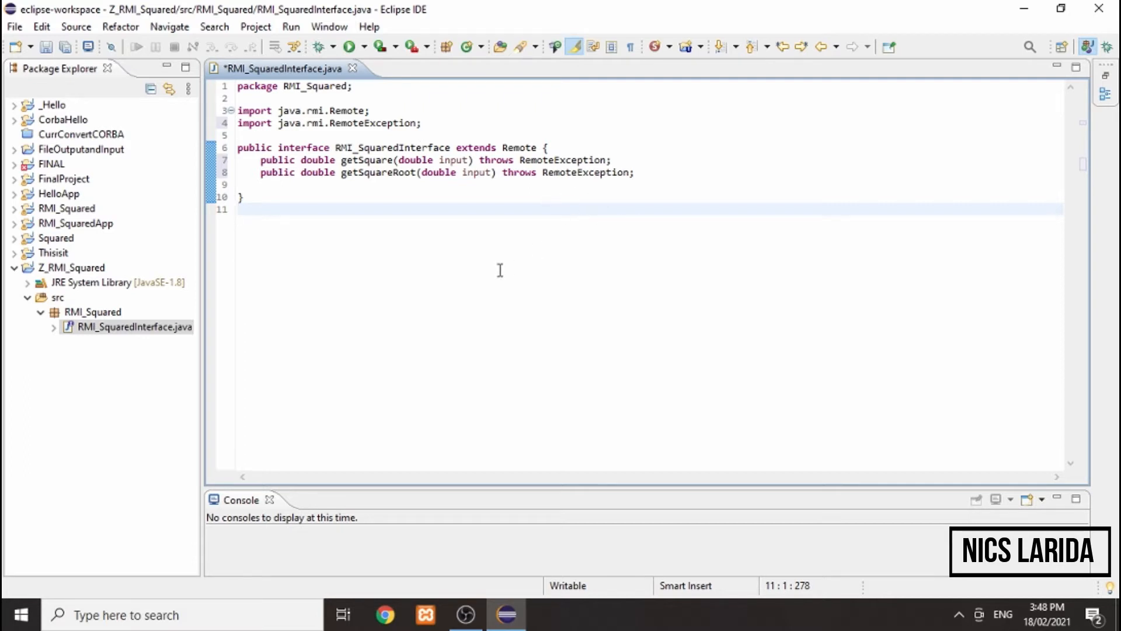
key("Ctrl+s")
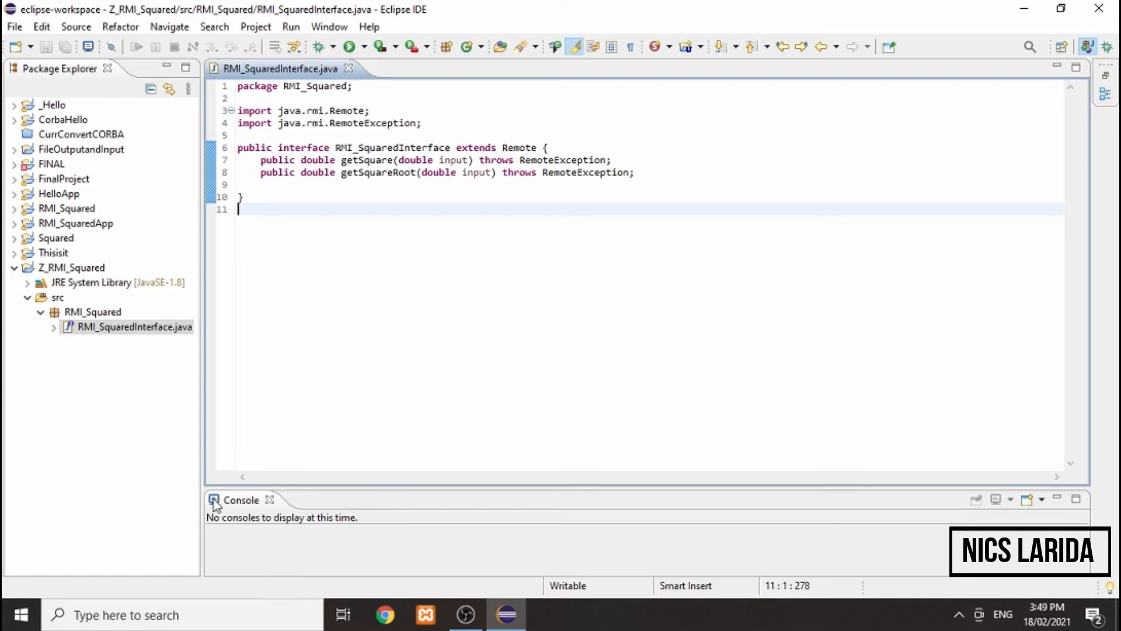
left_click(91, 312)
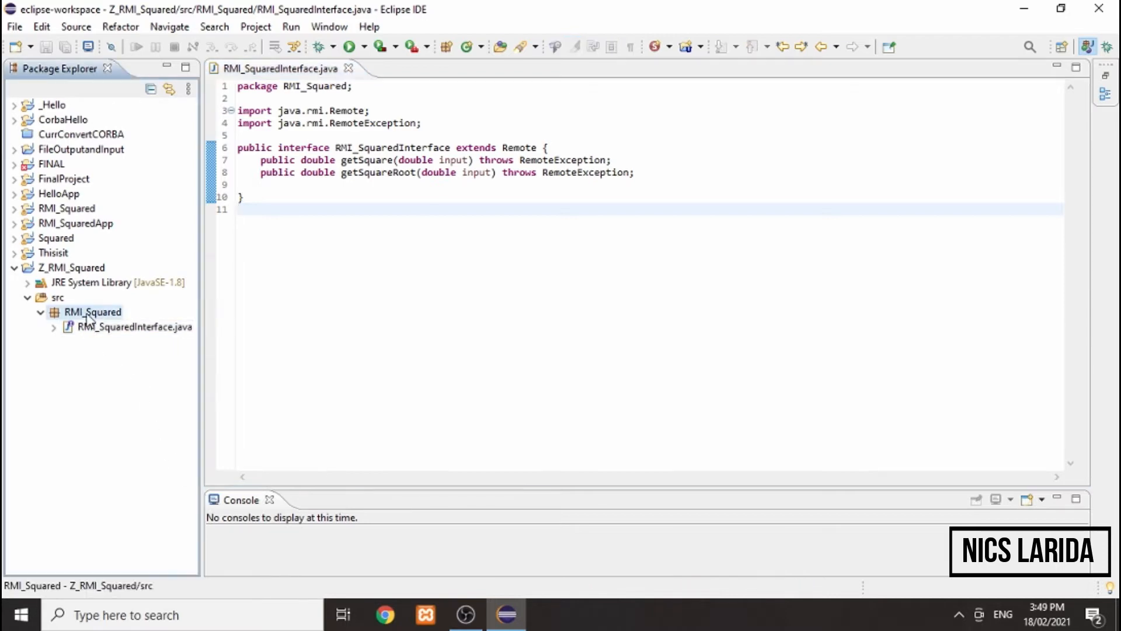
Start a new class in RMI_Squared extending UnicastRemoteObject and implementing RMI_SquaredInterface
right_click(92, 311)
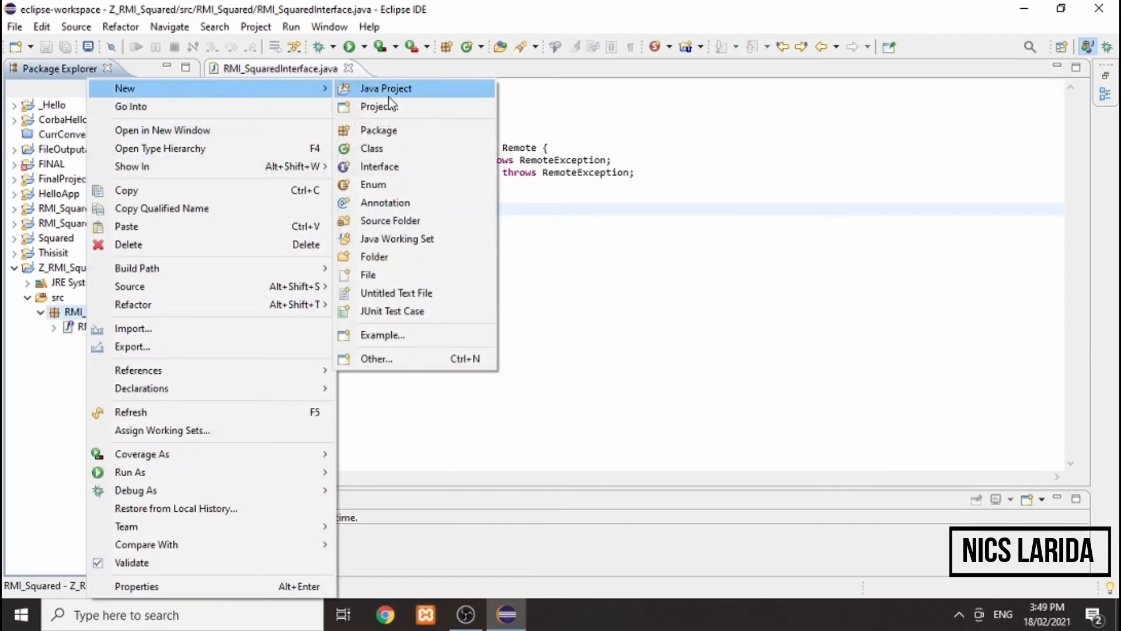
left_click(371, 149)
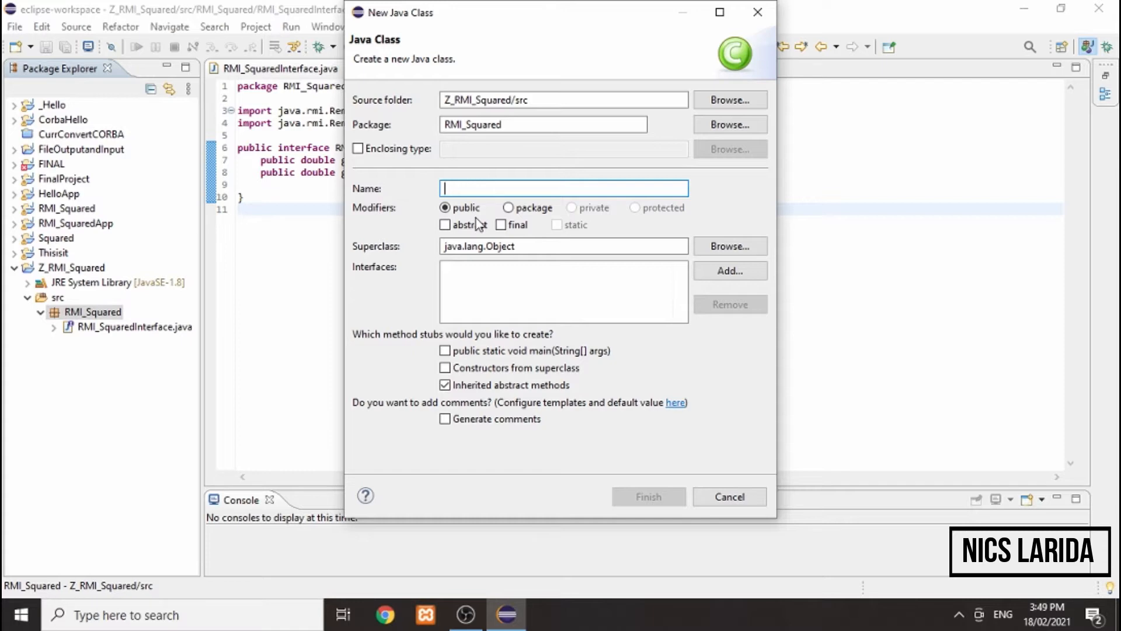
mouse_move(504, 206)
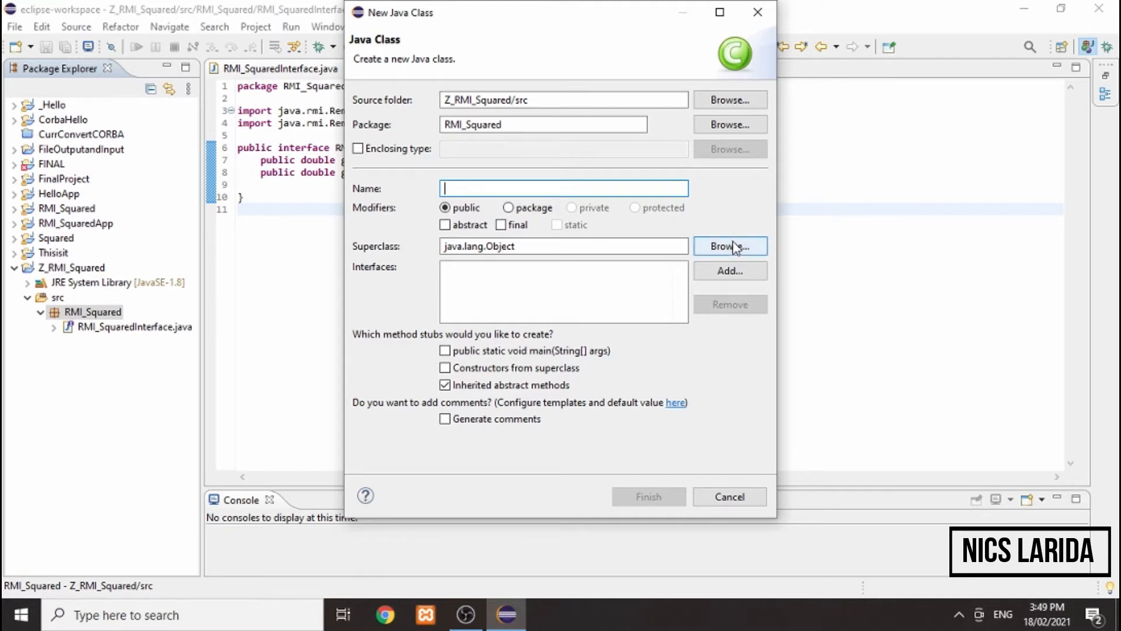
left_click(730, 246)
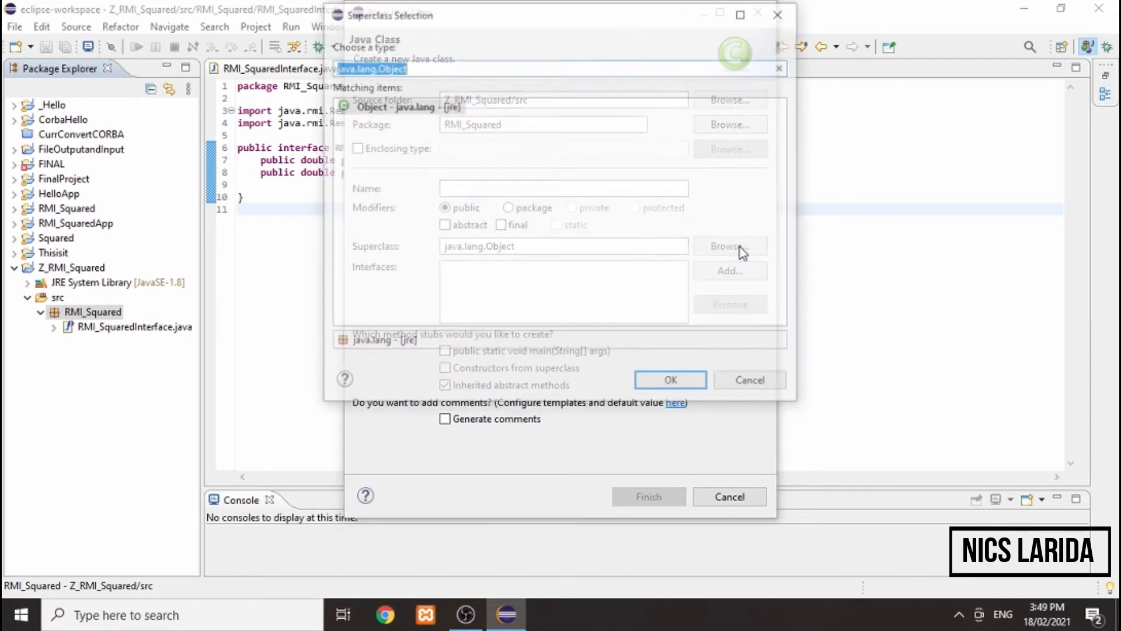
type("Uni")
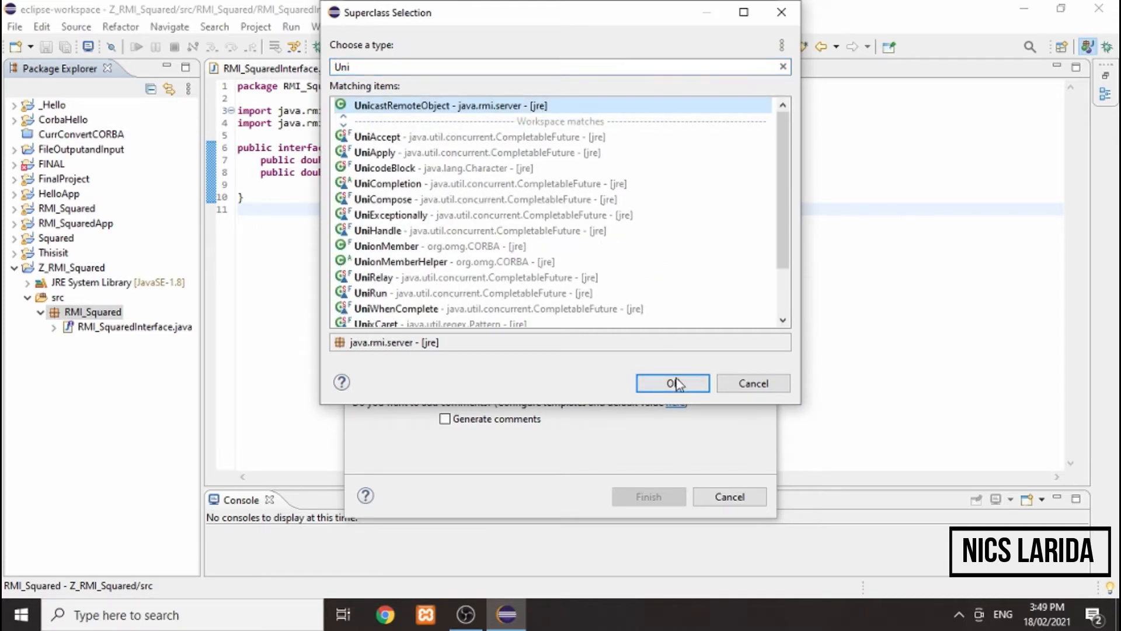
left_click(672, 383)
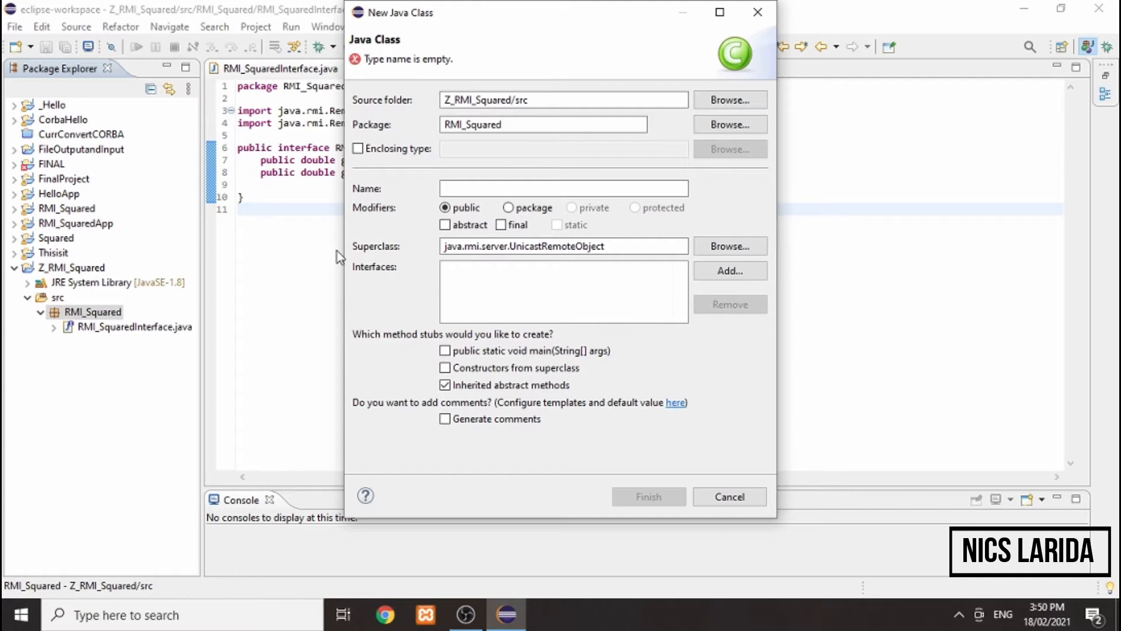
left_click(609, 251)
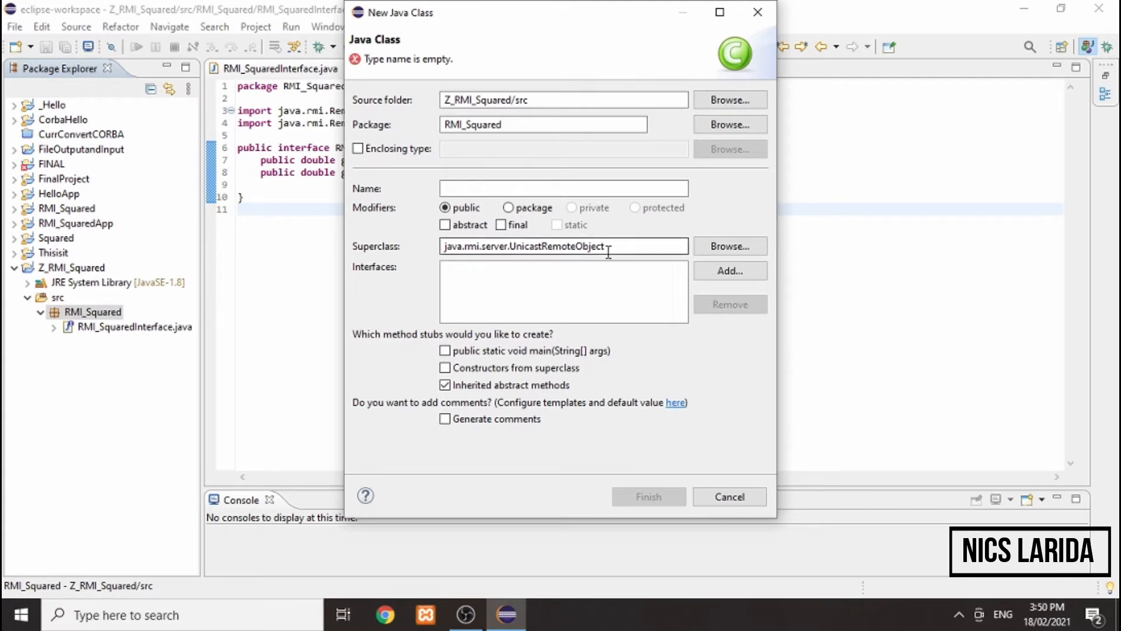
left_click(730, 271)
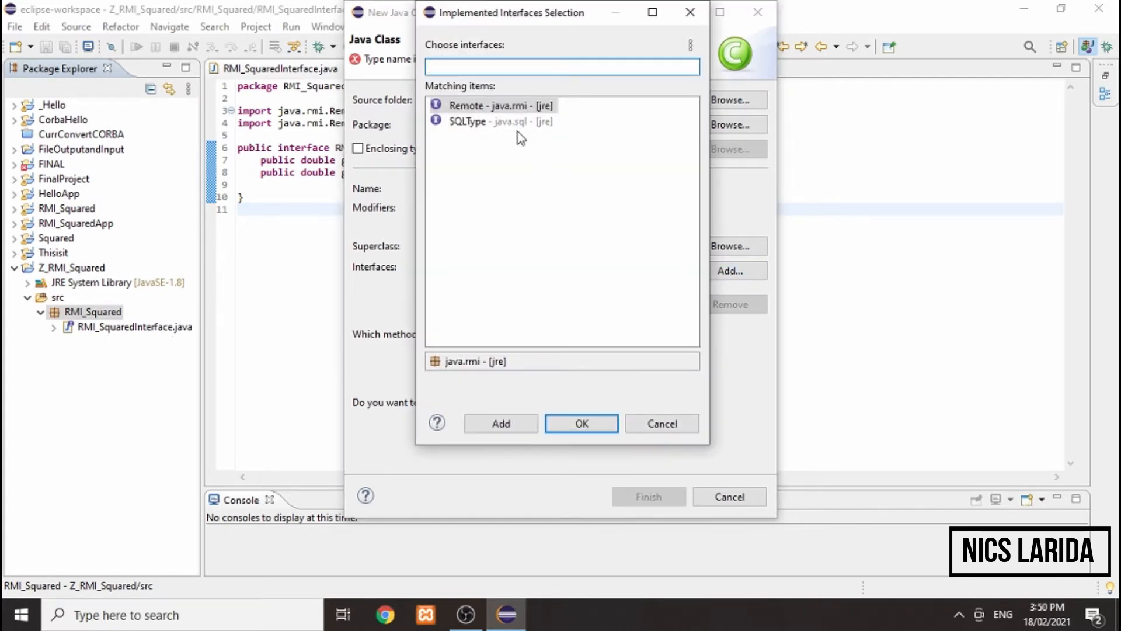
type("S")
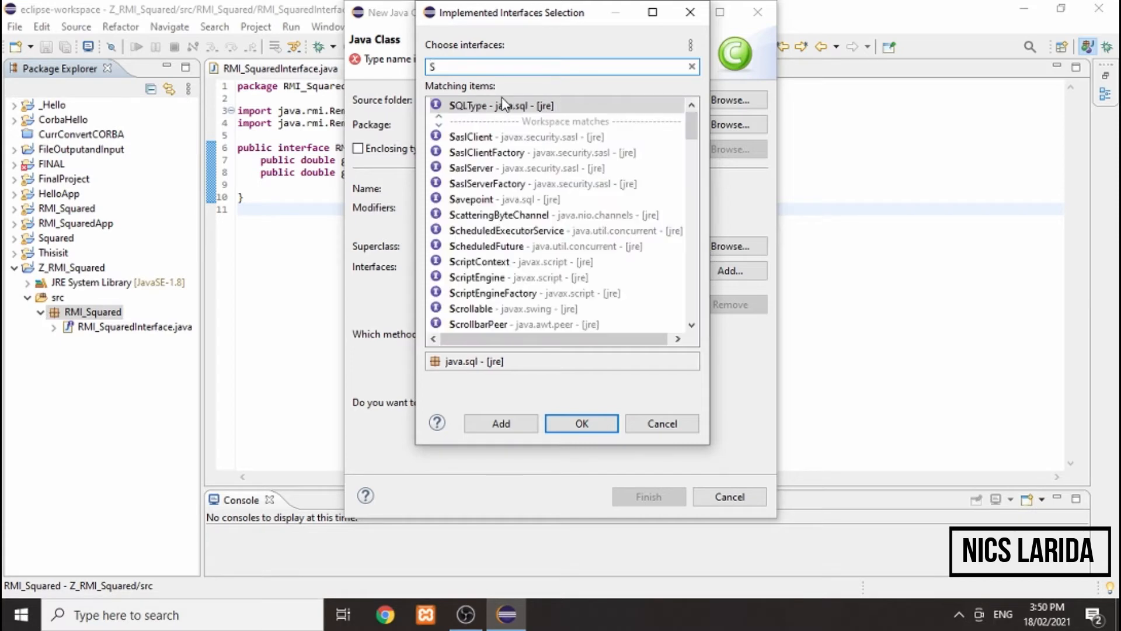
type("RMI_")
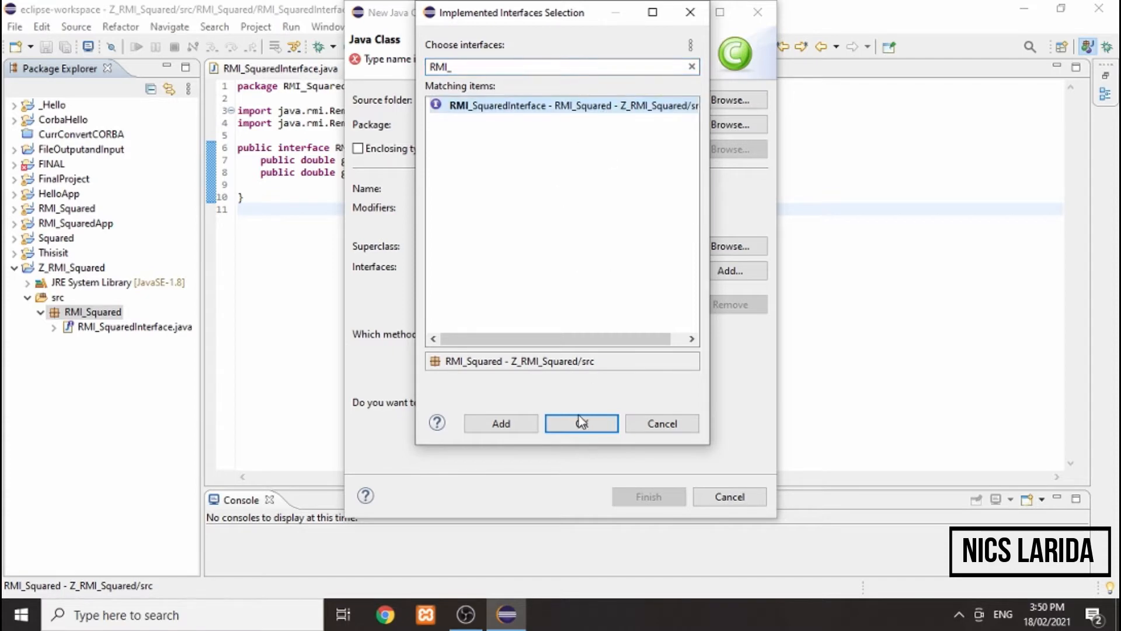
left_click(581, 423)
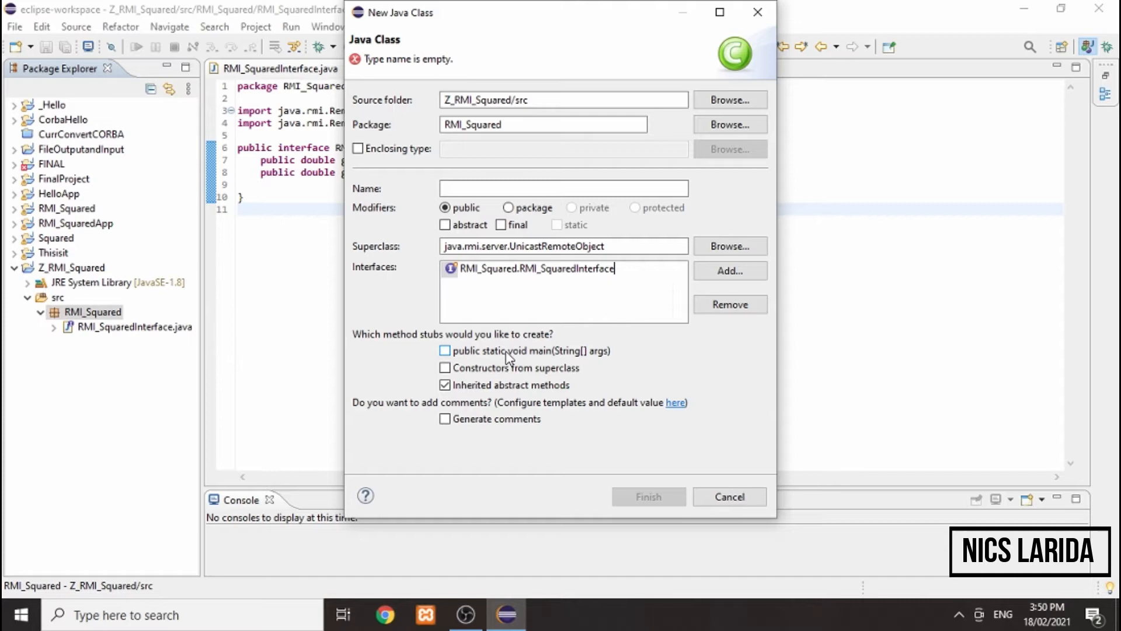
Enable main and constructor stubs, name the class RMI_SquaredServer, and create it
left_click(445, 351)
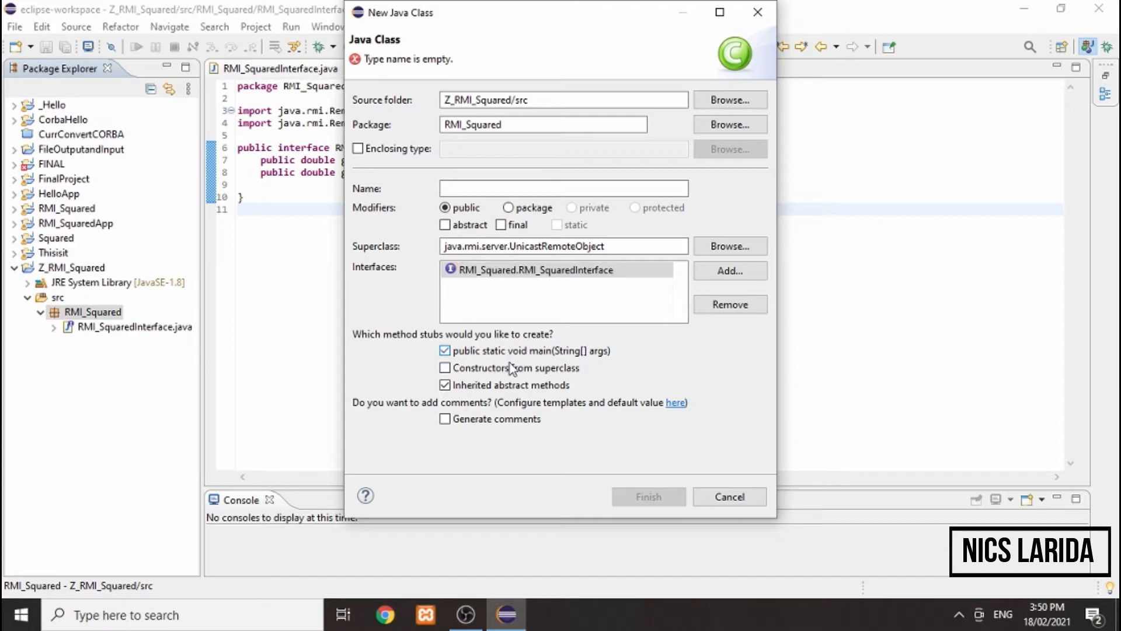
left_click(444, 368)
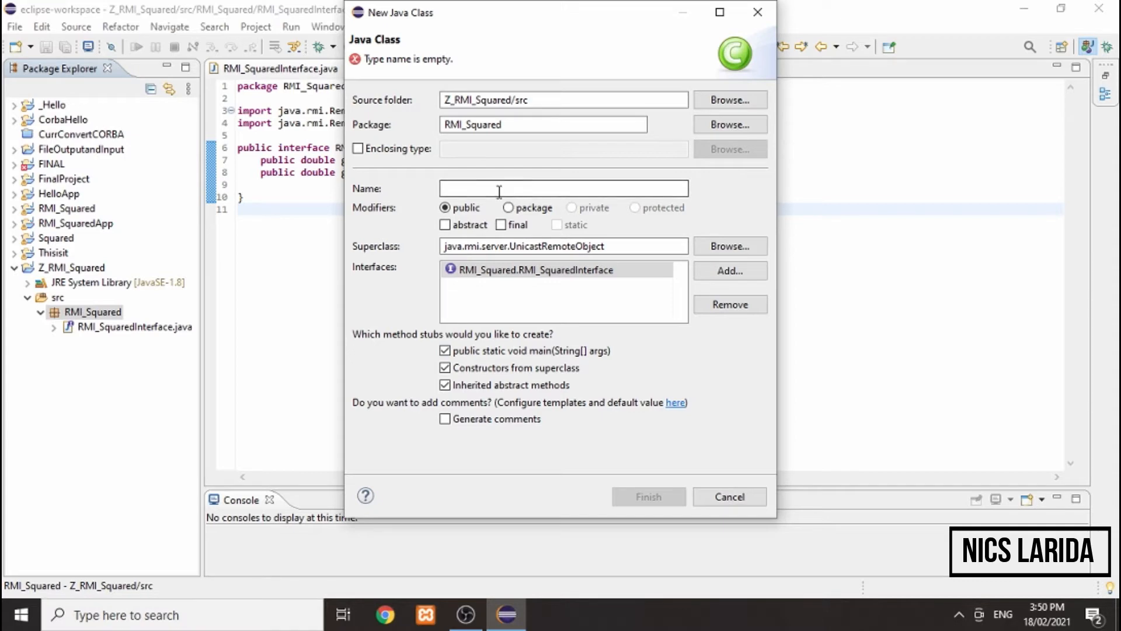
type("RMI_")
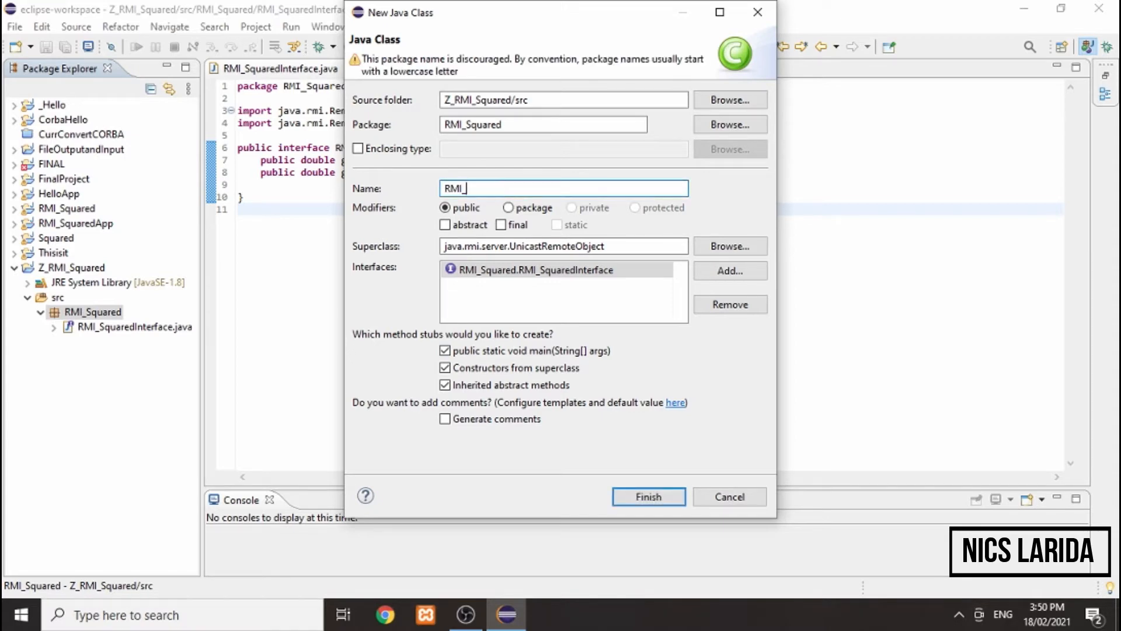
type("S")
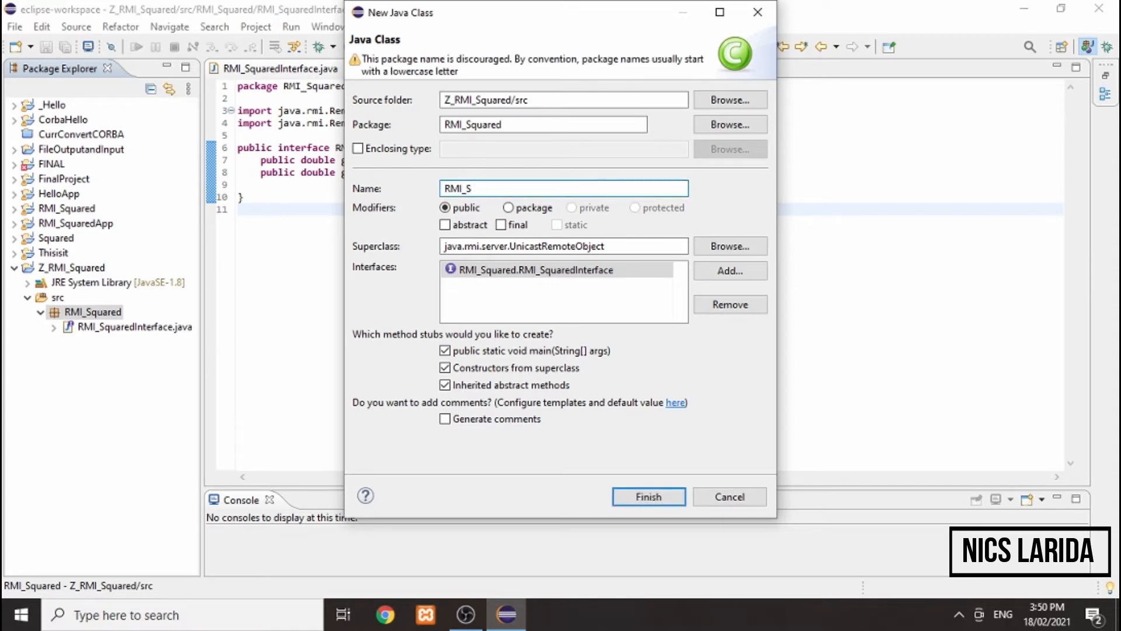
type("quaredSe")
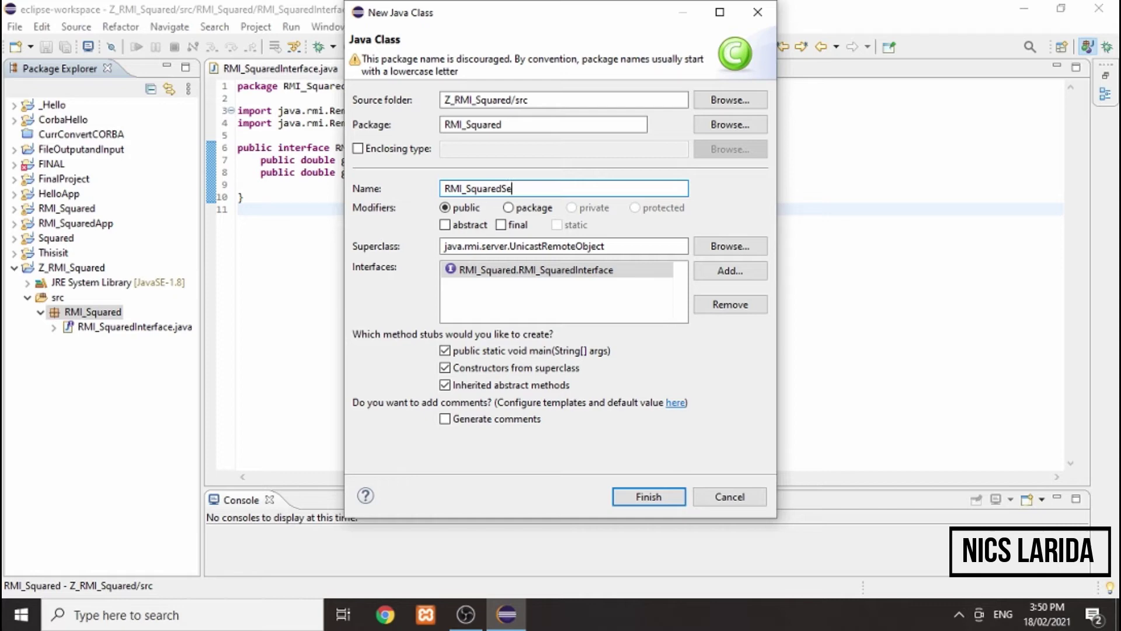
type("rver")
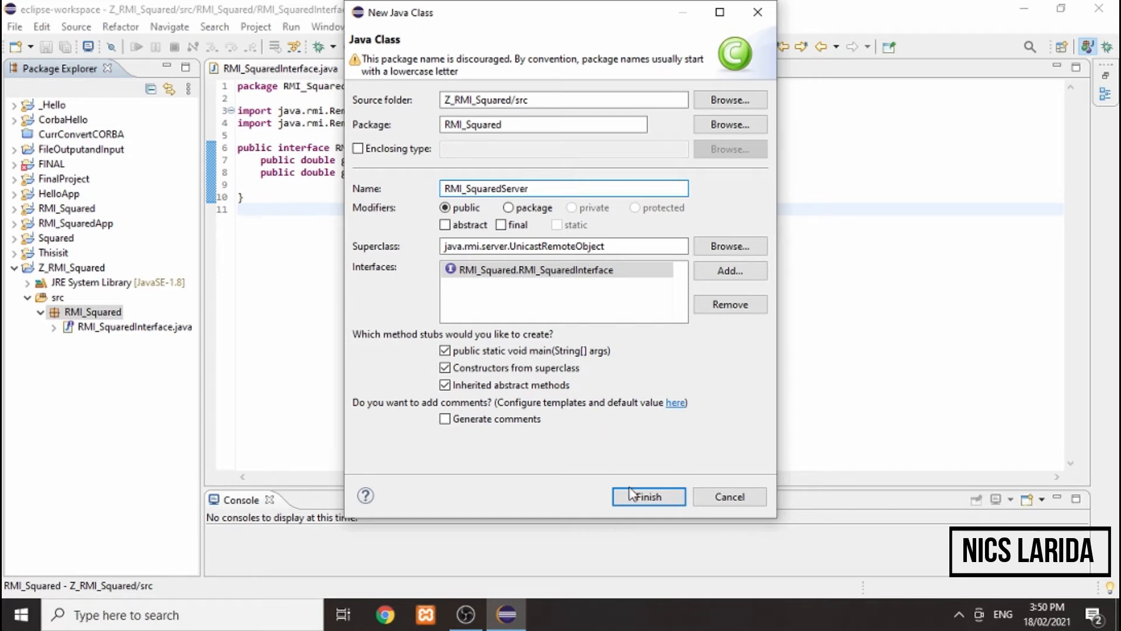
left_click(648, 497)
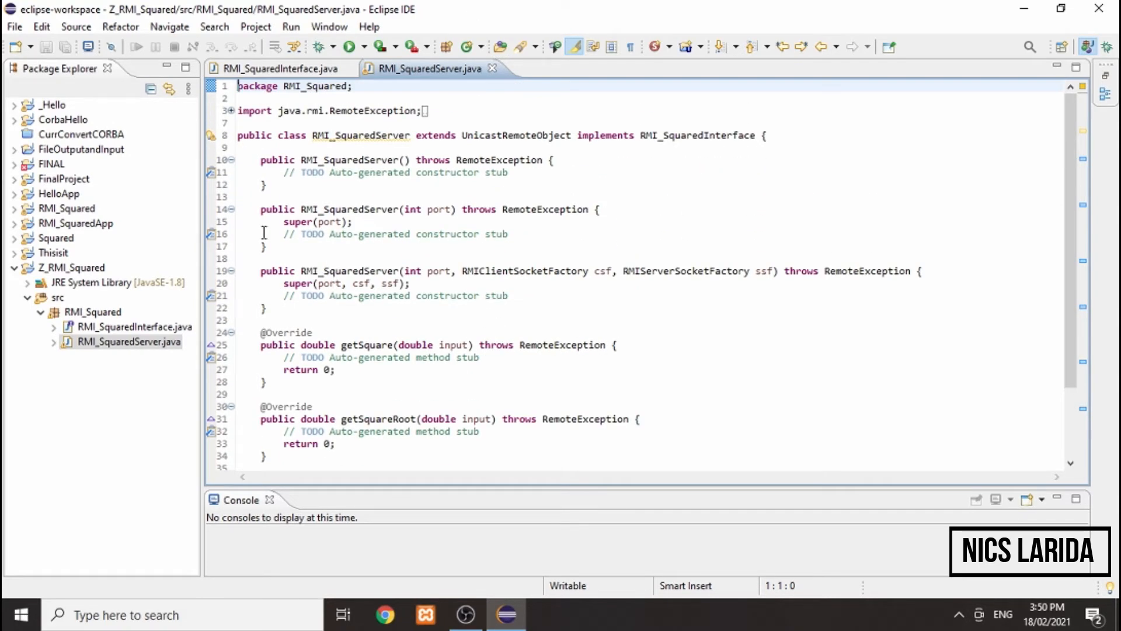
mouse_move(245, 217)
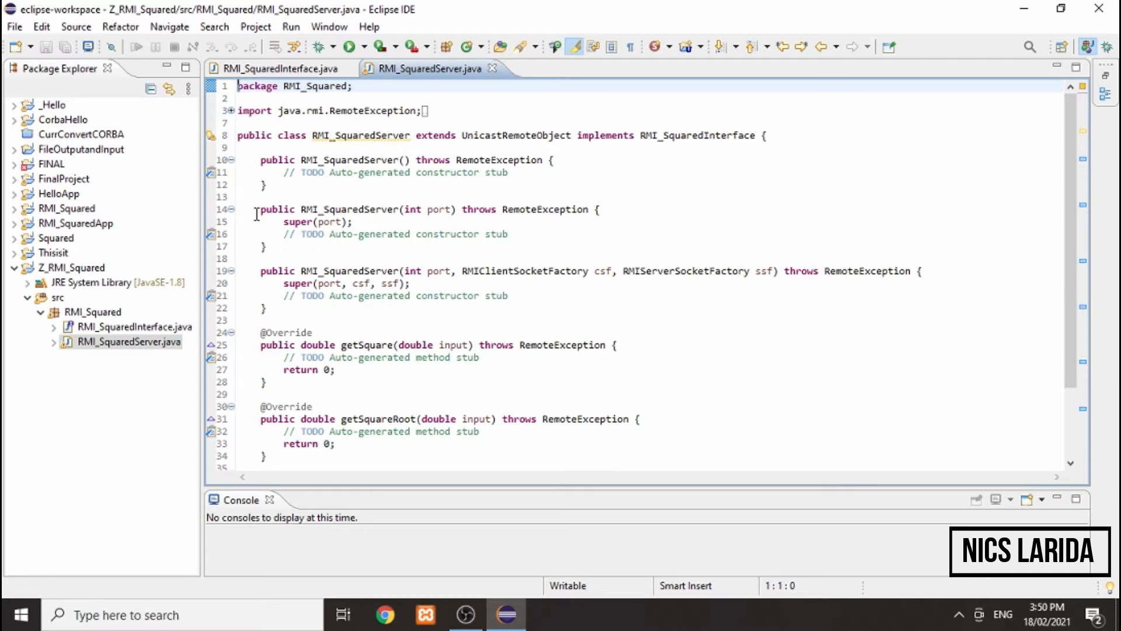
Delete the port-parameter constructors, call super() in the remaining constructor, and return input * input
left_click_drag(257, 209, 265, 308)
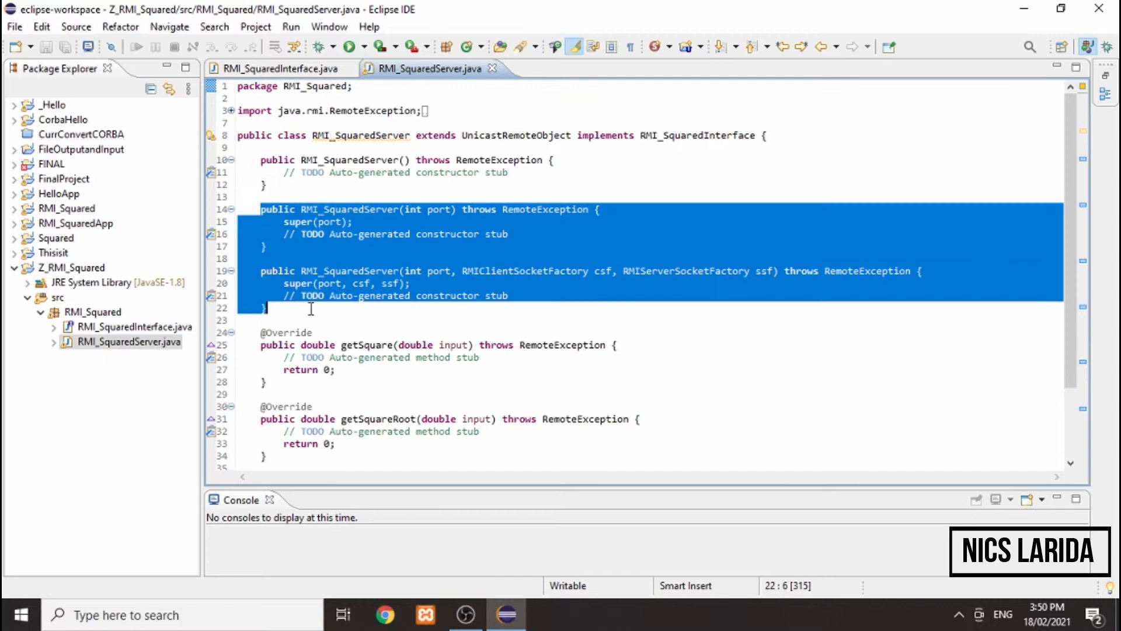
key("Delete")
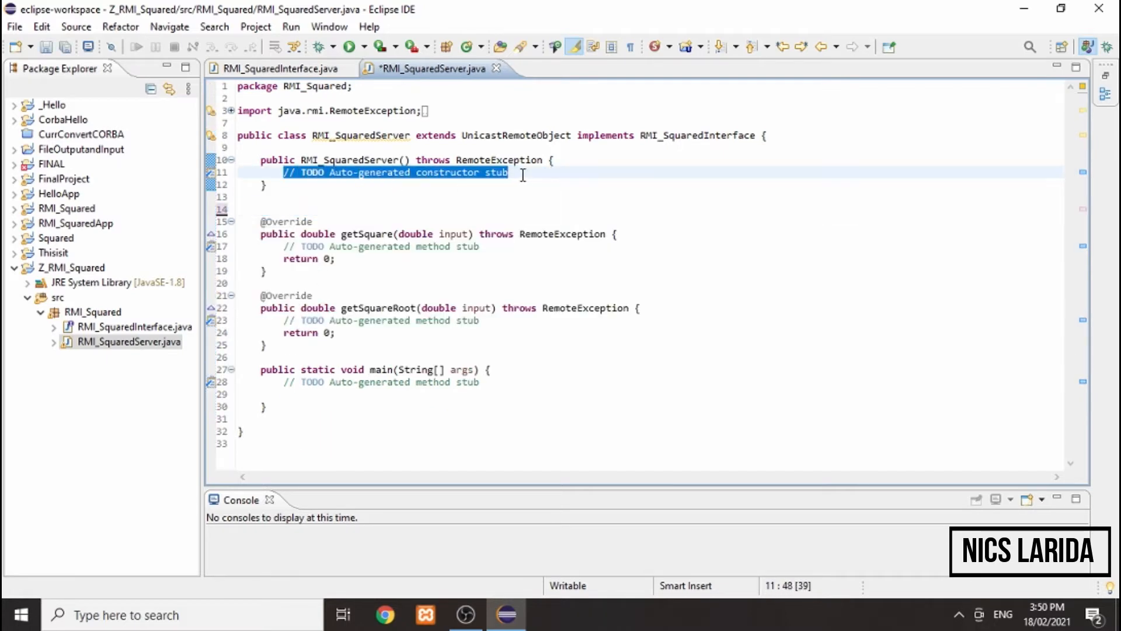
type("supe")
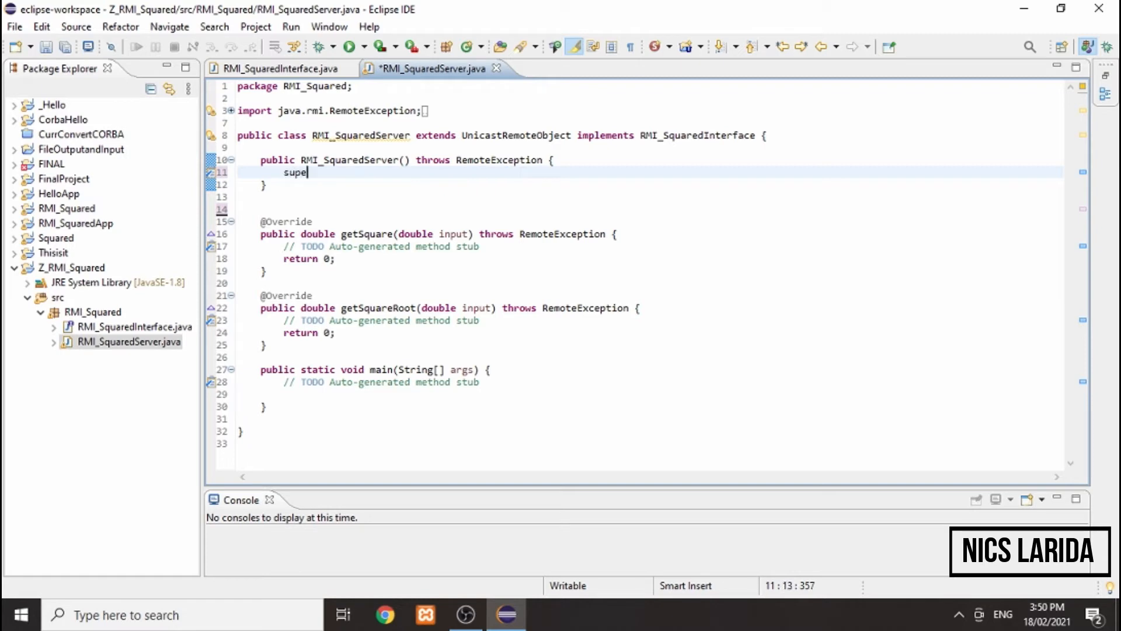
type("()")
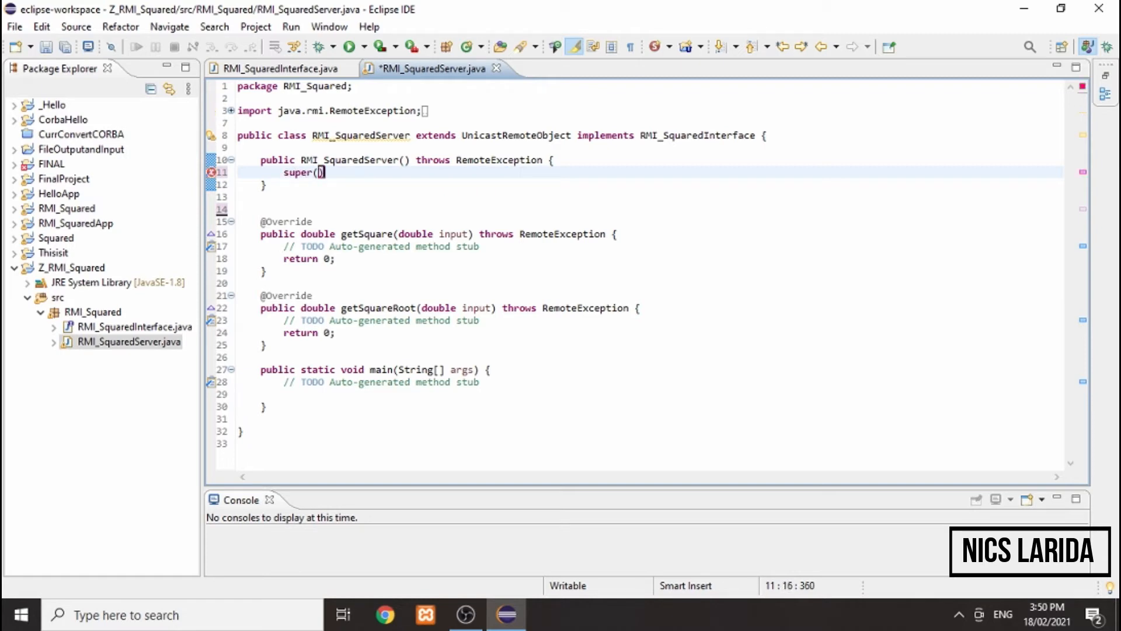
type(";")
left_click(311, 258)
type("input")
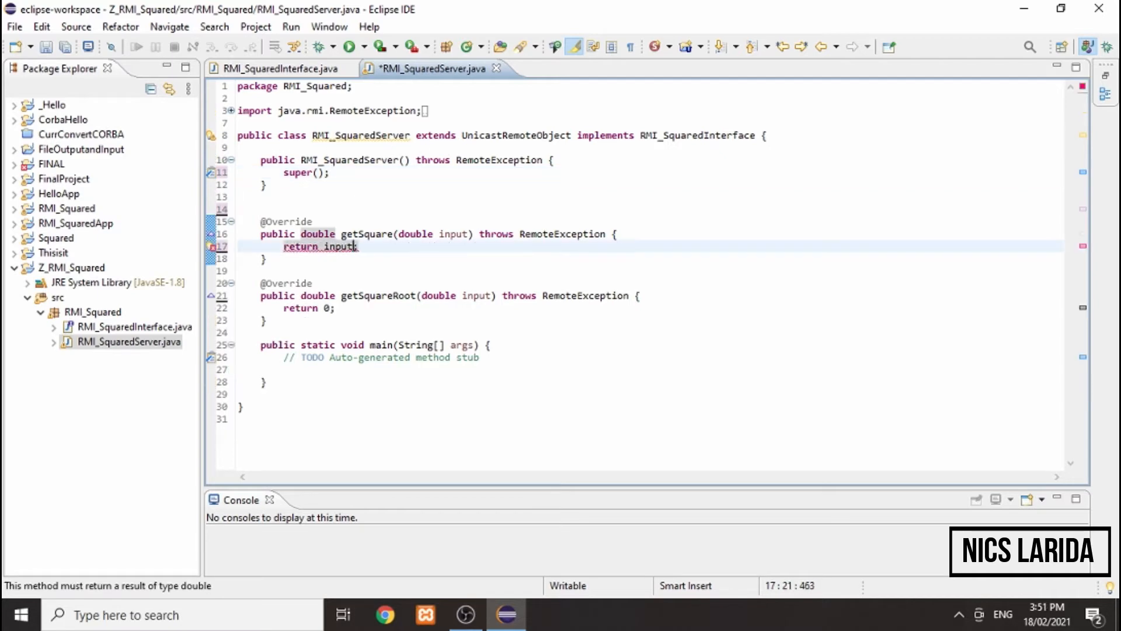
type("* input;")
left_click(662, 294)
type("Math.sqrt(input)")
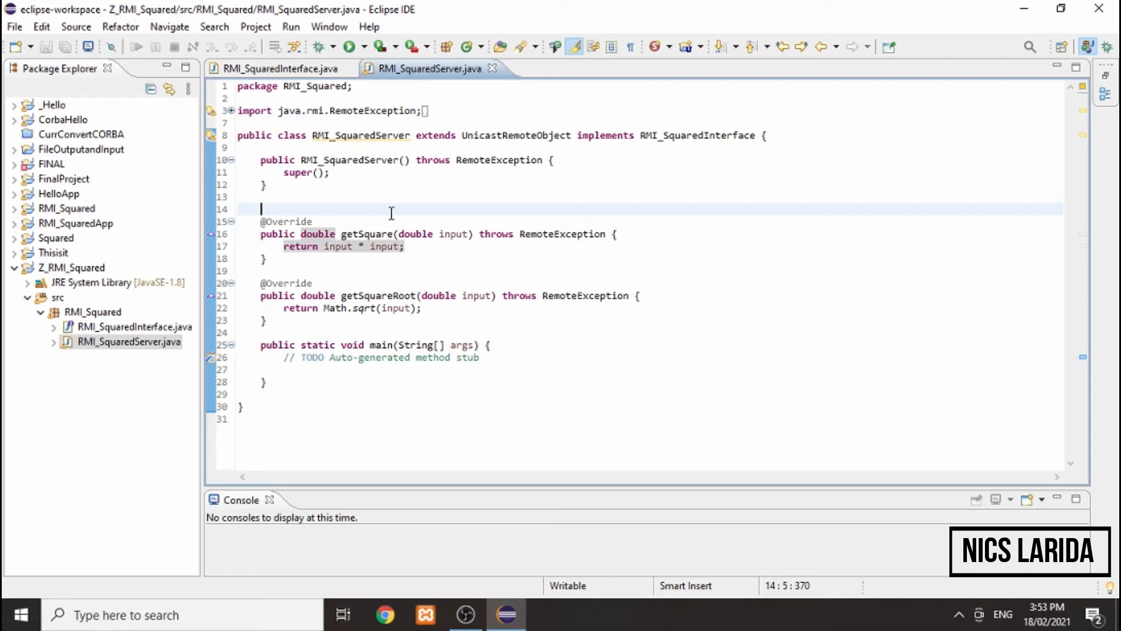
mouse_move(393, 213)
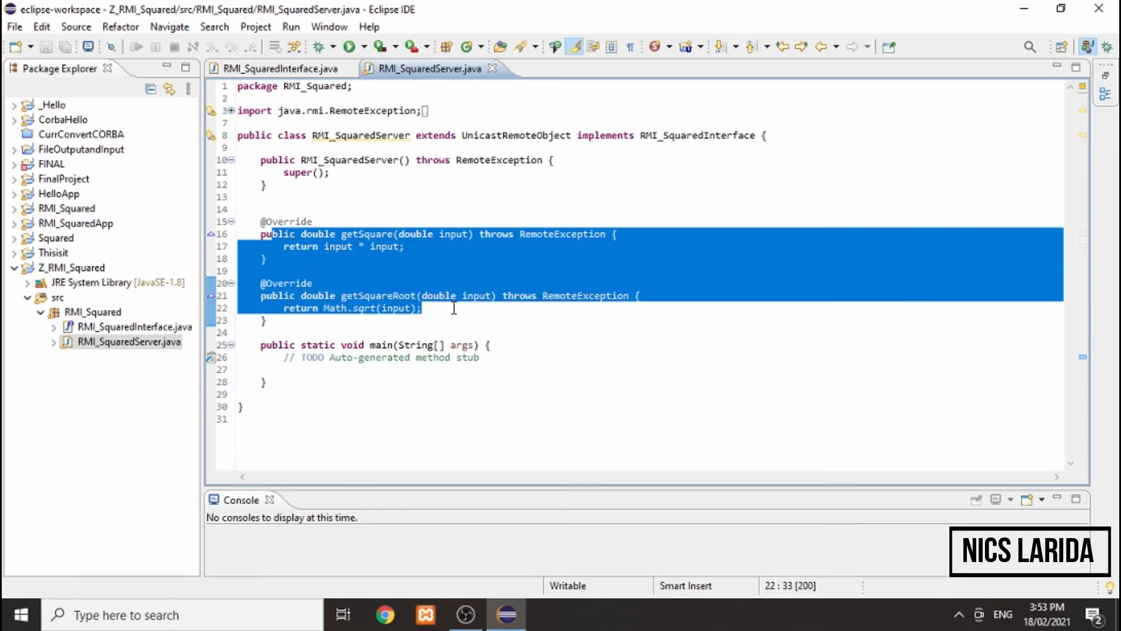
mouse_move(435, 282)
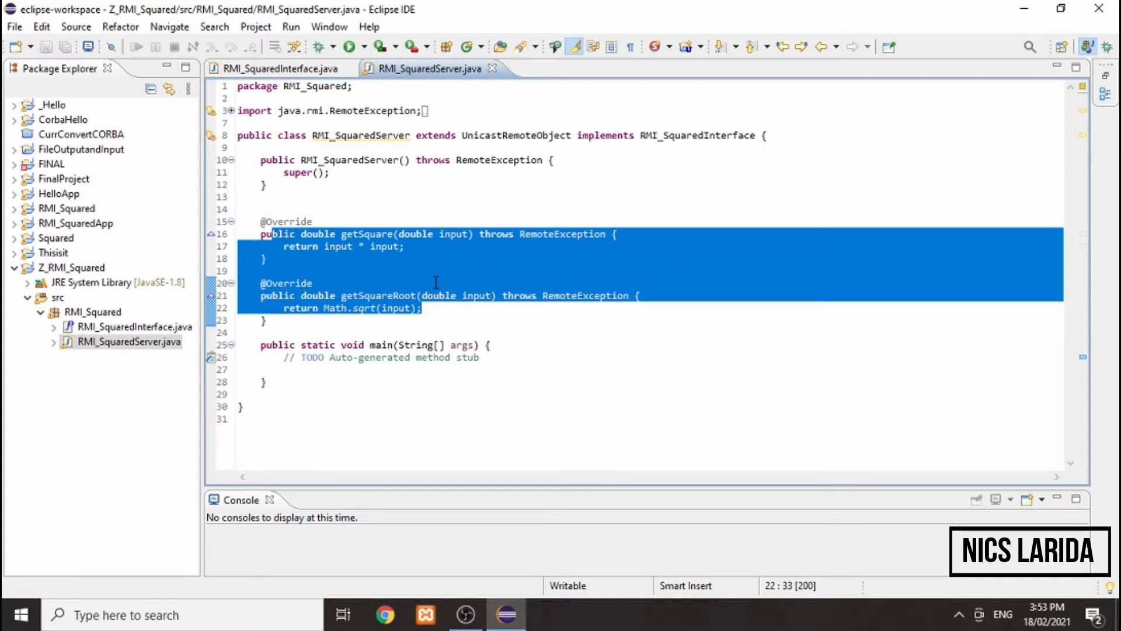
left_click(282, 69)
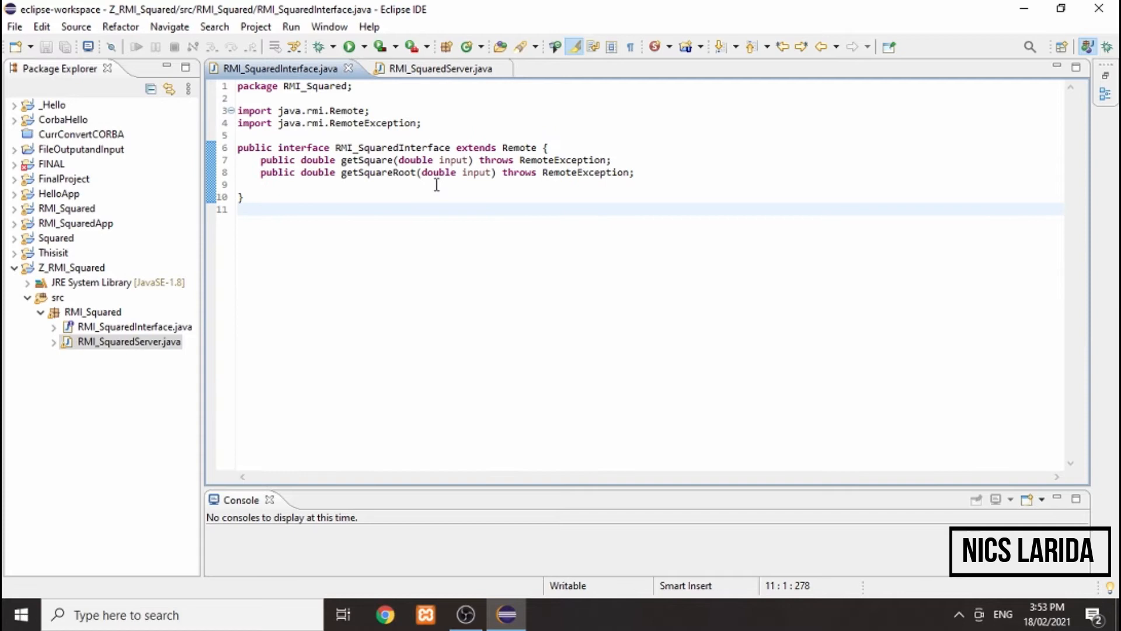
left_click(432, 68)
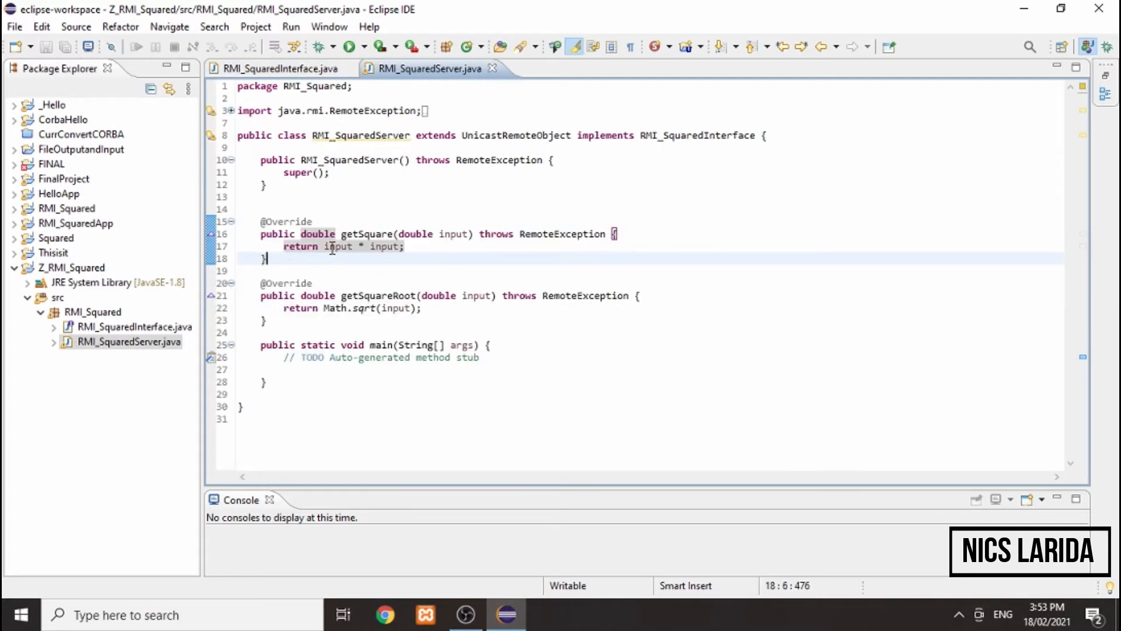
mouse_move(337, 247)
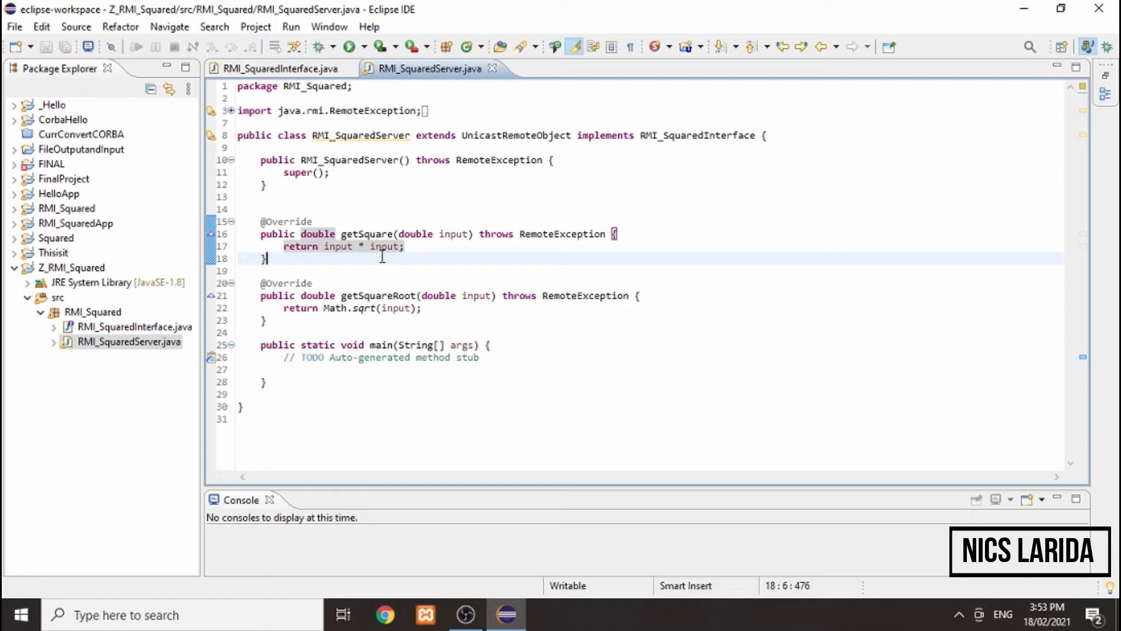
mouse_move(394, 292)
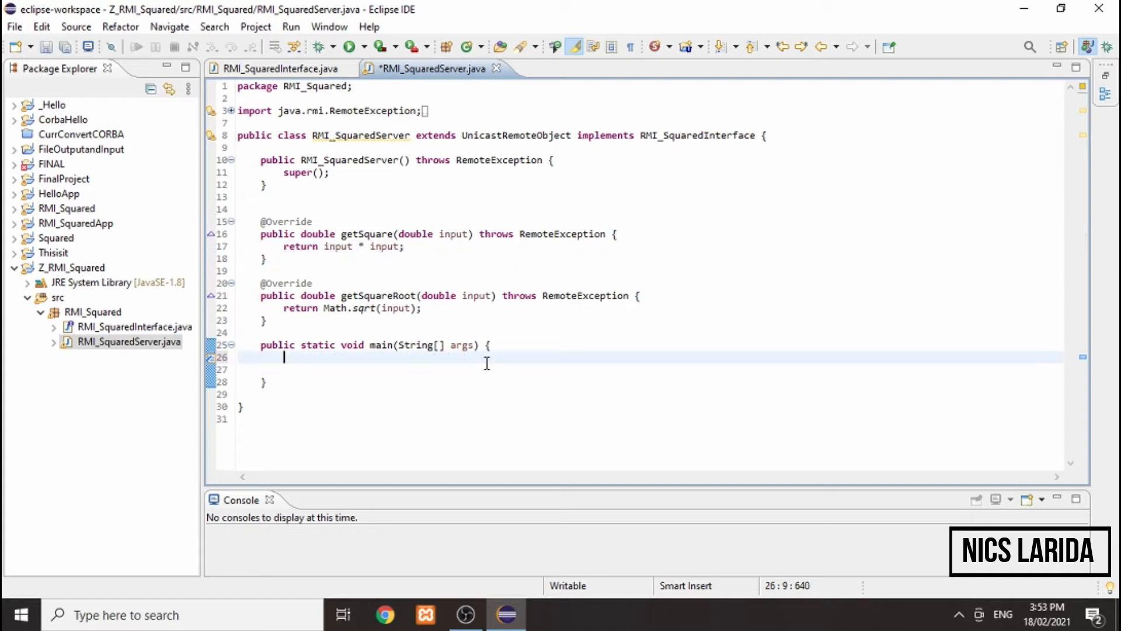
Create a Registry on port 7777 in main, importing Registry and throwing RemoteException
type("Registry registry = LocateRegistry.createRegistry(7777);")
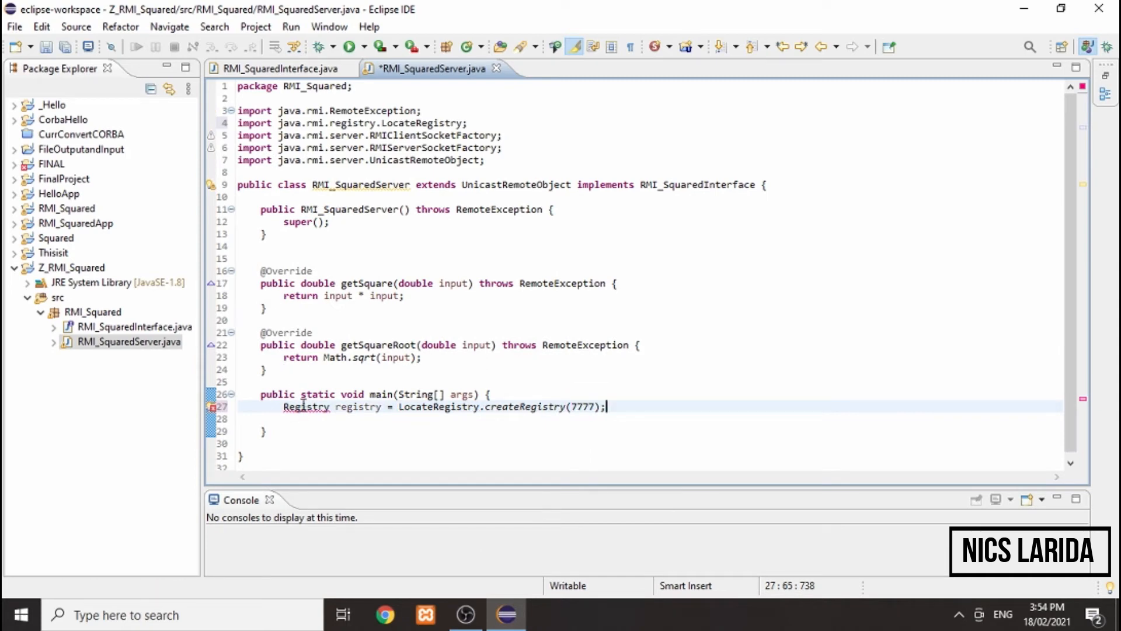
left_click(306, 406)
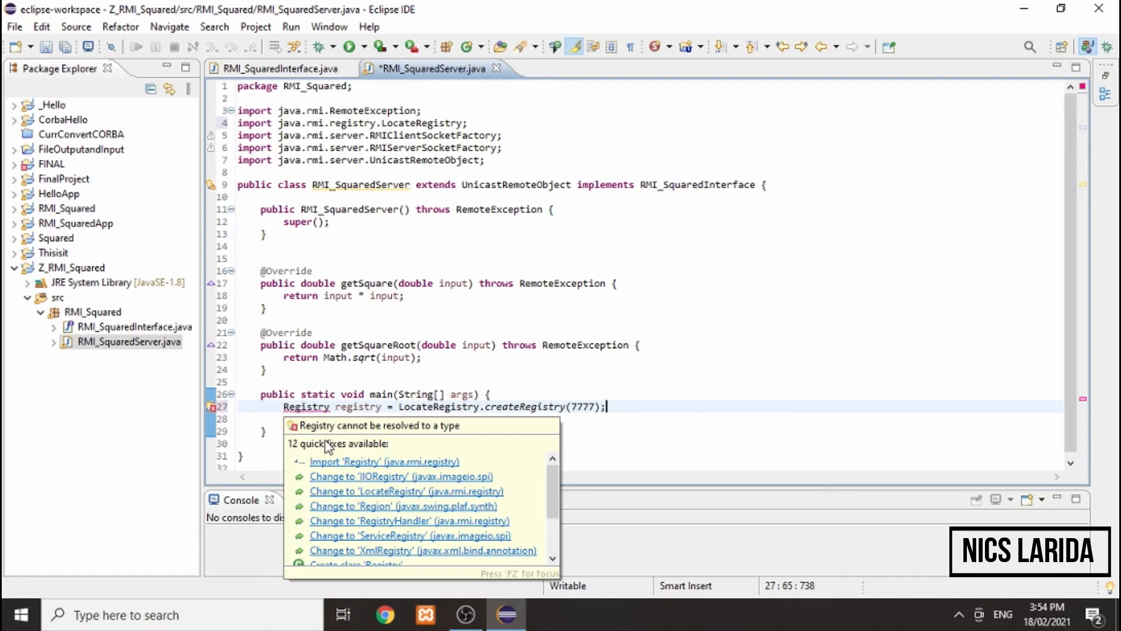
left_click(383, 462)
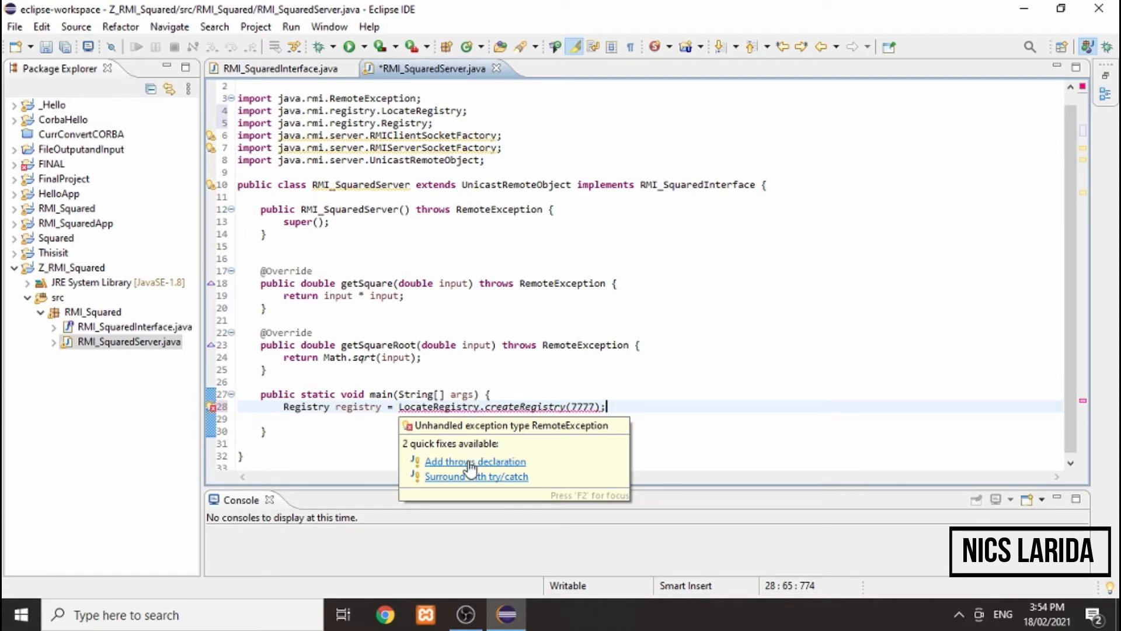
left_click(475, 461)
type("registry.bind(getClientHost(), registry);")
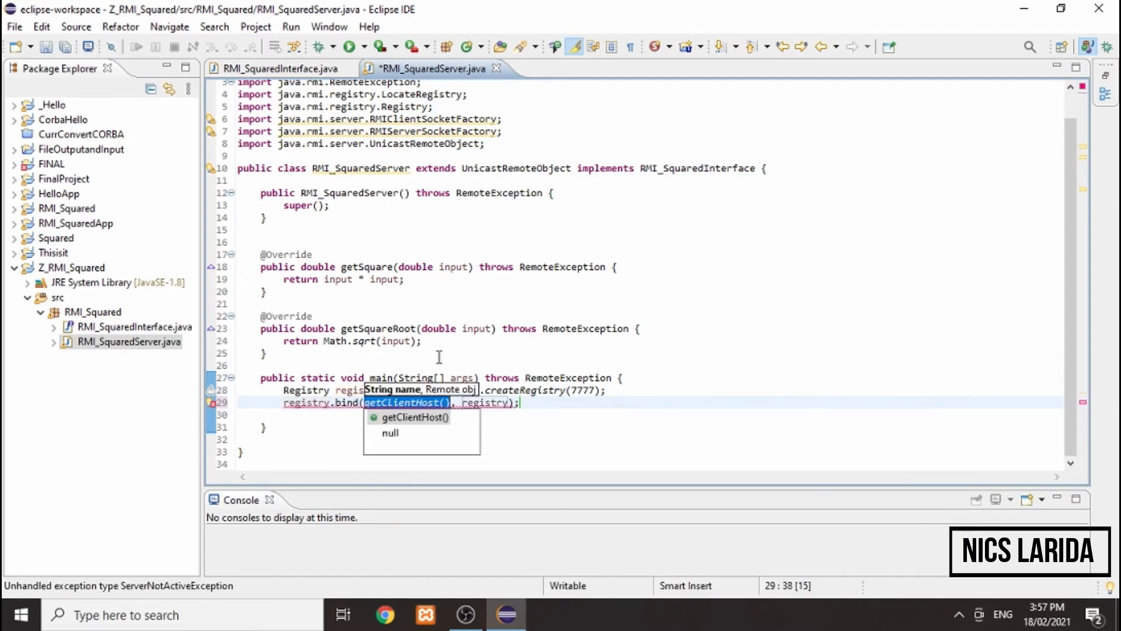
Bind a new RMI_SquaredServer as "squared", declaring AlreadyBoundException on main
type("\"squared\"")
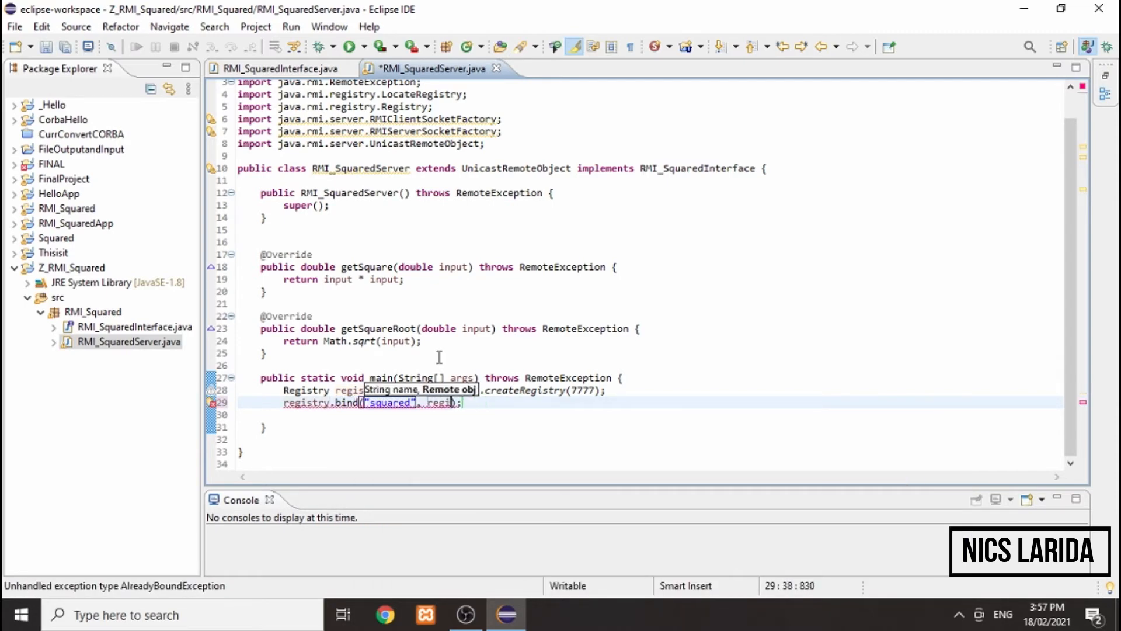
type("new RMI_SquaredServer(")
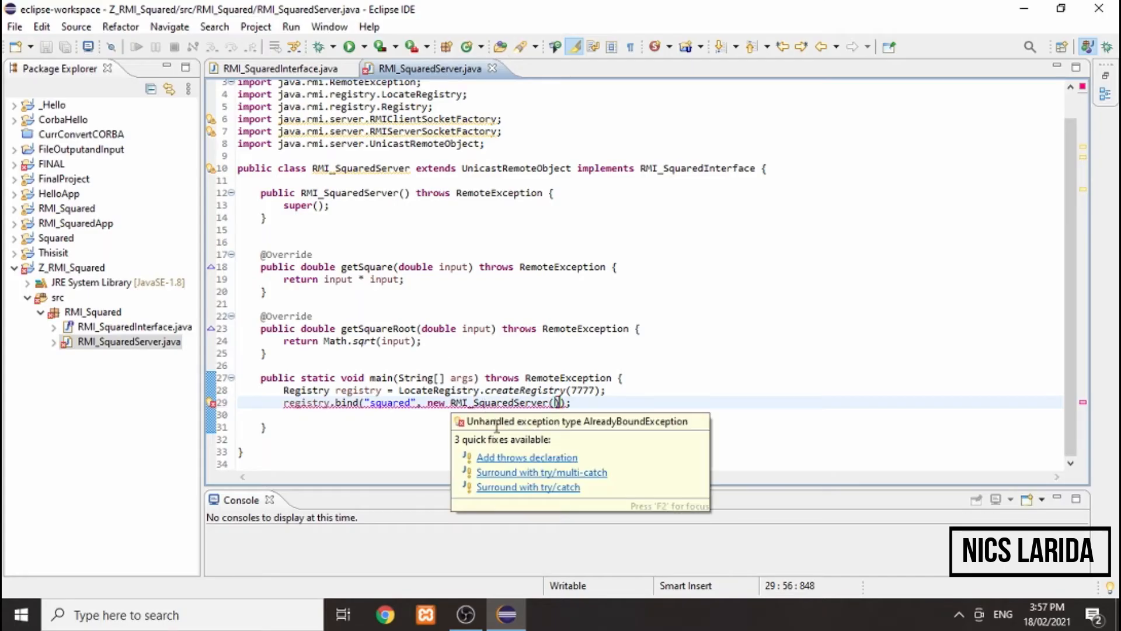
left_click(527, 457)
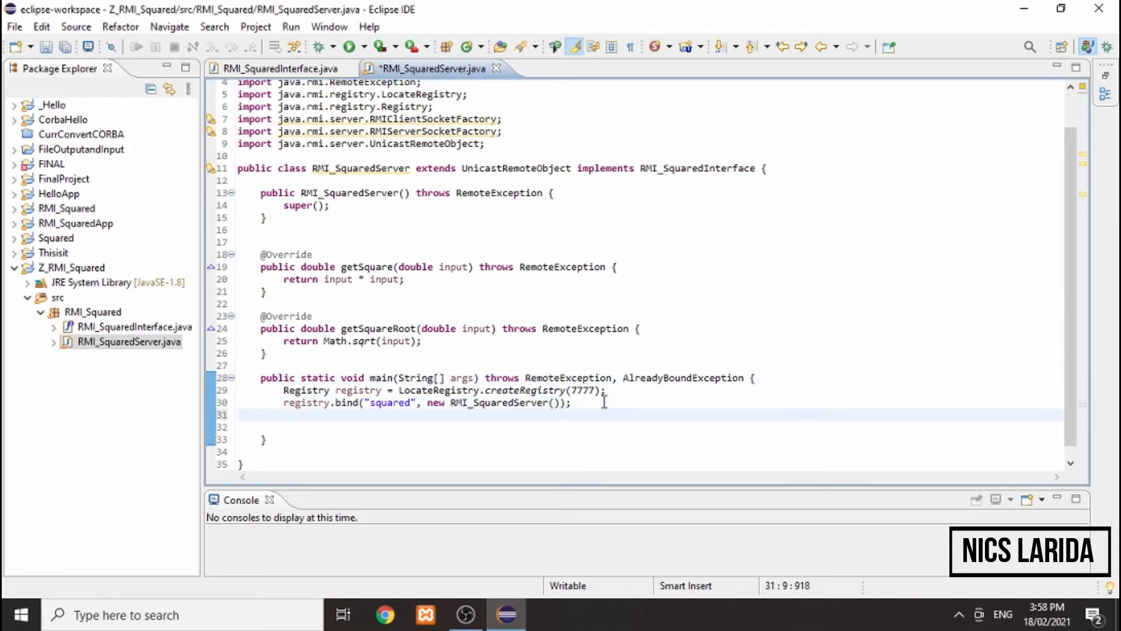
Print "The RMI_SquaredApp is running and ready...." after the bind
type("Syste")
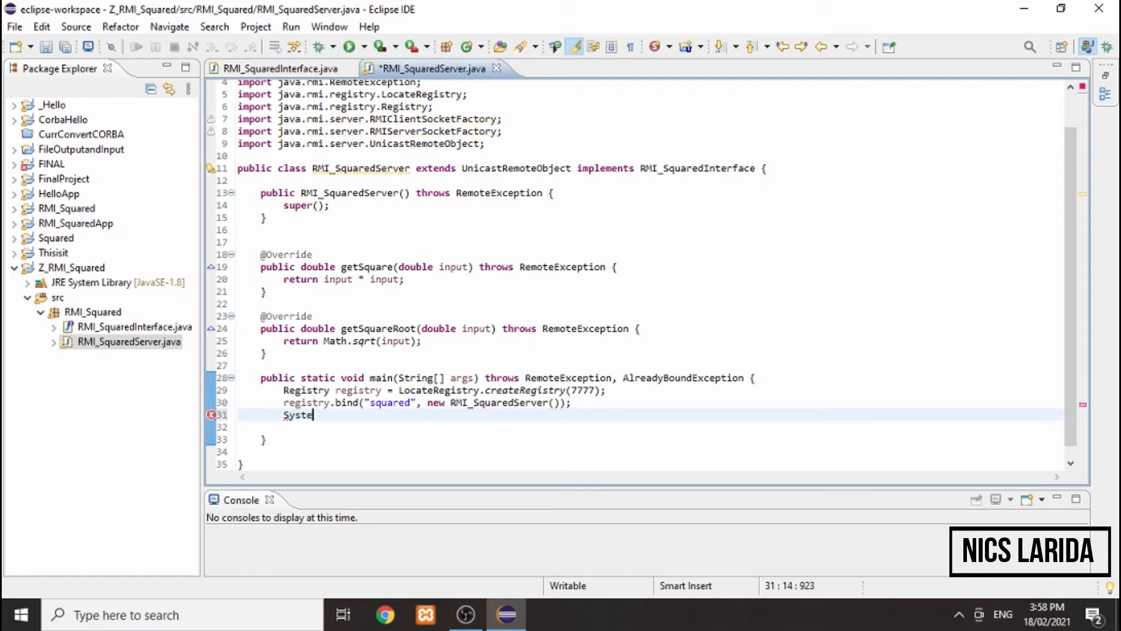
type(".out.println(\"\");")
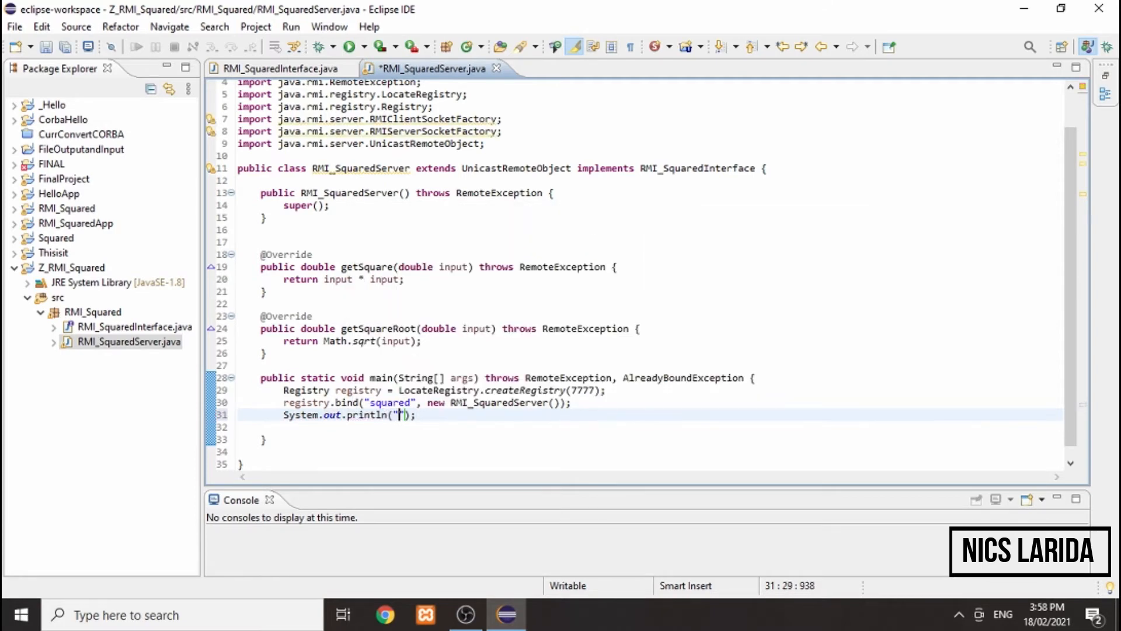
type("The RMI_SquaredApp")
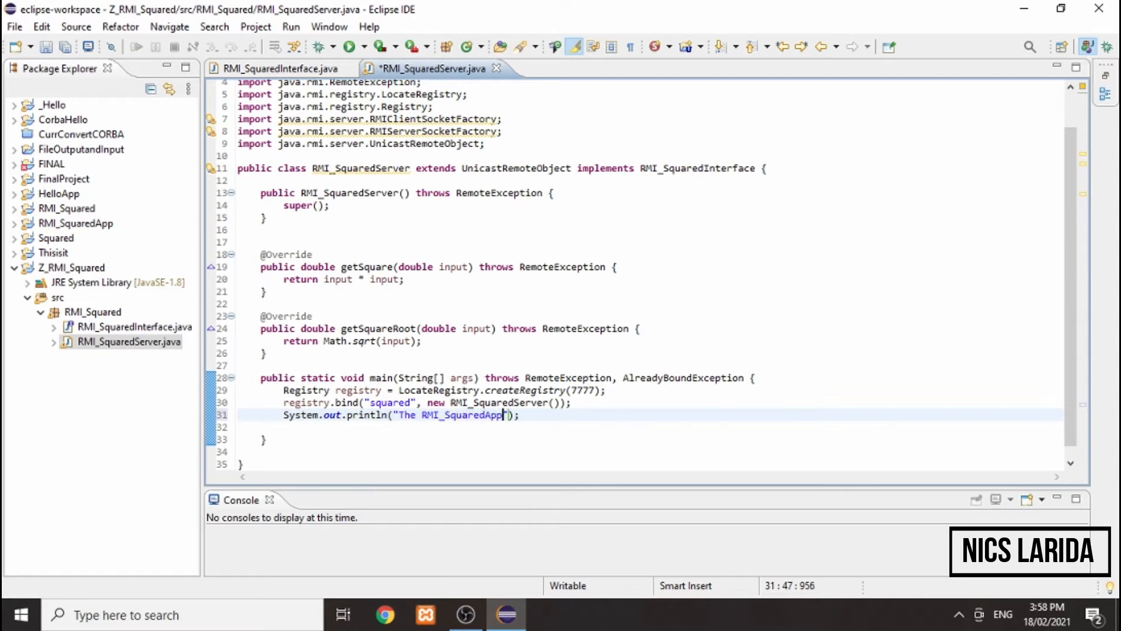
type("is running and ready....")
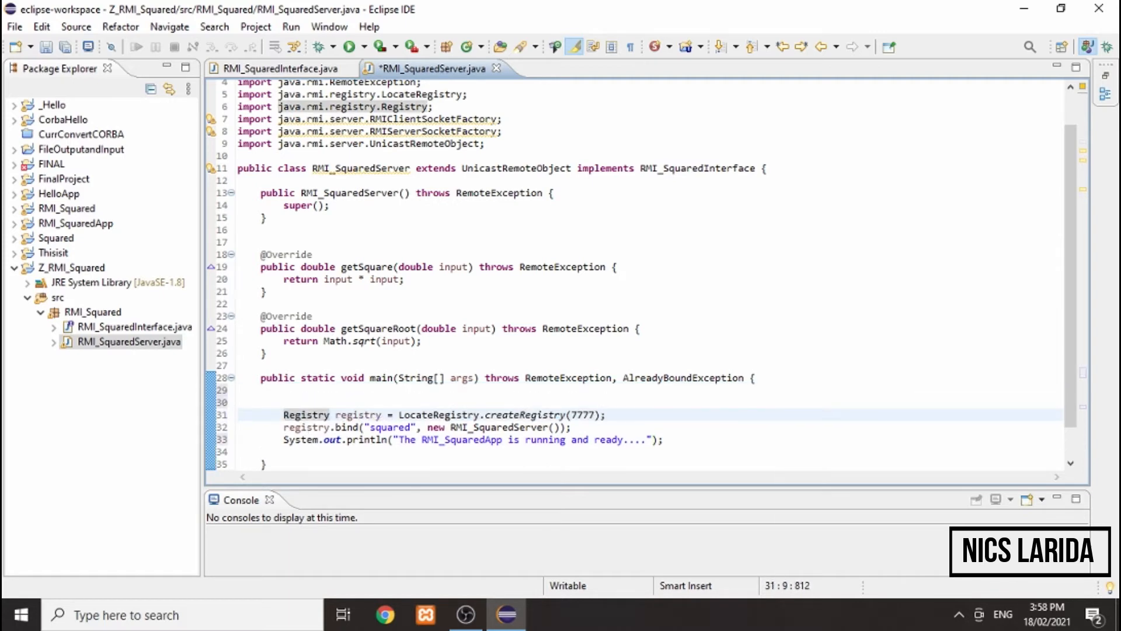
Move the registry, bind and print statements into try, catch Exception with an error println, and save
type("try {")
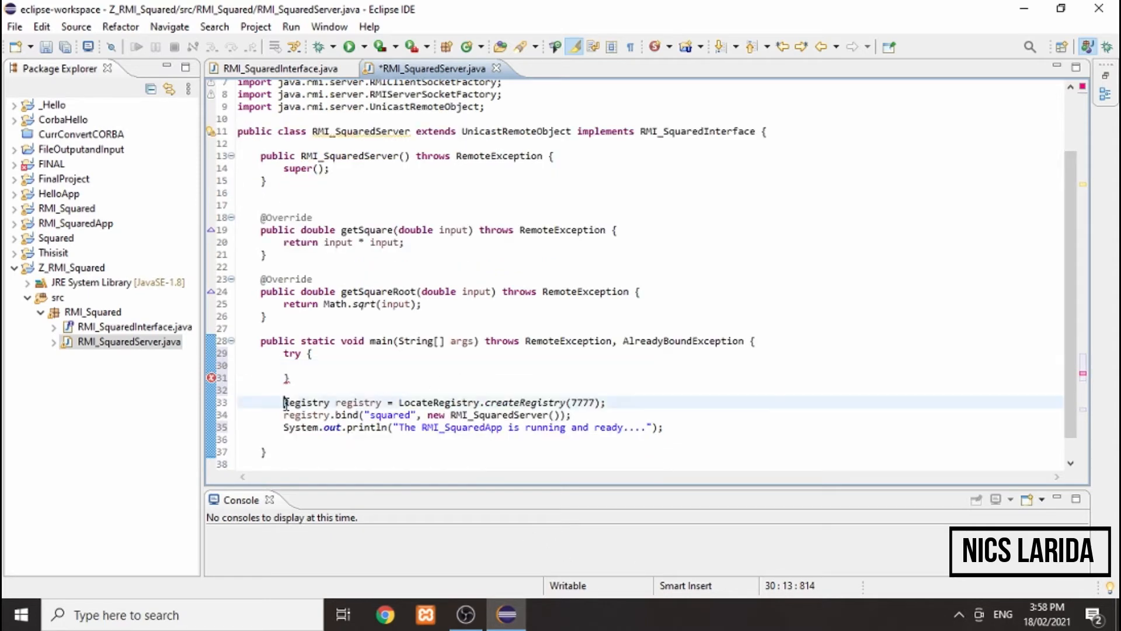
left_click_drag(284, 402, 663, 427)
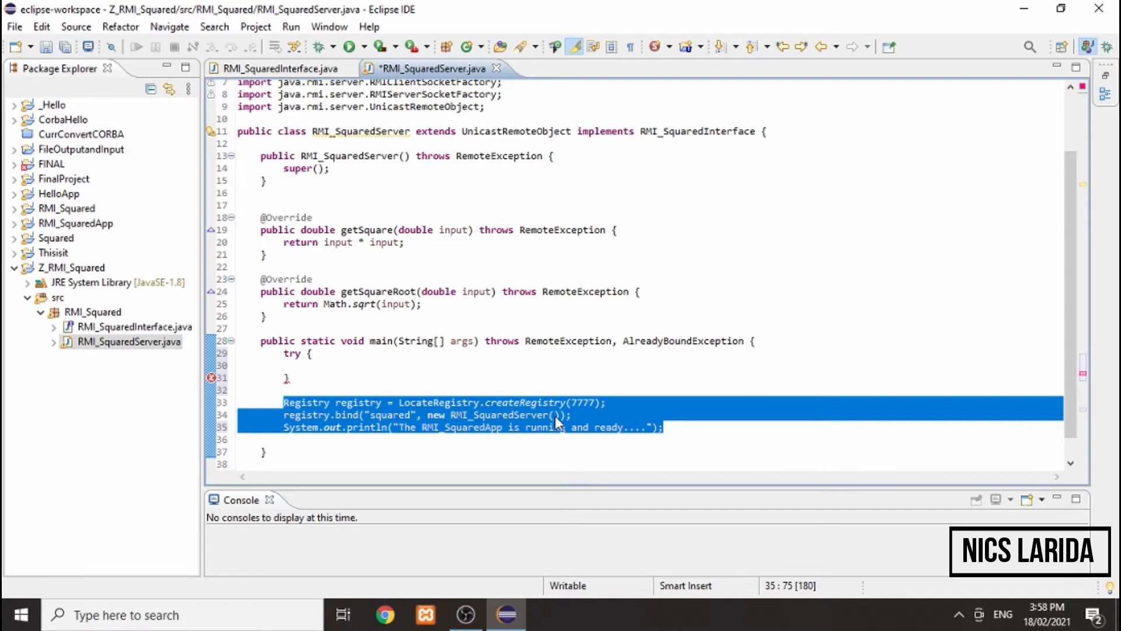
right_click(557, 422)
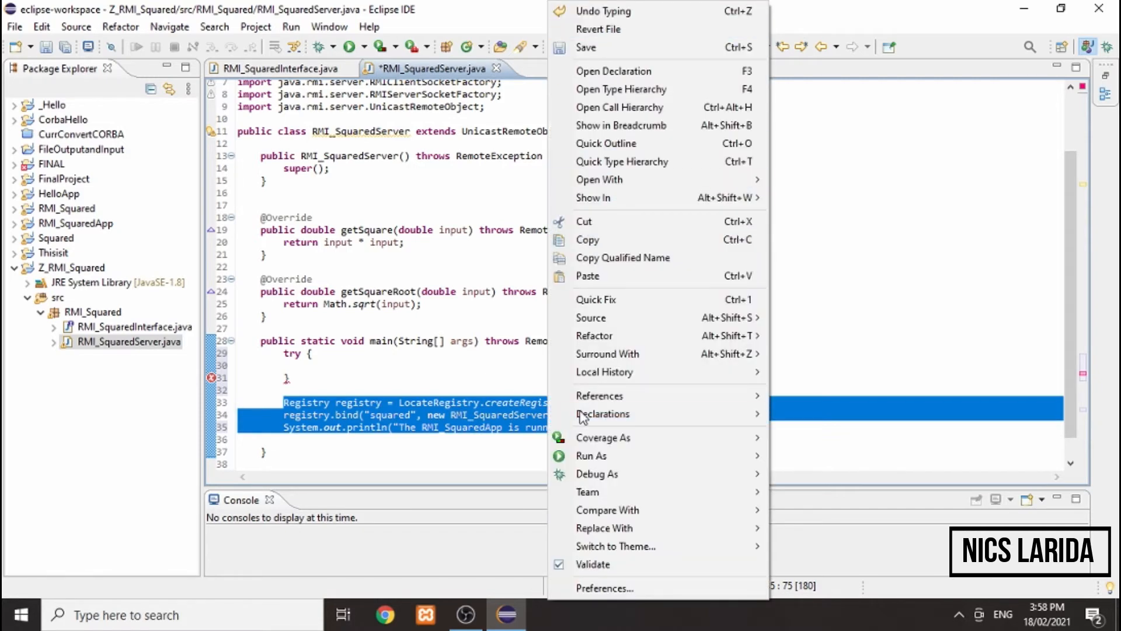
mouse_move(611, 215)
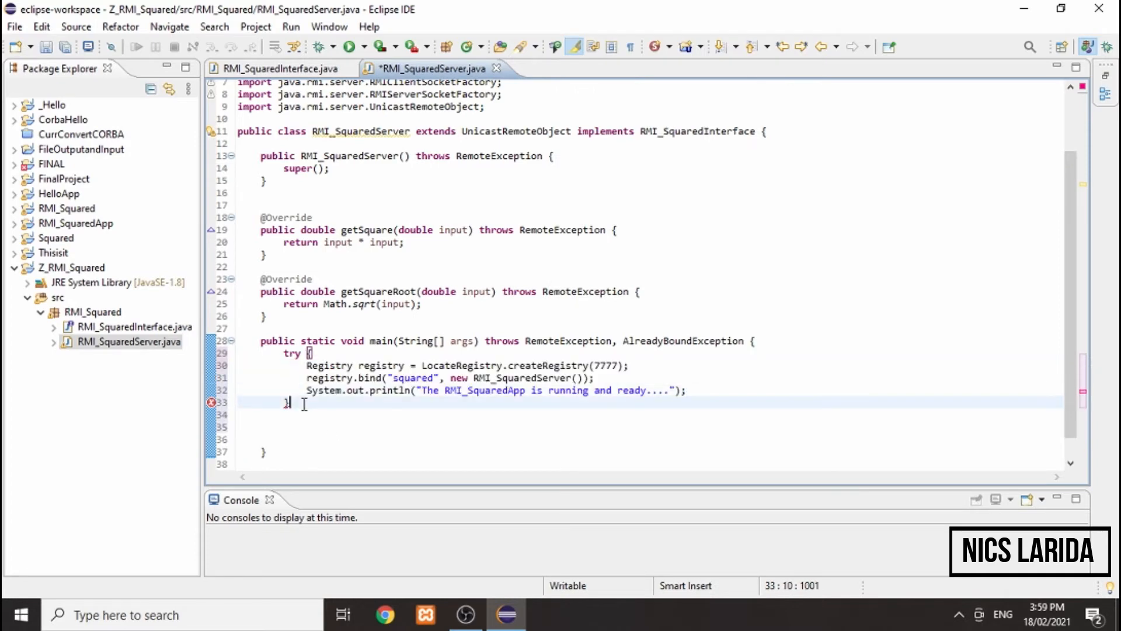
type("cs")
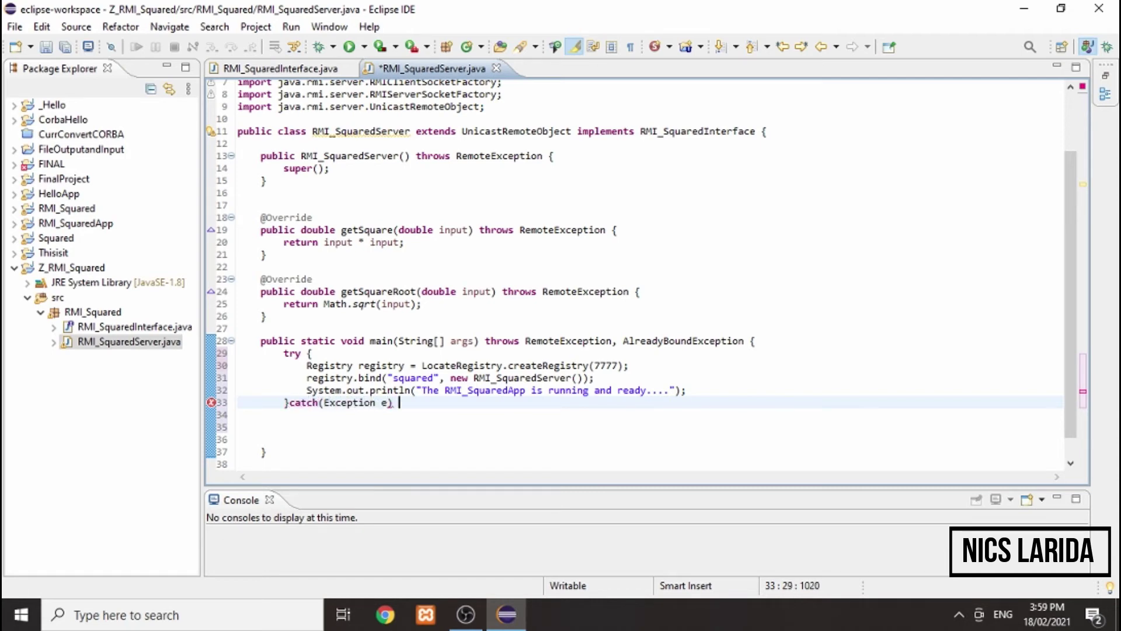
type("{")
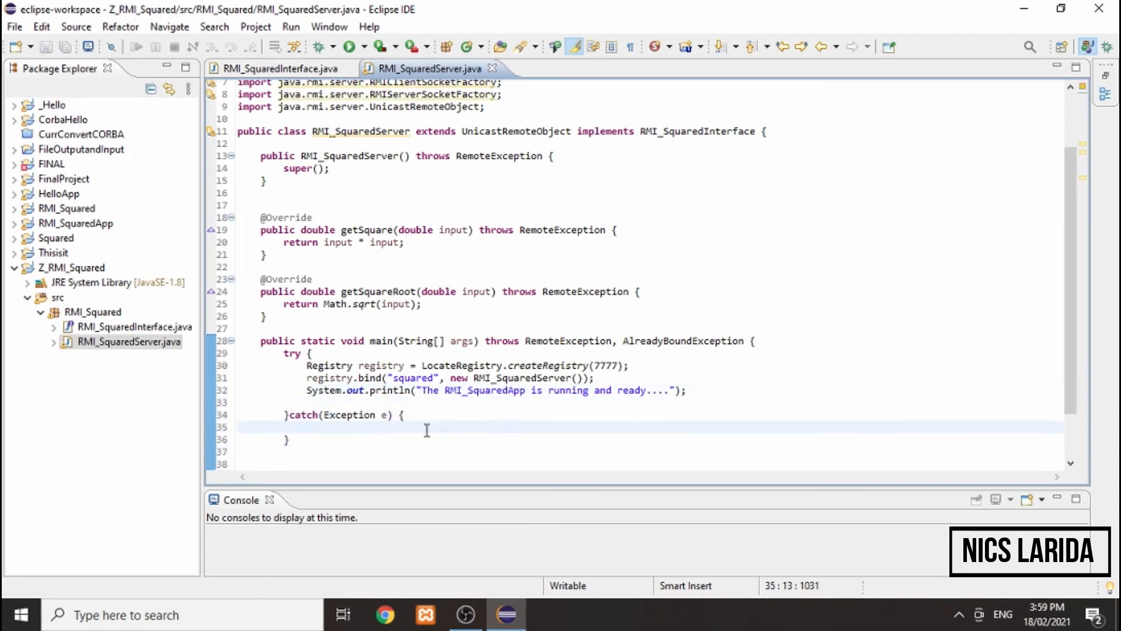
type("System.out.println(\"ERROR: The RMI_SquaredApp is not running....\");")
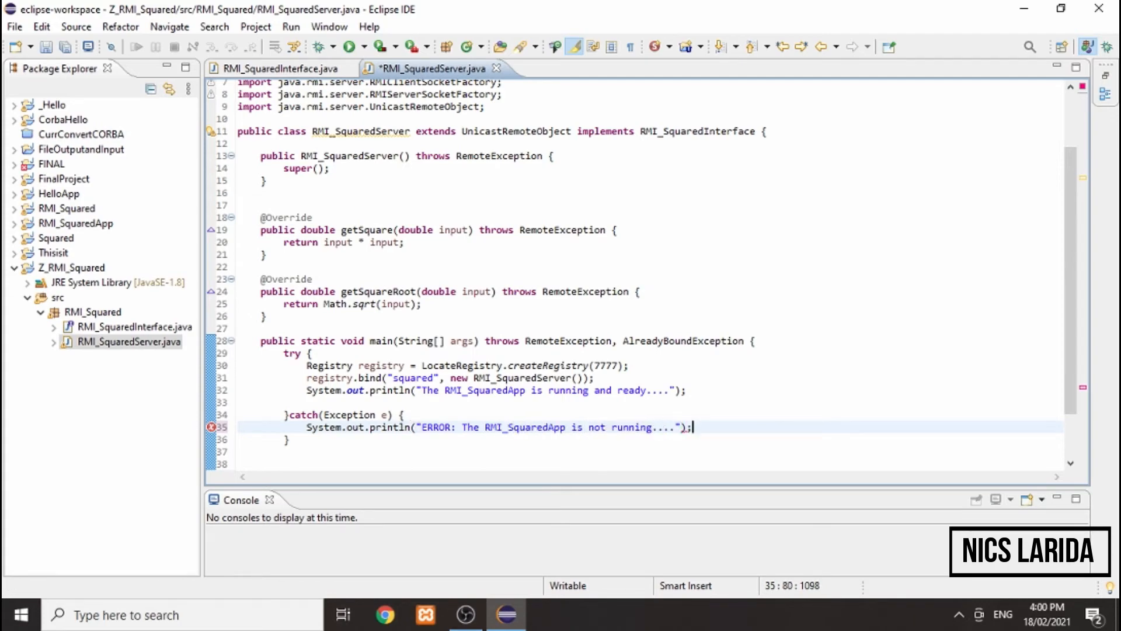
key("Ctrl+s")
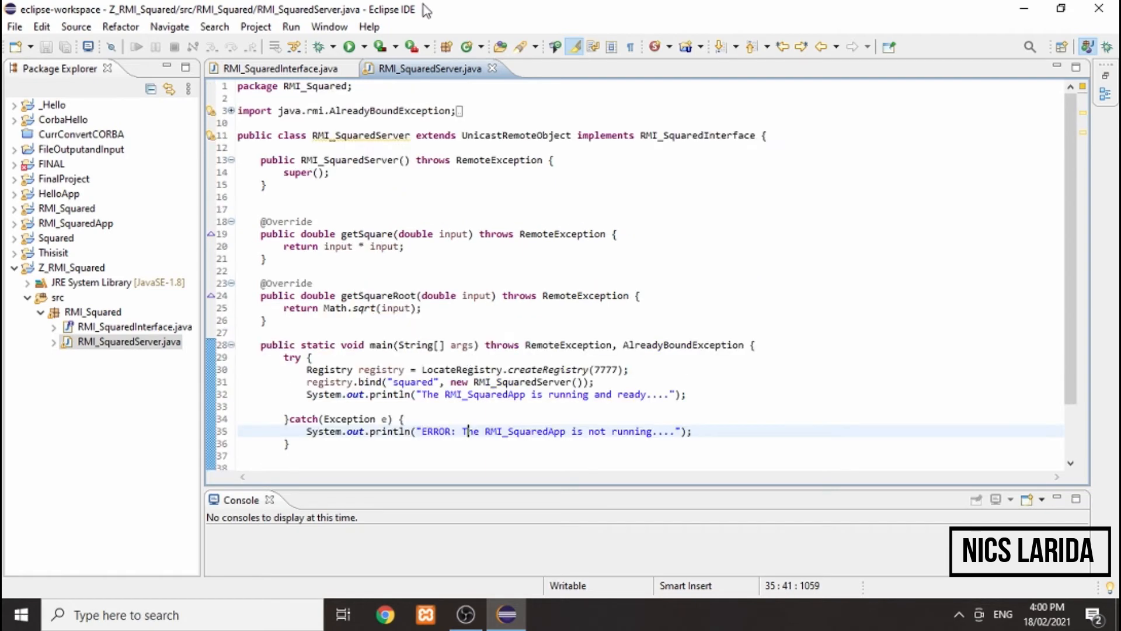
mouse_move(348, 28)
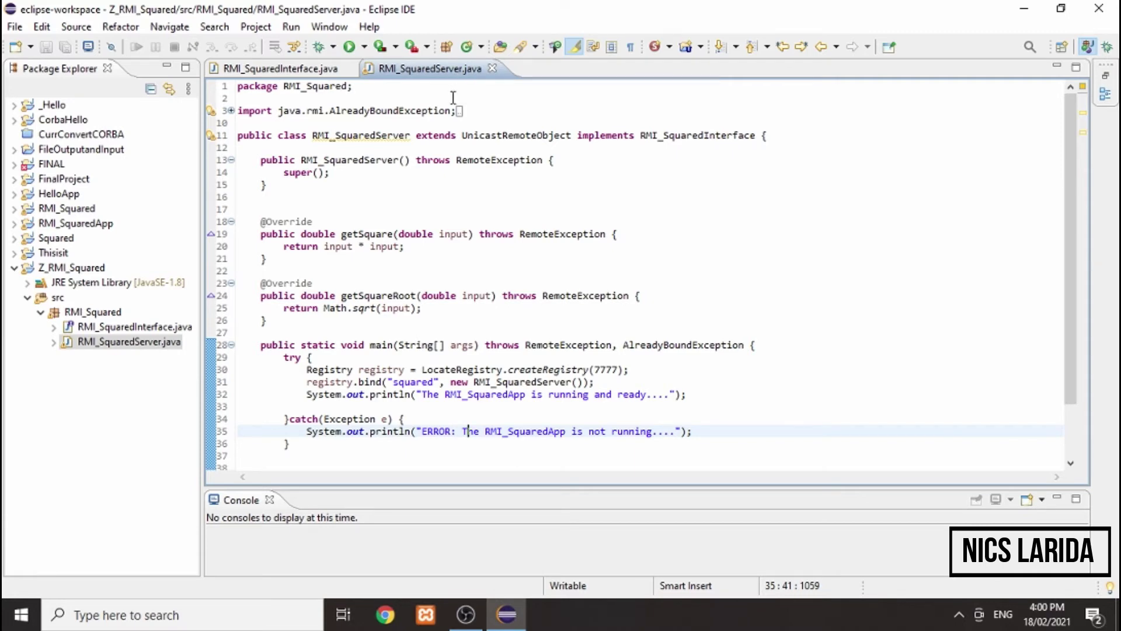
mouse_move(386, 193)
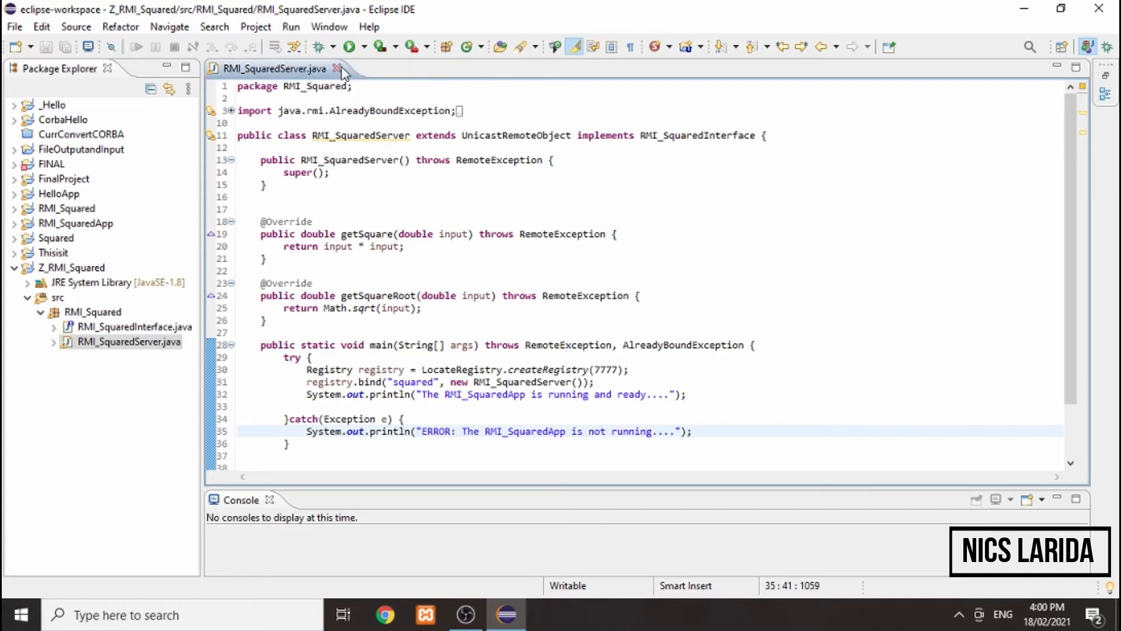
Create a class named RMI_SquaredClient in the RMI_Squared package
right_click(91, 312)
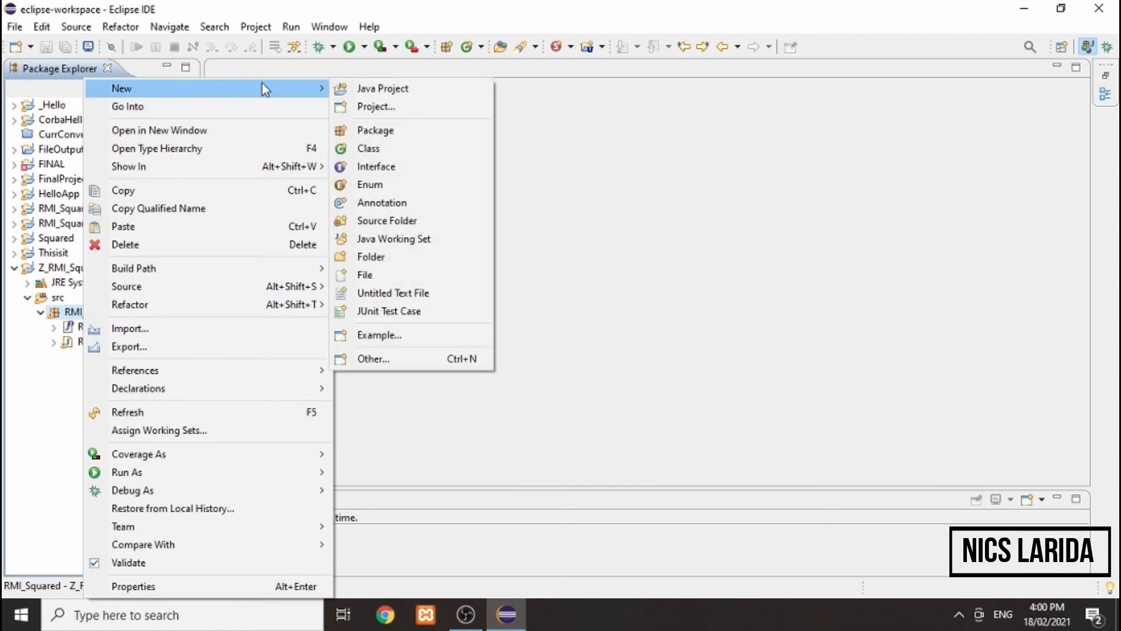
left_click(368, 148)
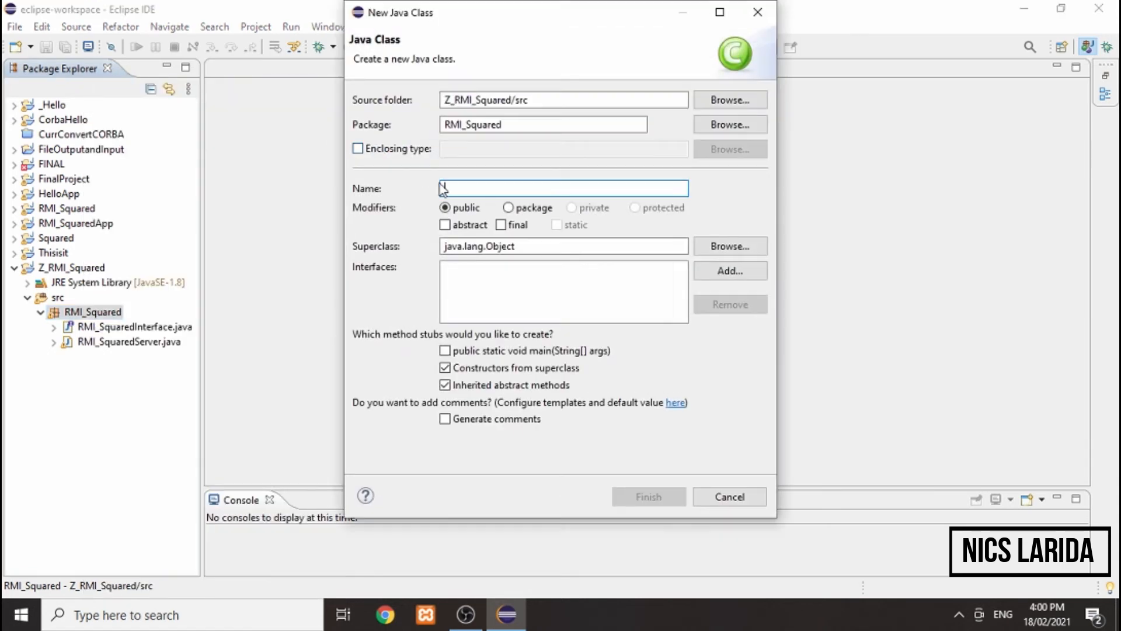
type("RMI_SquaredClien")
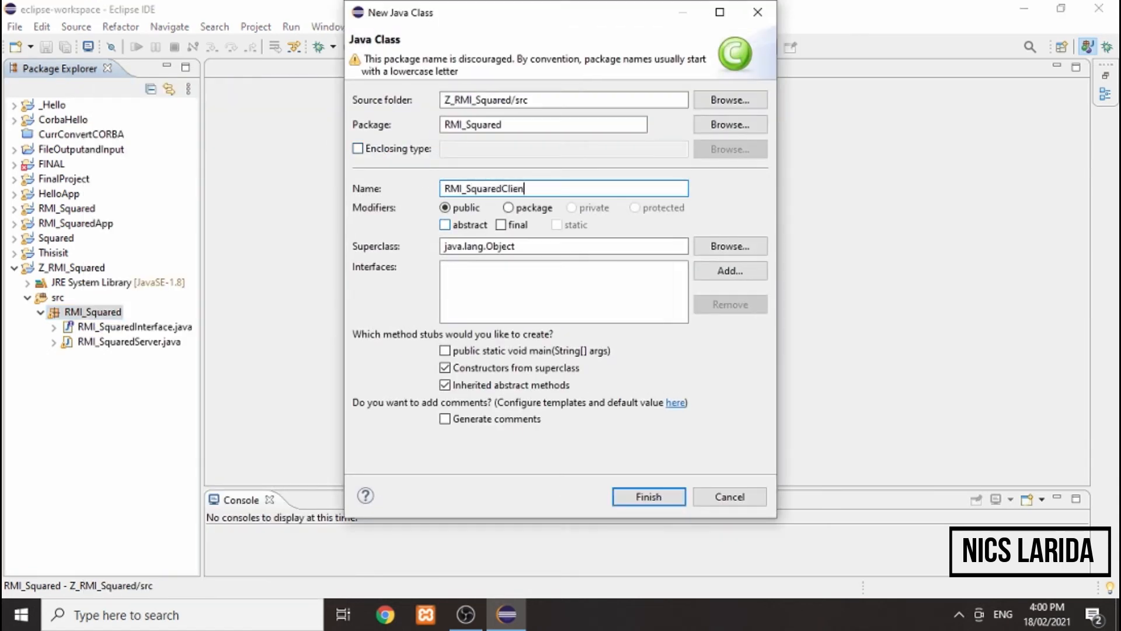
left_click(649, 496)
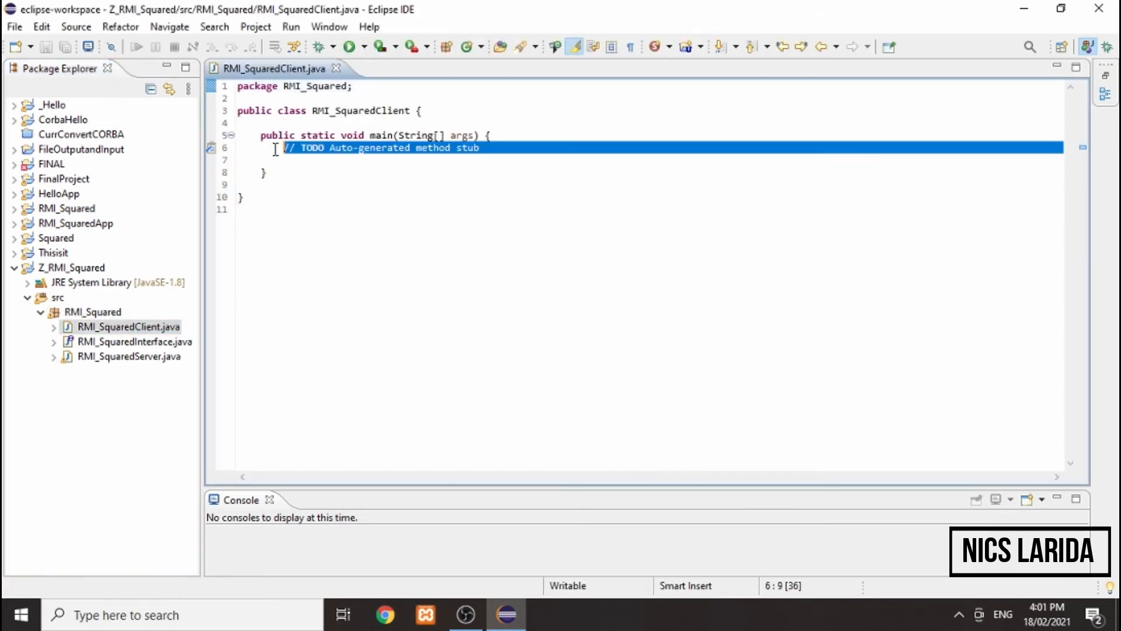
Replace main's TODO comment with an empty try block and a catch (Exception e) block
key("Delete")
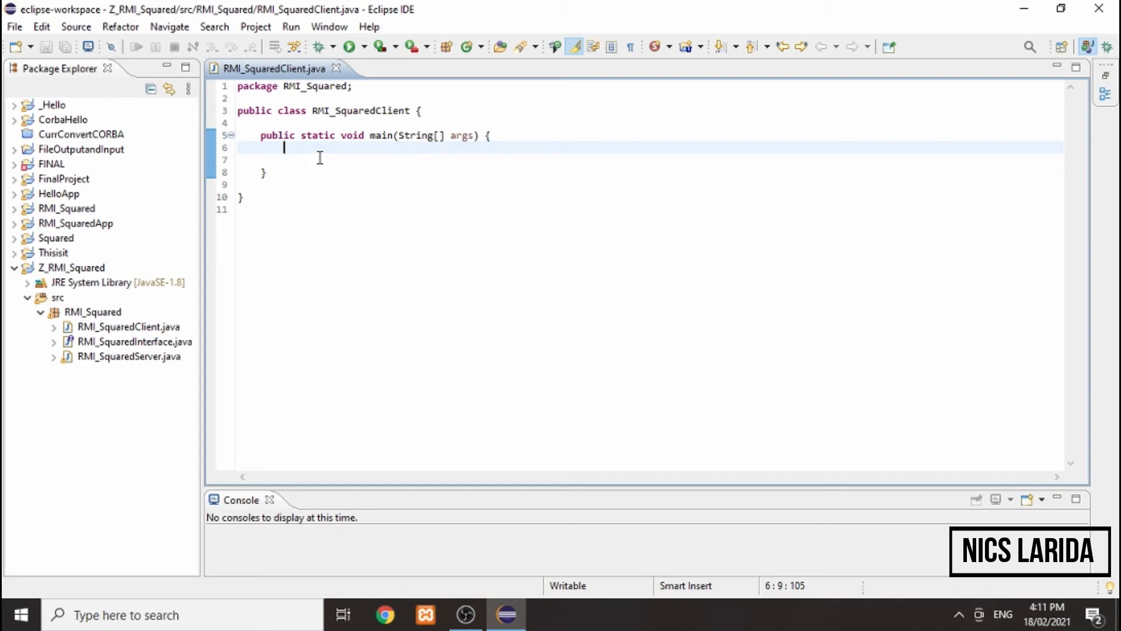
type("try")
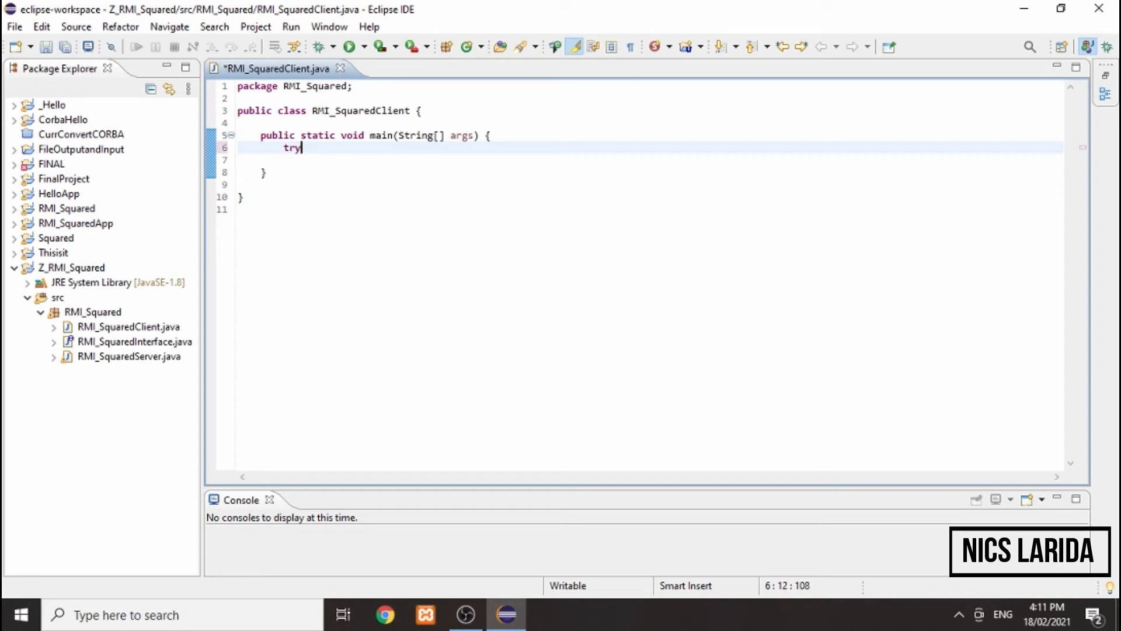
type("{")
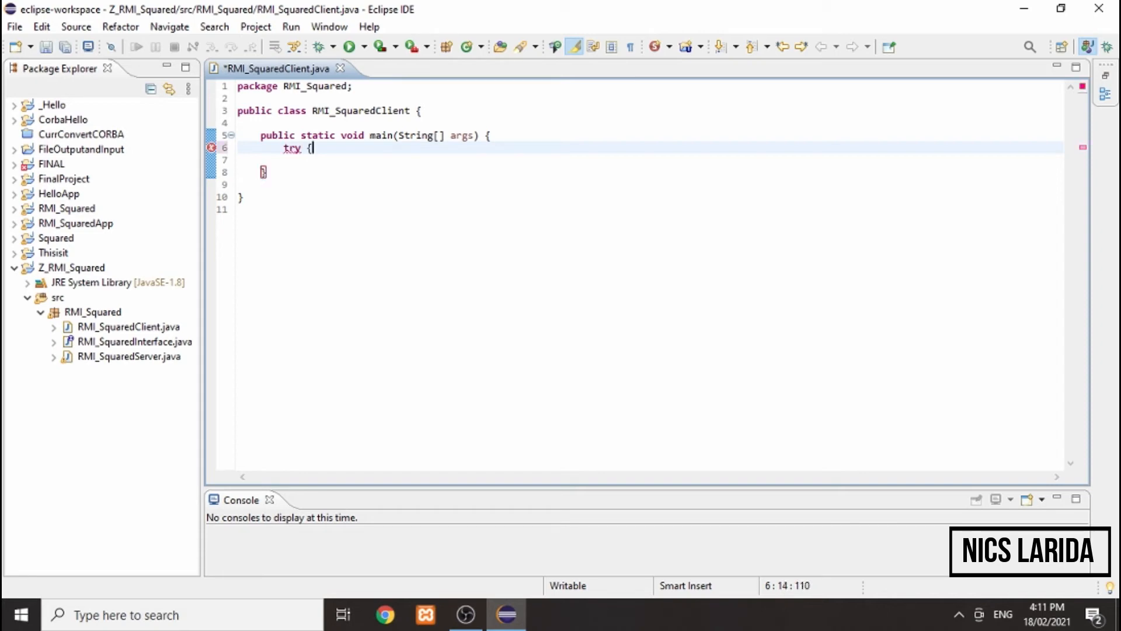
key("Enter")
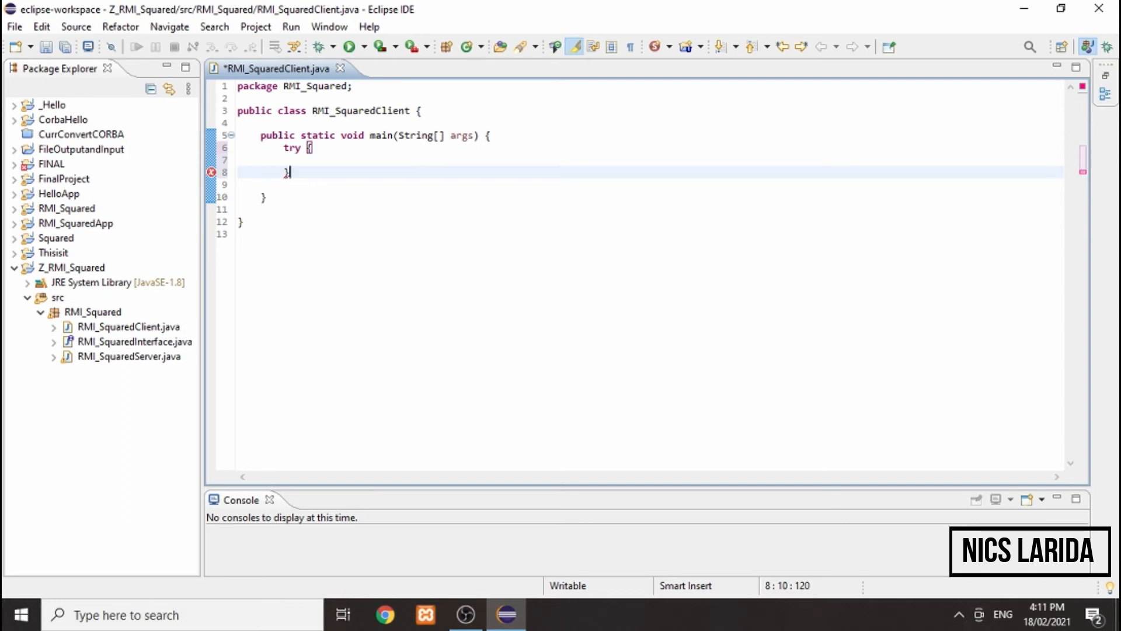
type("catch")
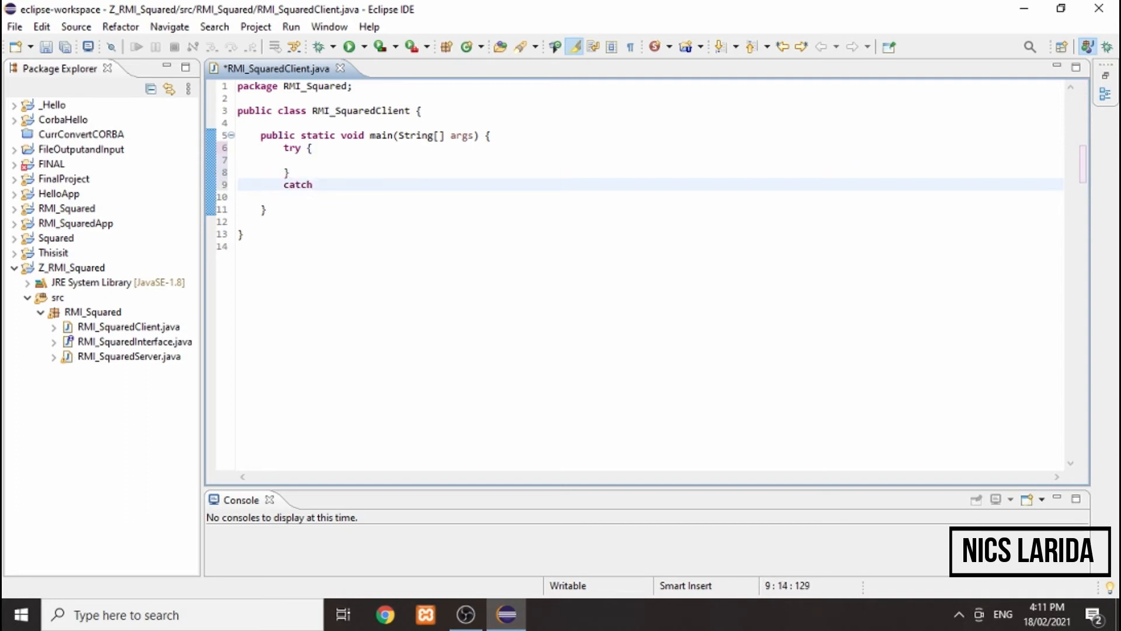
type("(Except) {")
type("System.out.println(\"ERROR: The ")
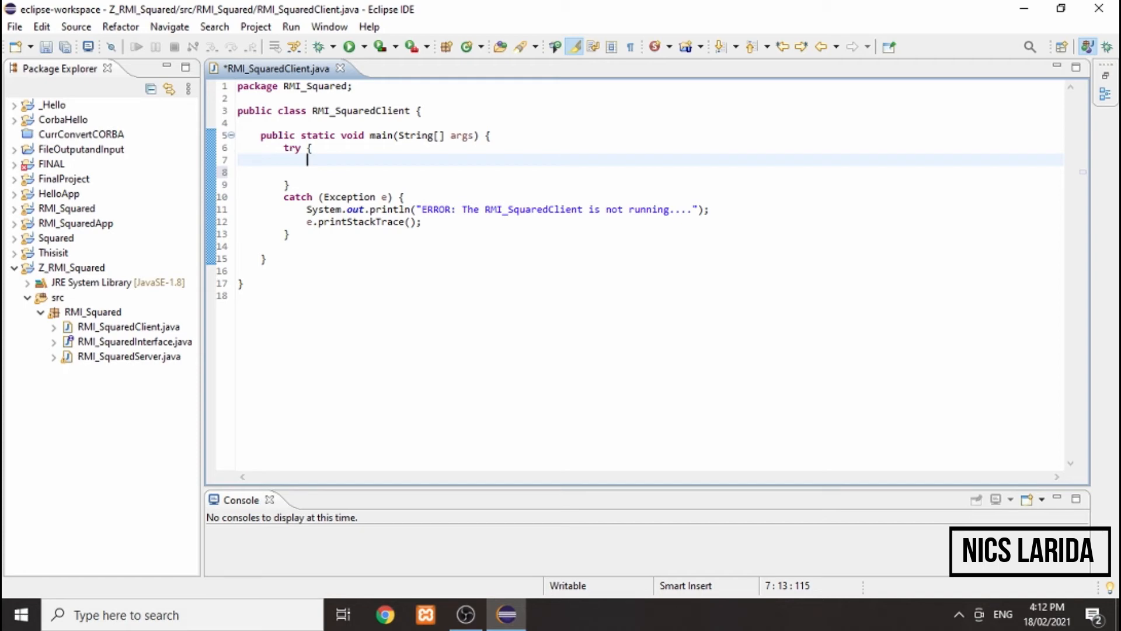
Look up rmi://localhost:7777/squared into an RMI_SquaredInterface variable named squaredapi
type("RMI_")
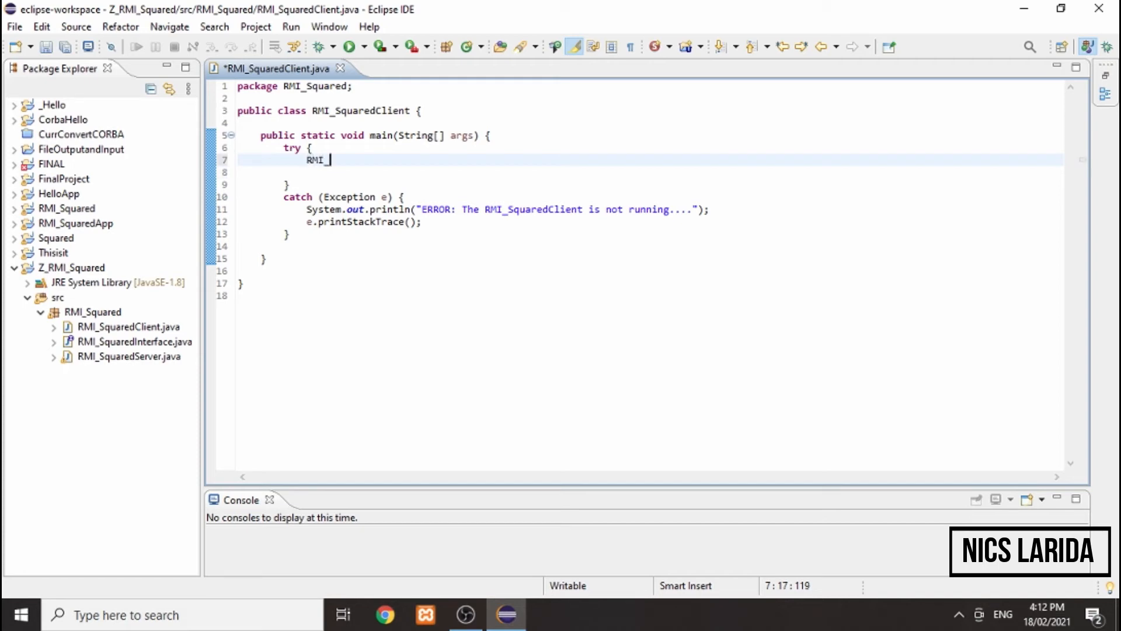
type("Squared")
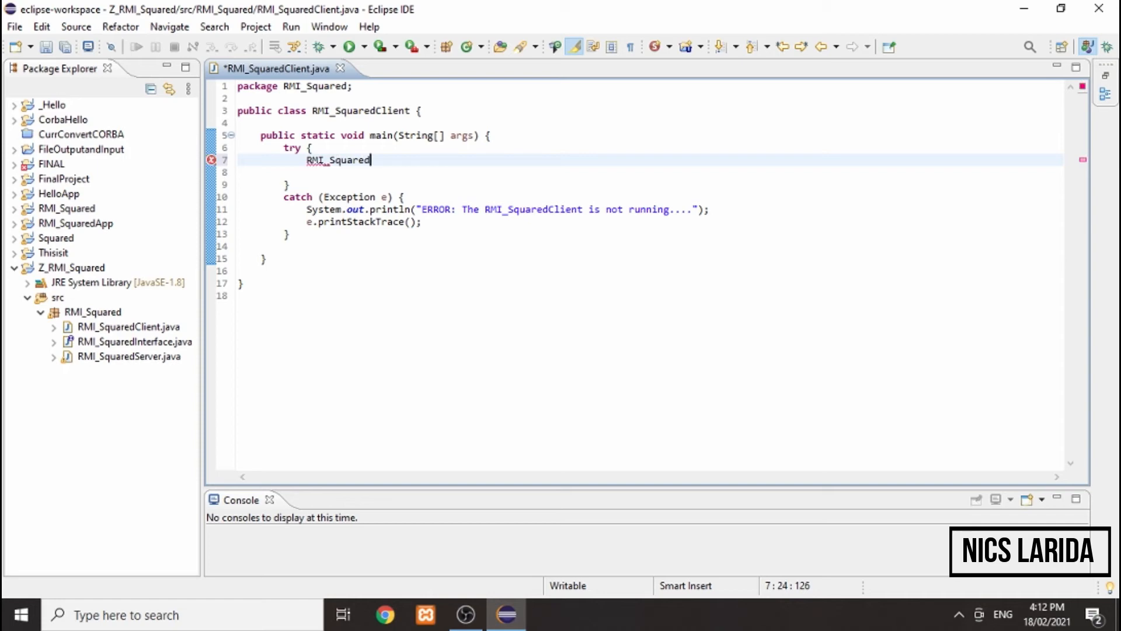
type("I")
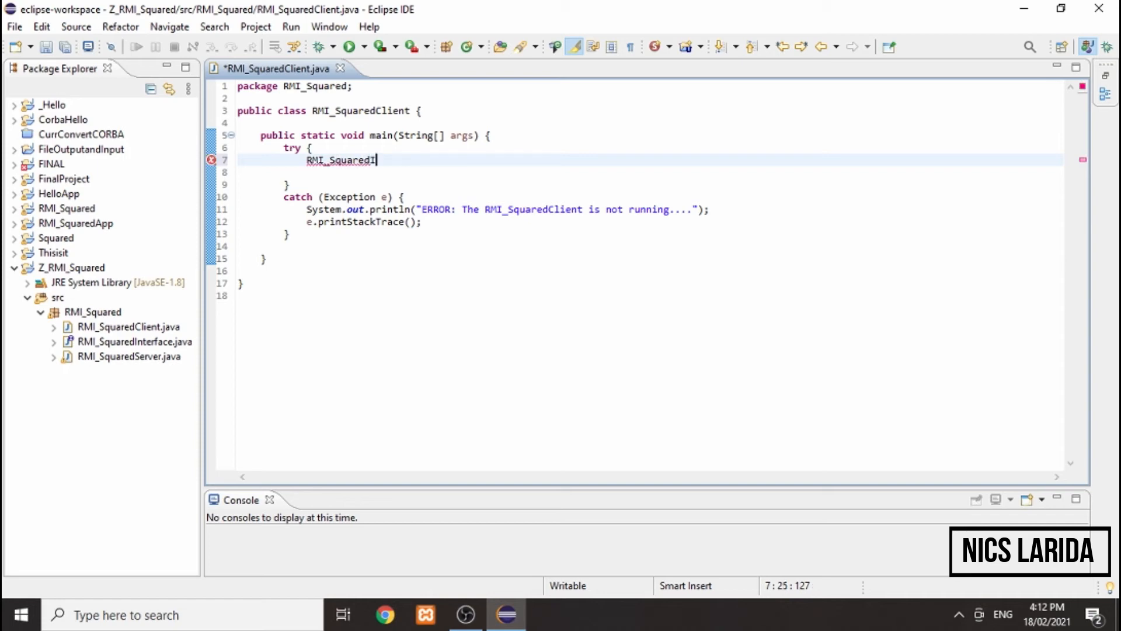
type("nterface")
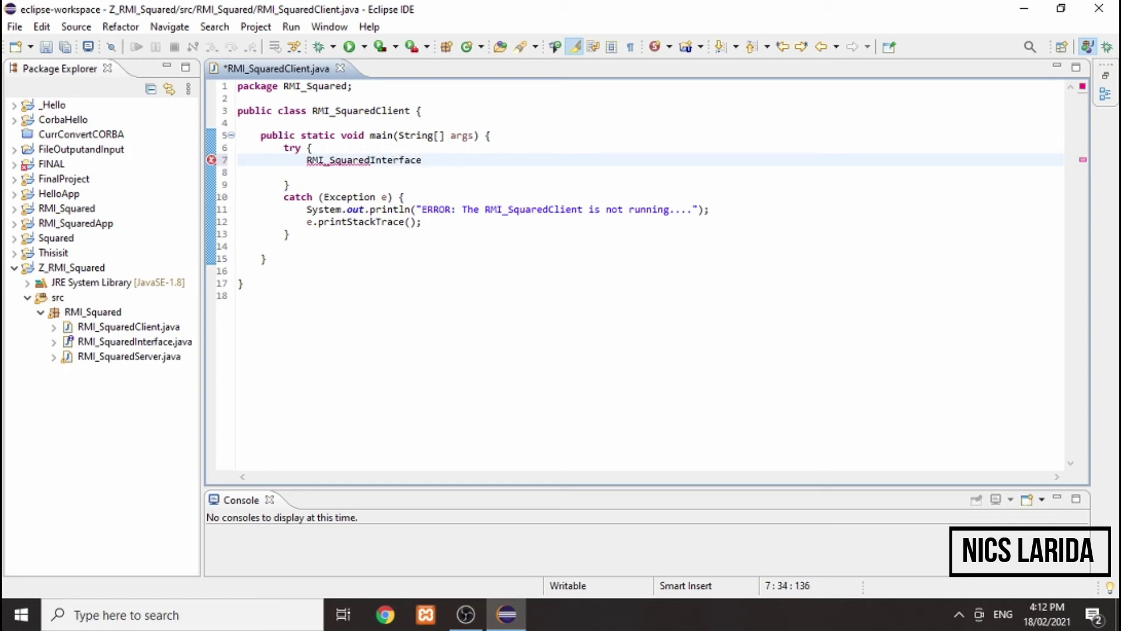
type("squaredapi = (RMI_SquaredInterface) Naming.lookup(\"rmi:")
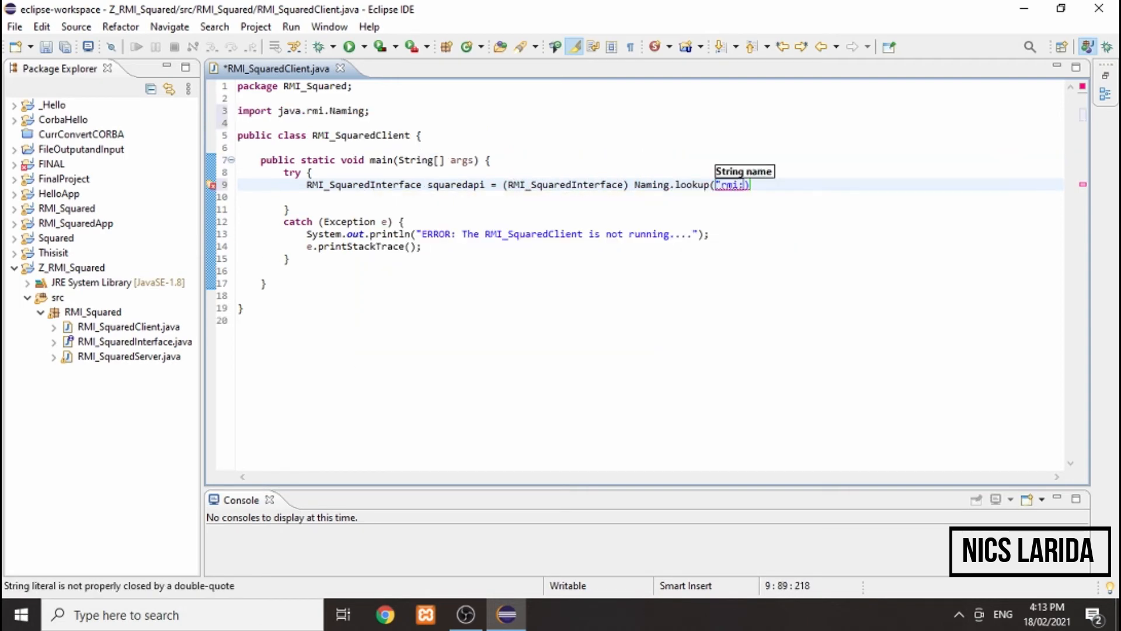
type("rmi://localhost:7777/squared\"")
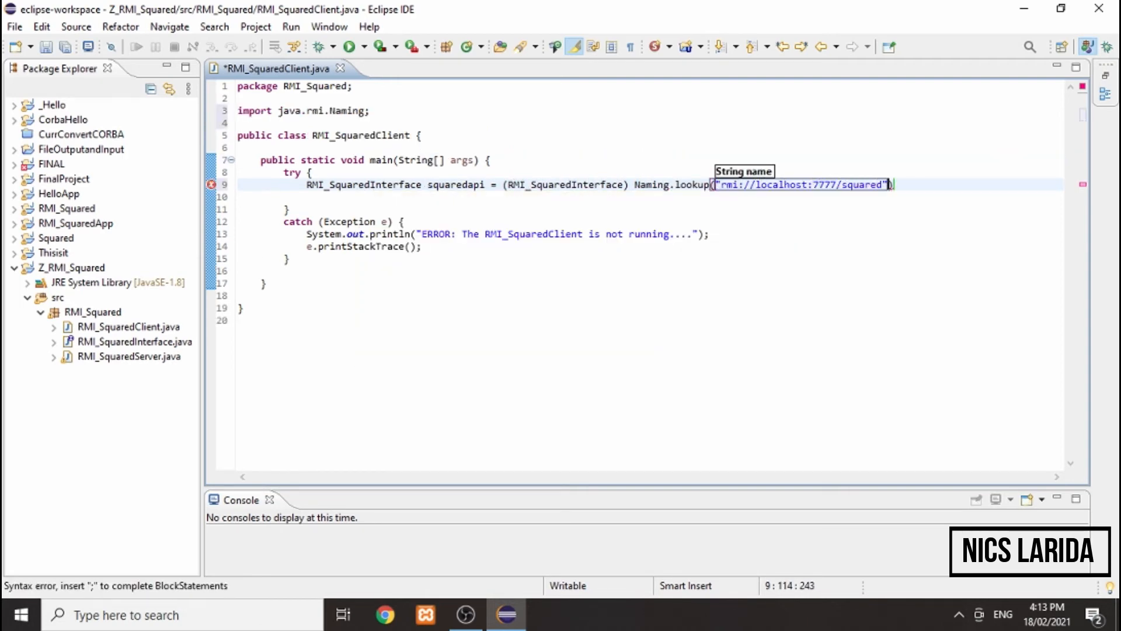
type(";")
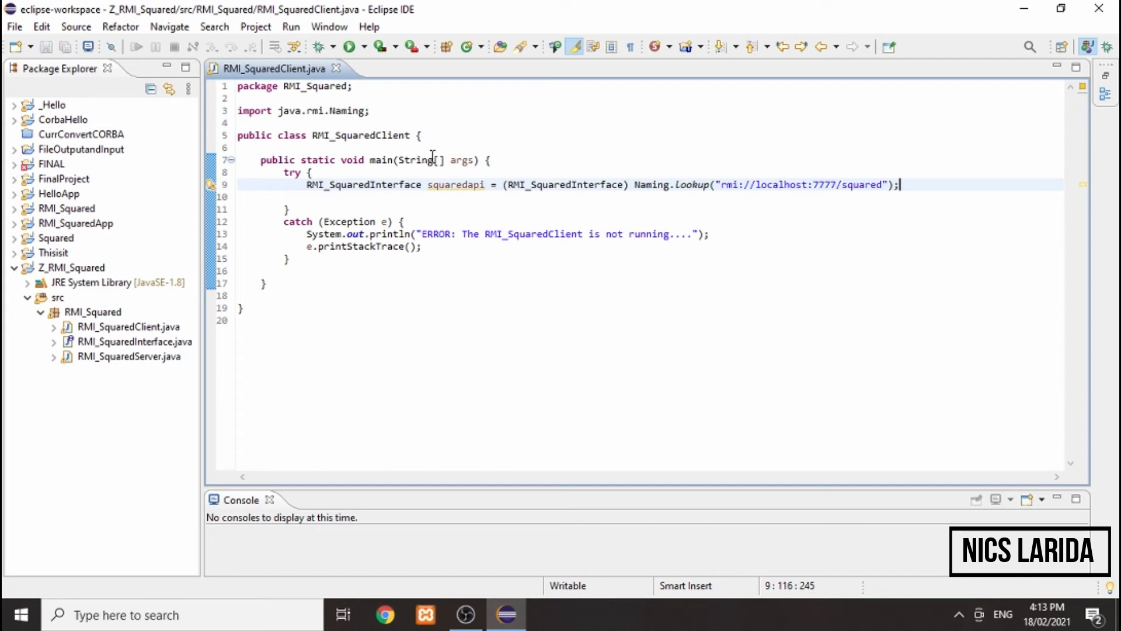
Declare that main throws MalformedURLException, RemoteException and NotBoundException
type("throws Malformed")
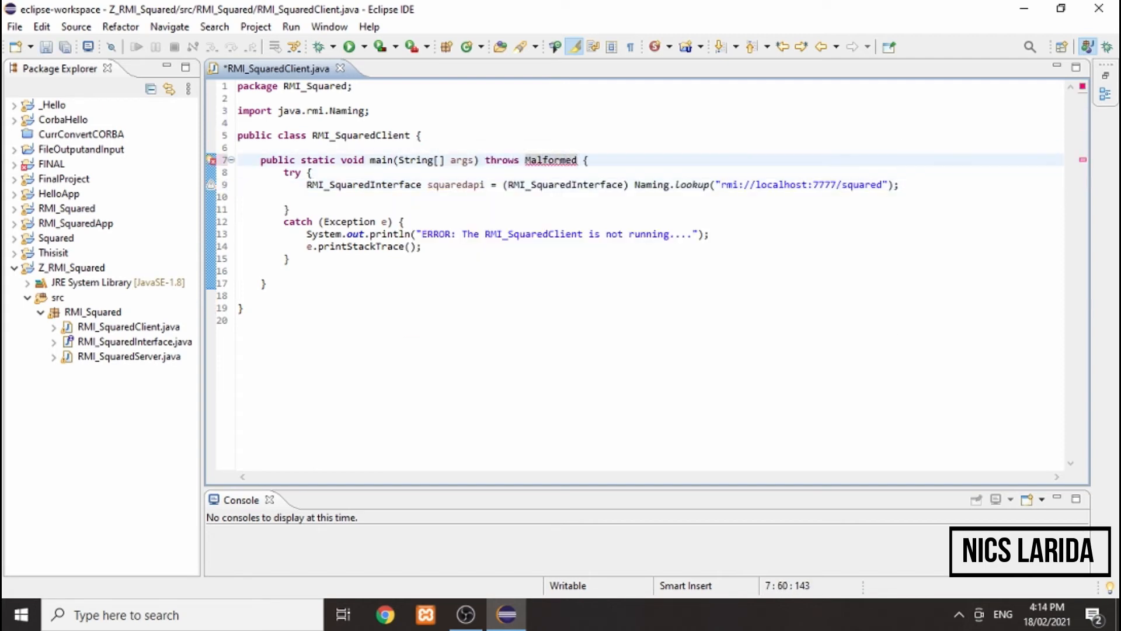
type("URLException")
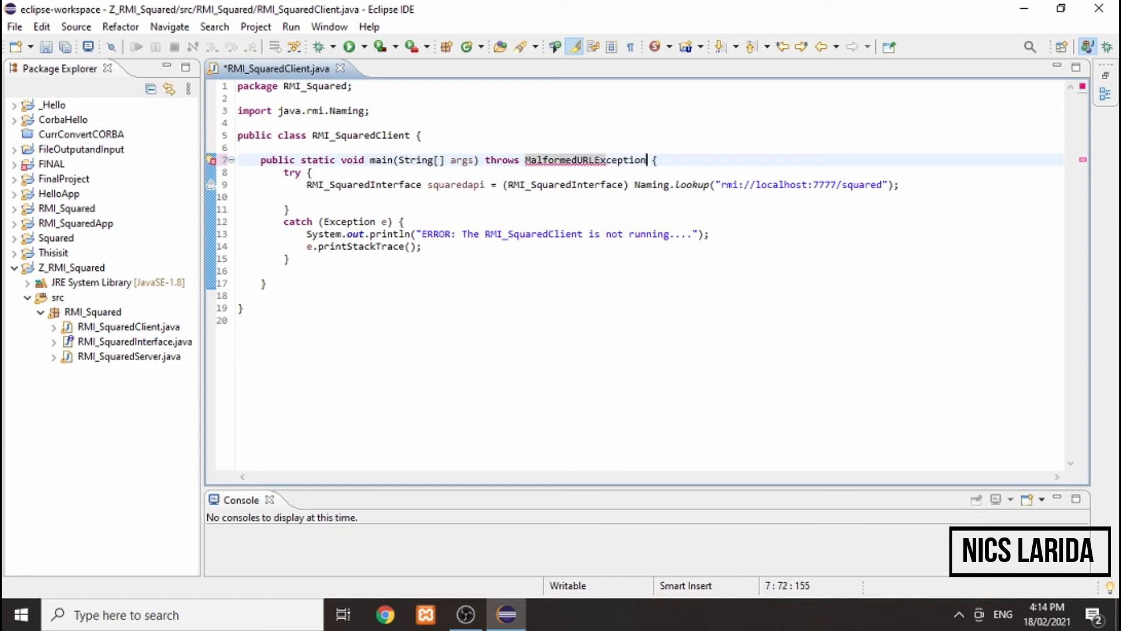
type(", RemoteException, NotBoundException")
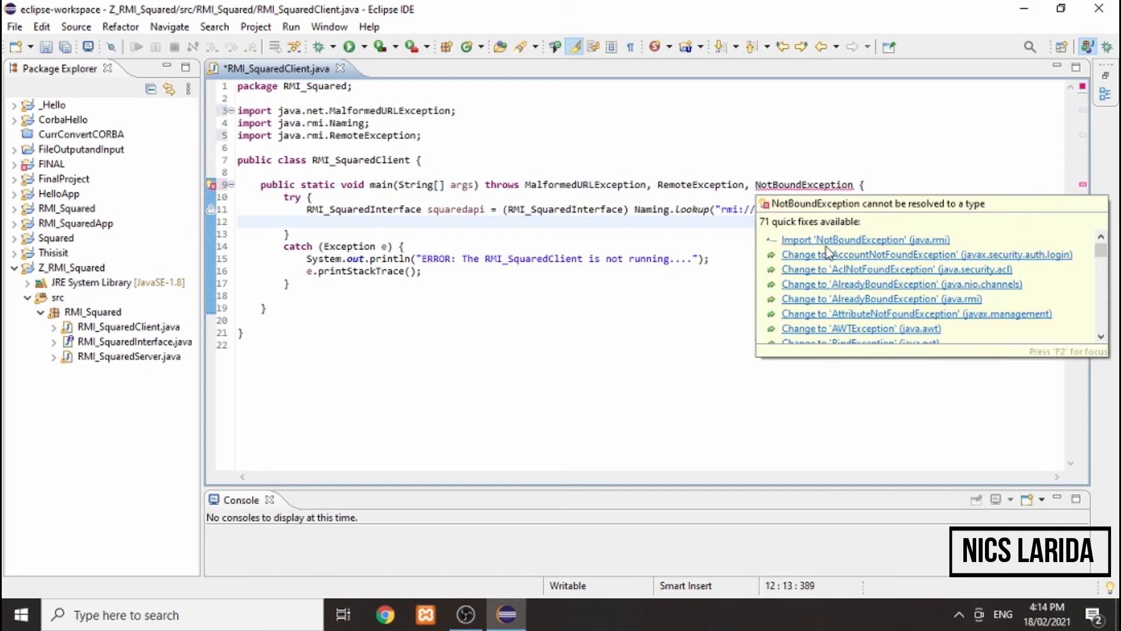
Import NotBoundException from java.rmi, check port 7777, and add blank lines after the lookup
left_click(864, 239)
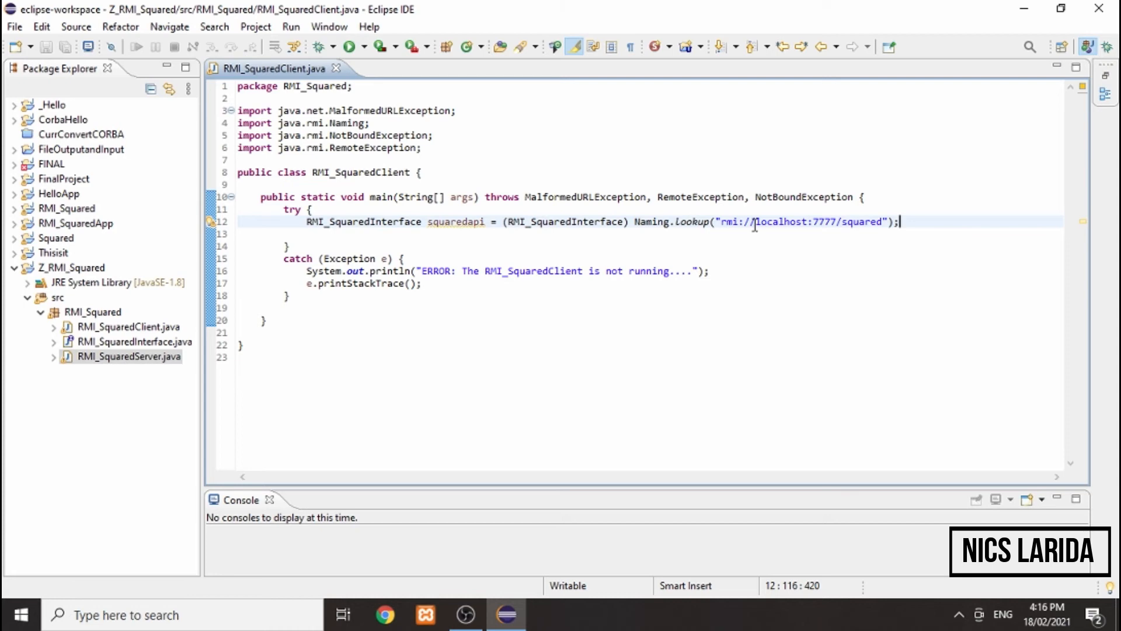
mouse_move(484, 328)
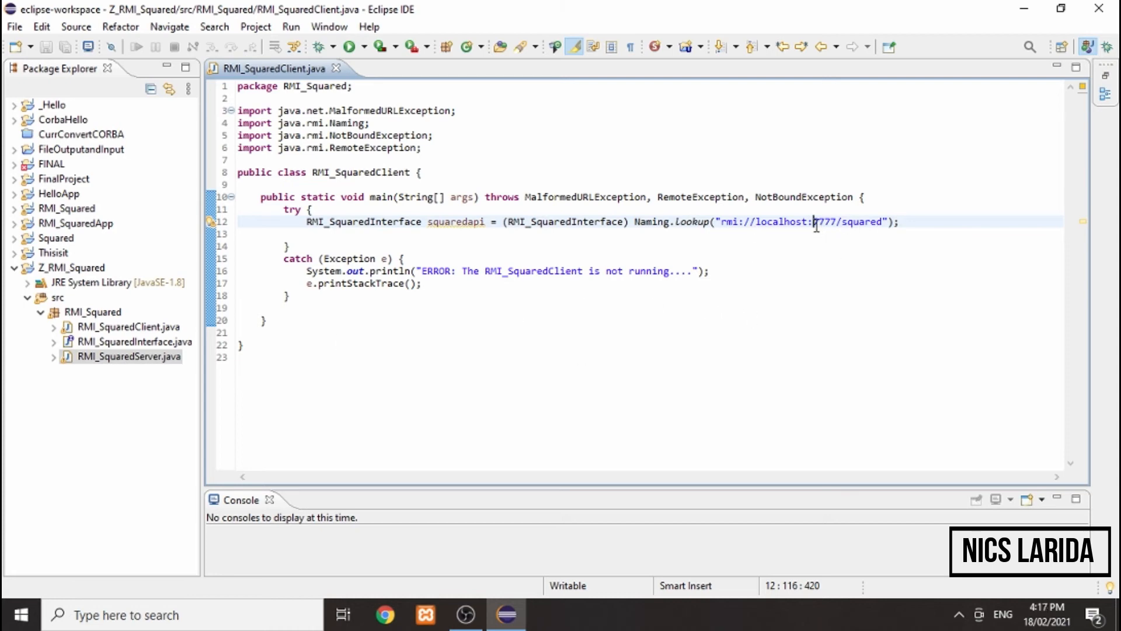
double_click(822, 222)
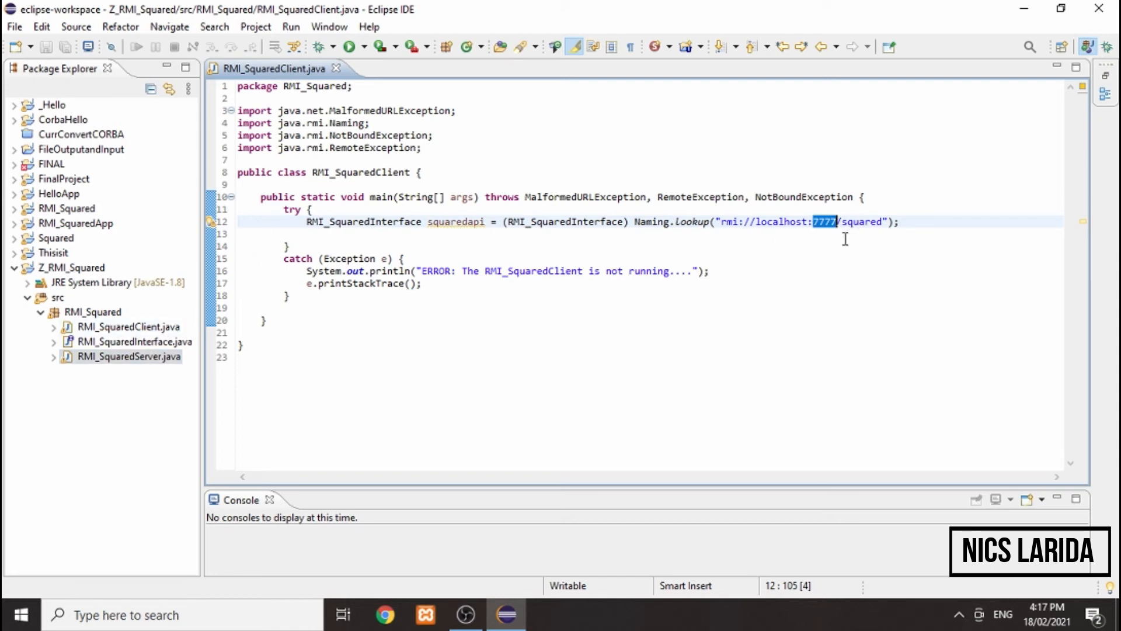
left_click(900, 221)
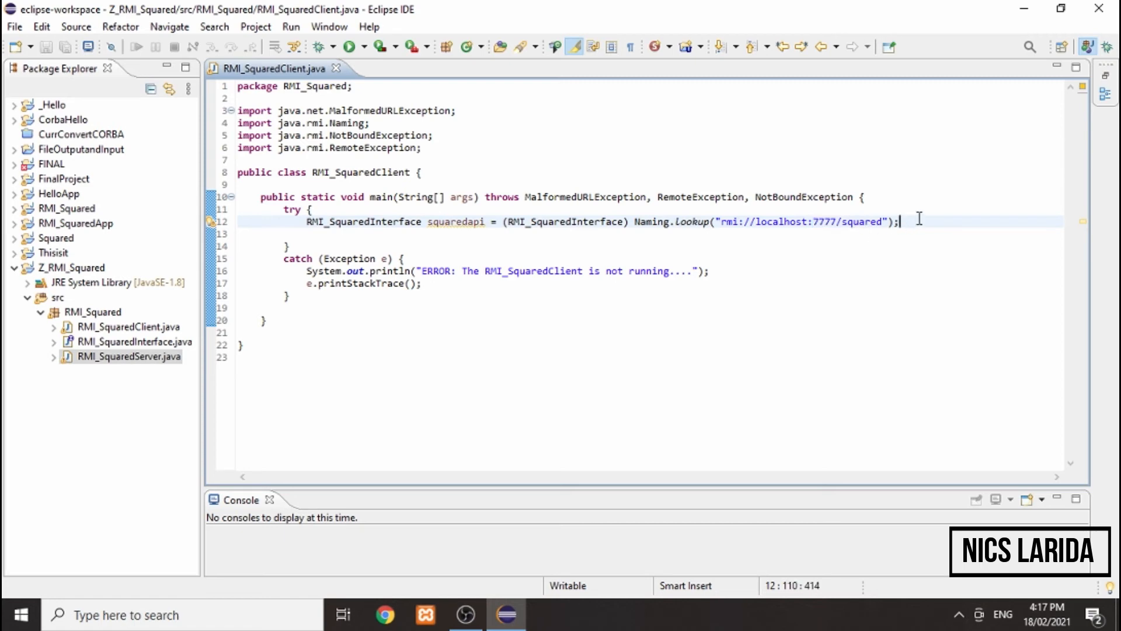
key("Enter")
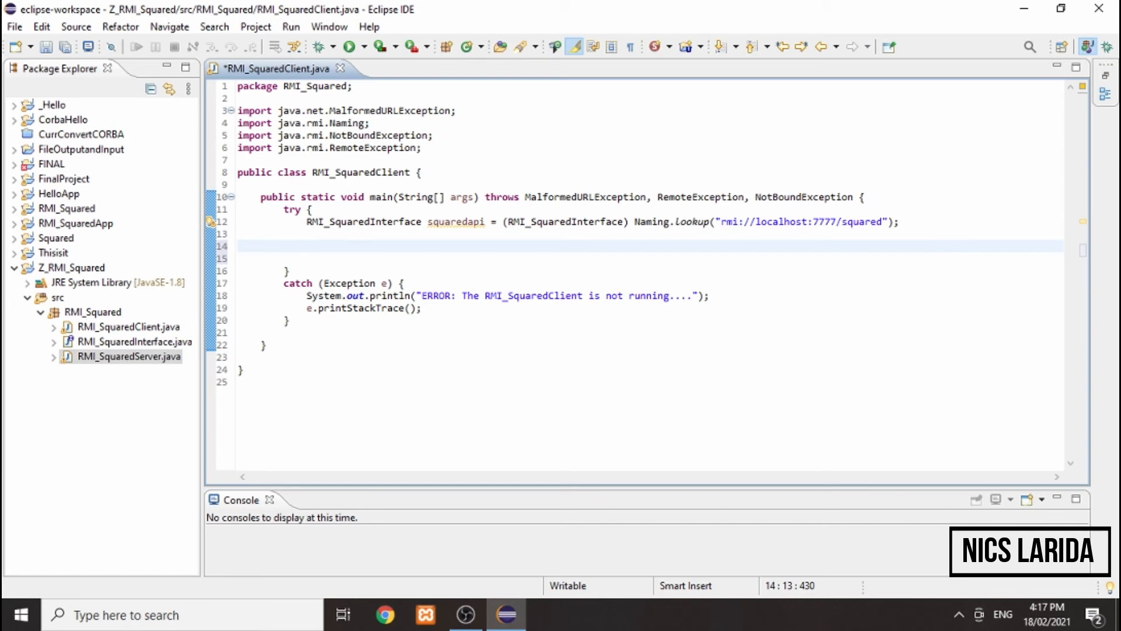
mouse_move(591, 87)
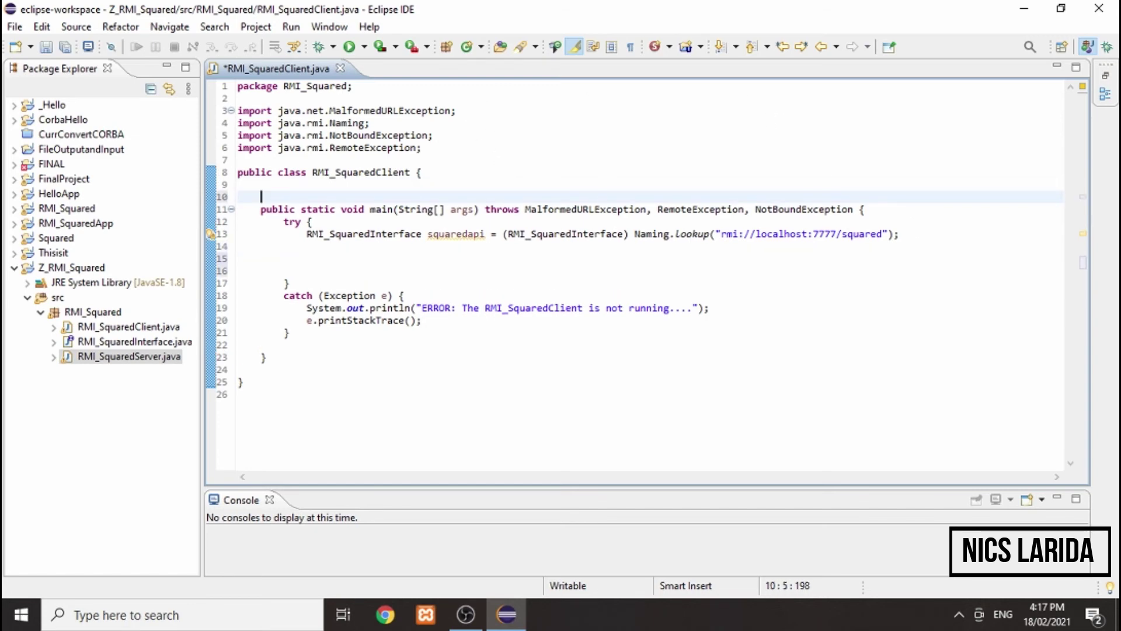
Declare a private static Scanner field scan set to null, import java.util.Scanner, and save
type("pri")
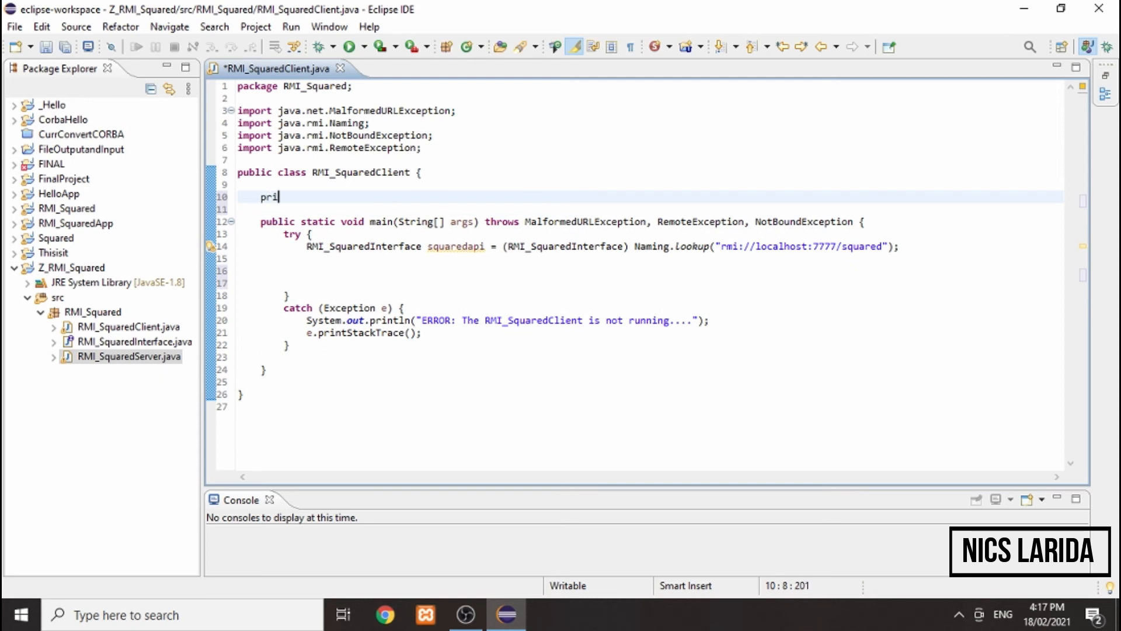
type("vate static Scanner")
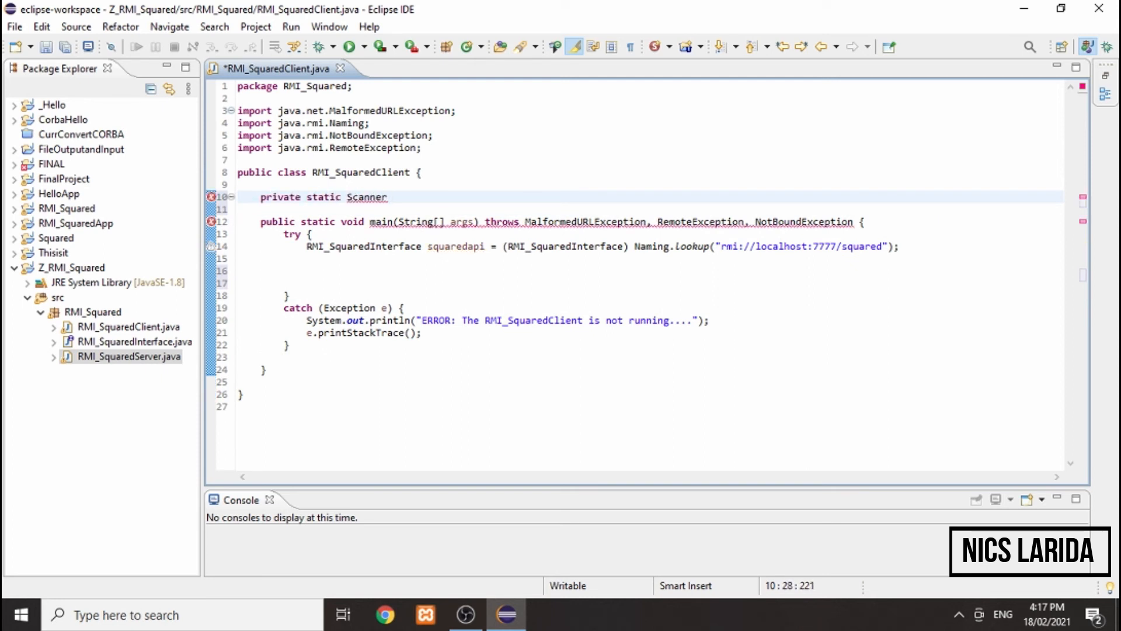
type("scan = null;")
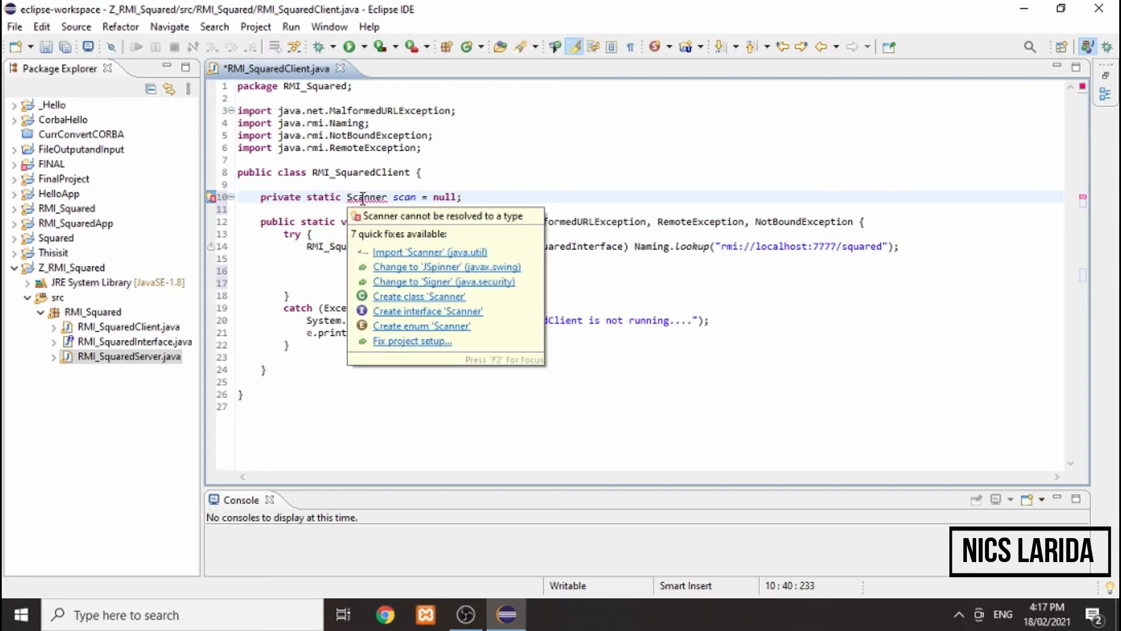
left_click(430, 252)
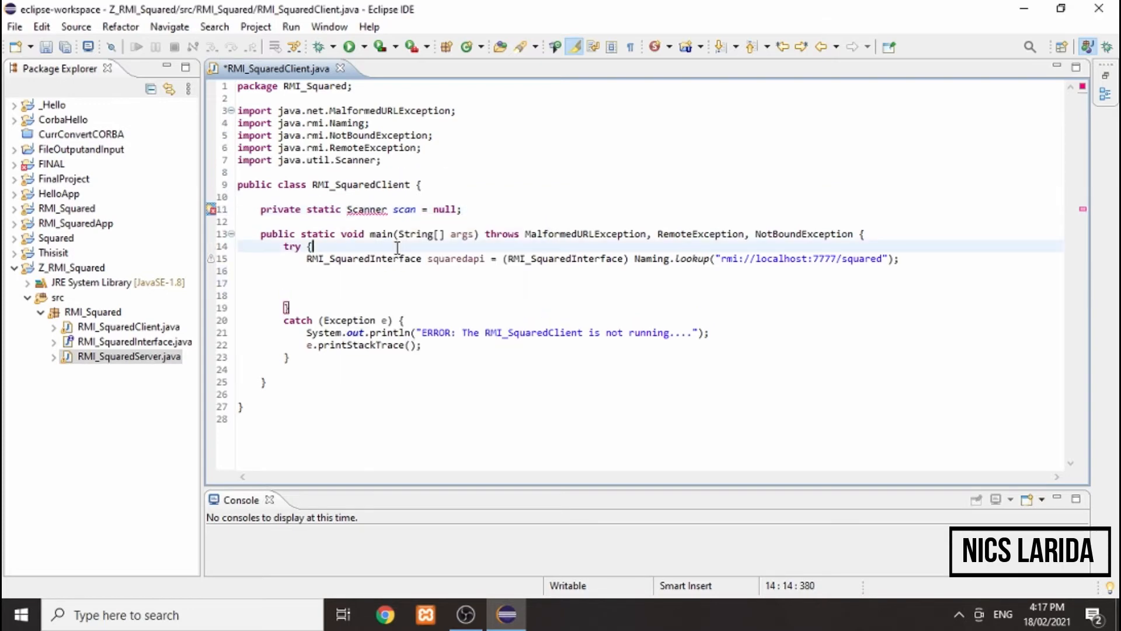
key("ctrl+s")
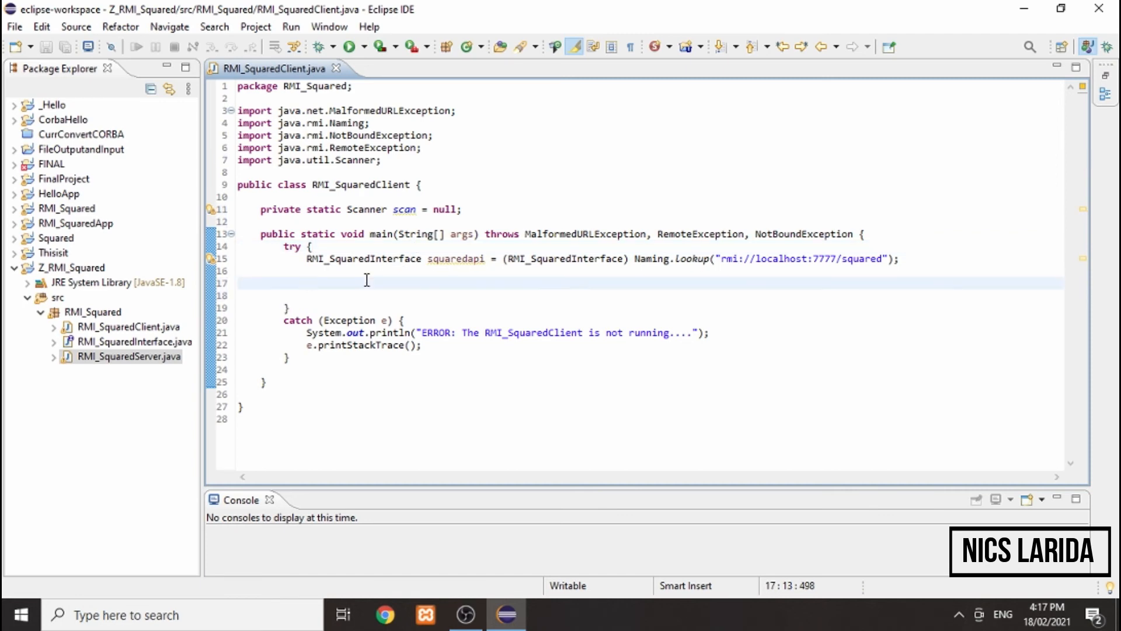
Assign scan = new Scanner(System.in) in main and start a for(;;) loop
type("scan =")
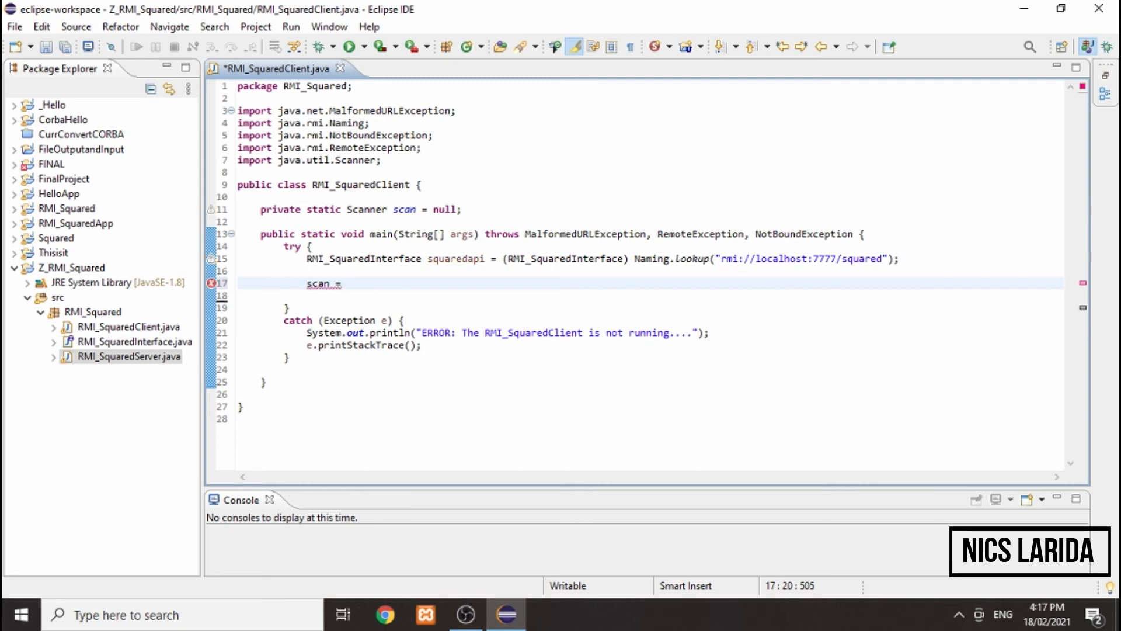
type("new S")
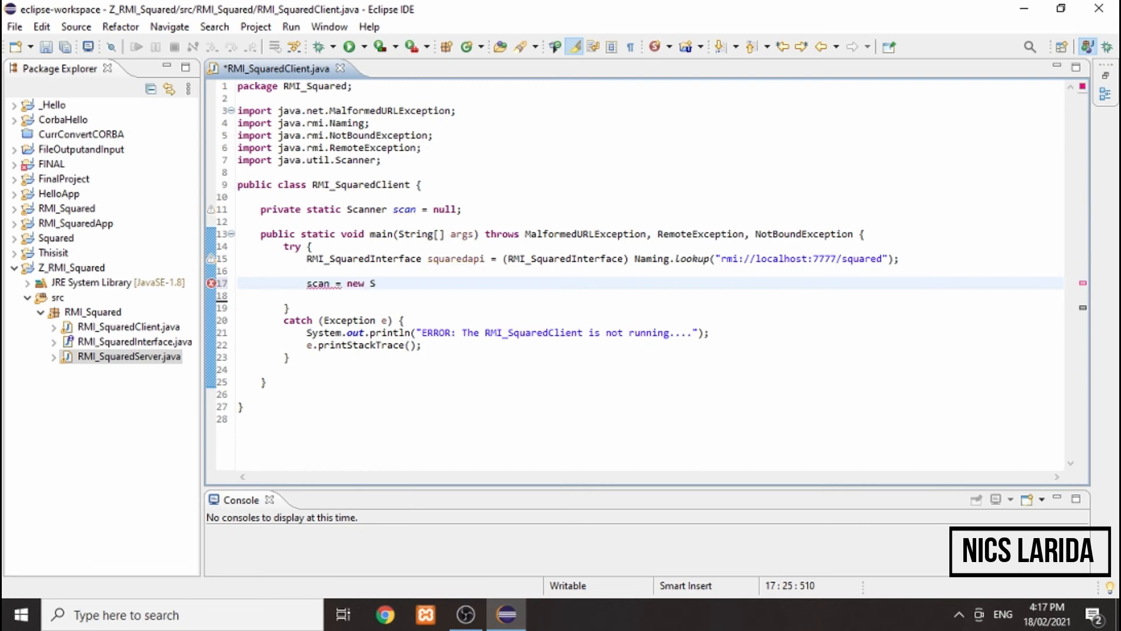
type("canner")
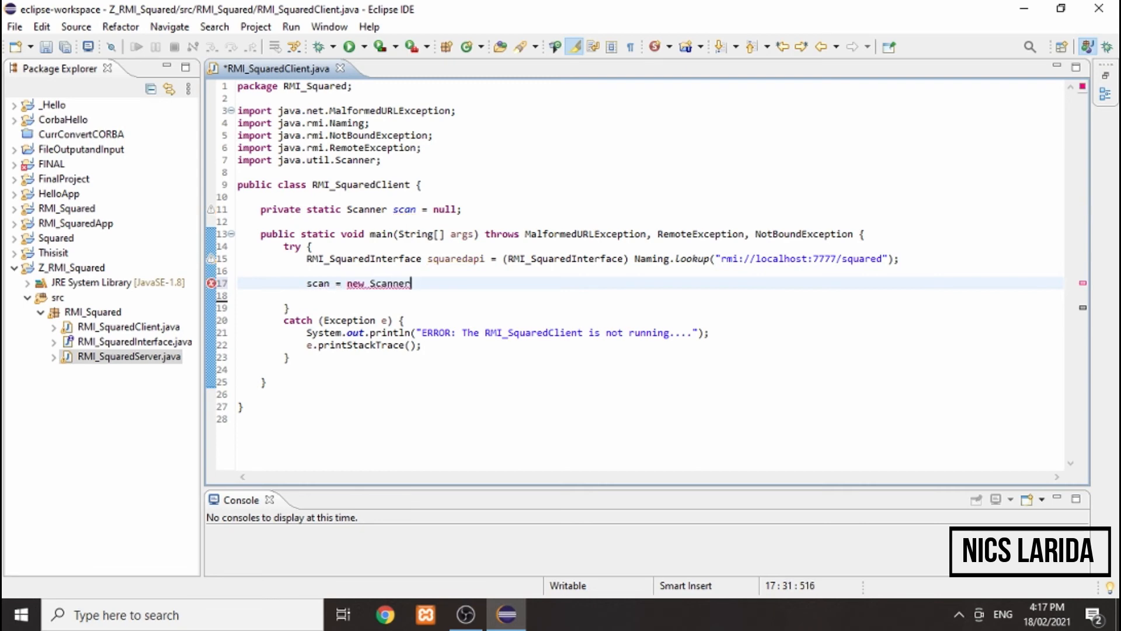
type("(System")
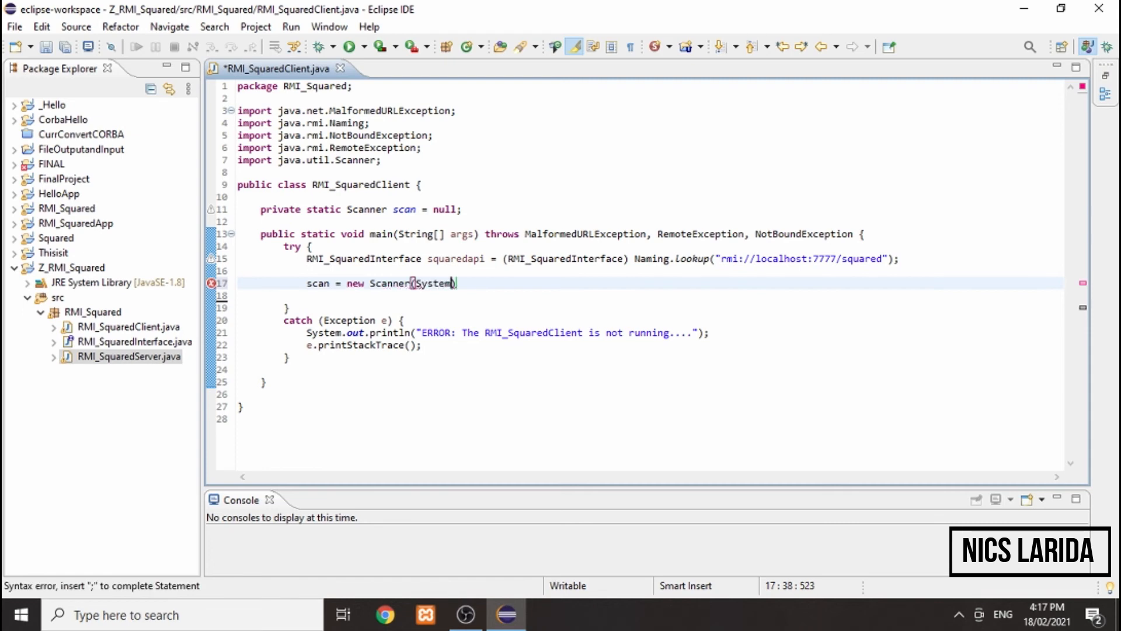
type(".in)")
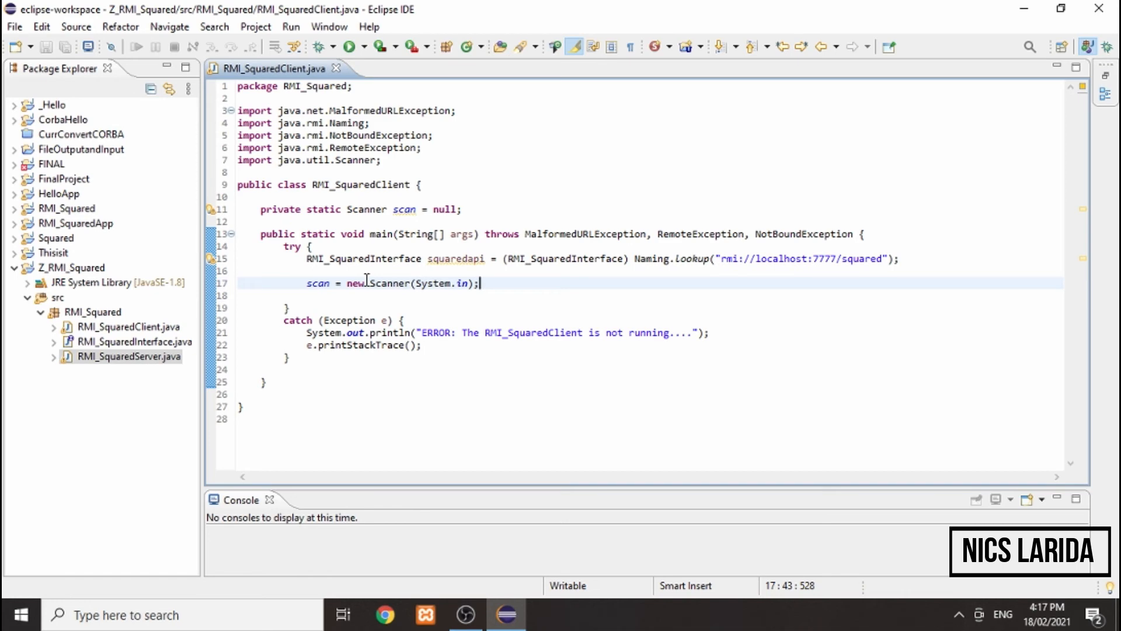
type("for(;;) {")
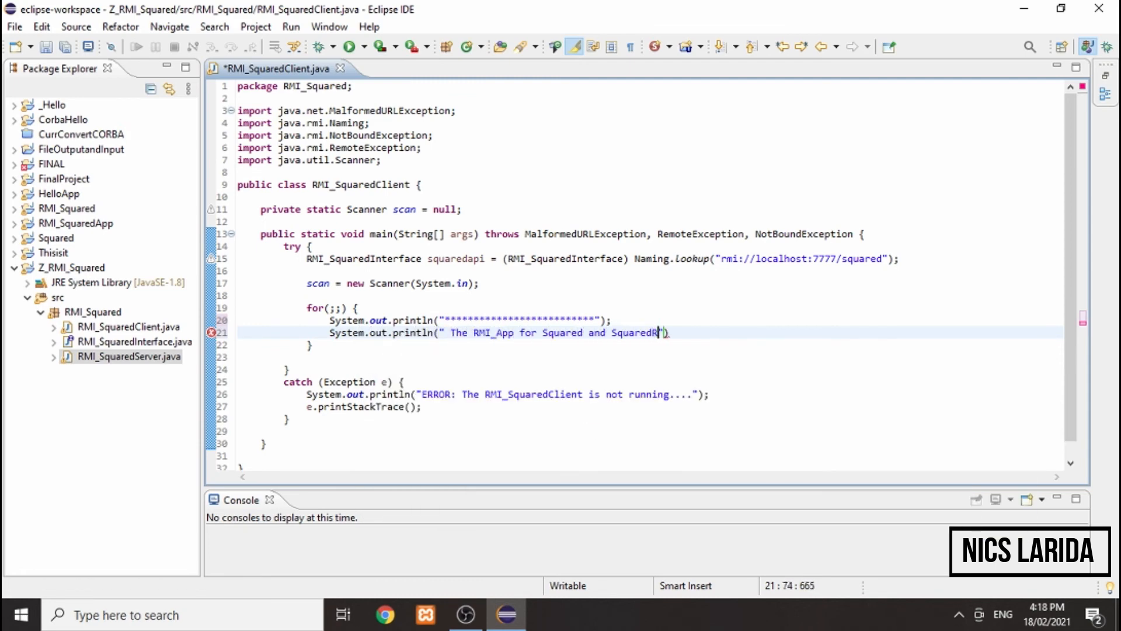
Print the banner, 'What do you want to do today?', and the square and square-root options
type("System.out.println(\" What do you want \");")
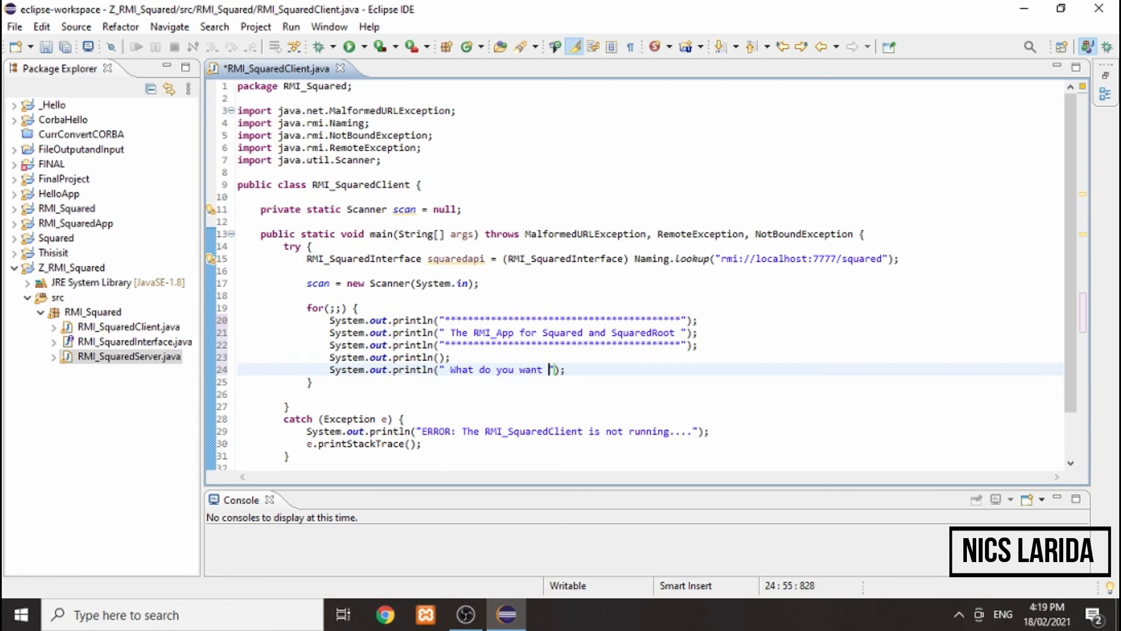
type("to do today? \");")
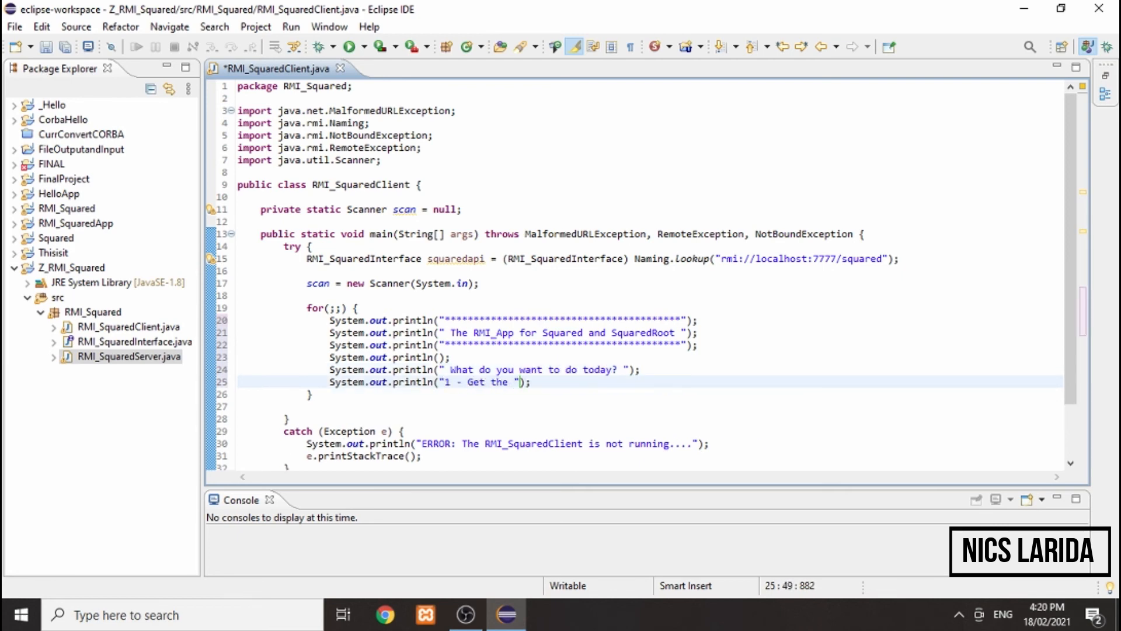
type("Square of the Number \");")
type("pbu")
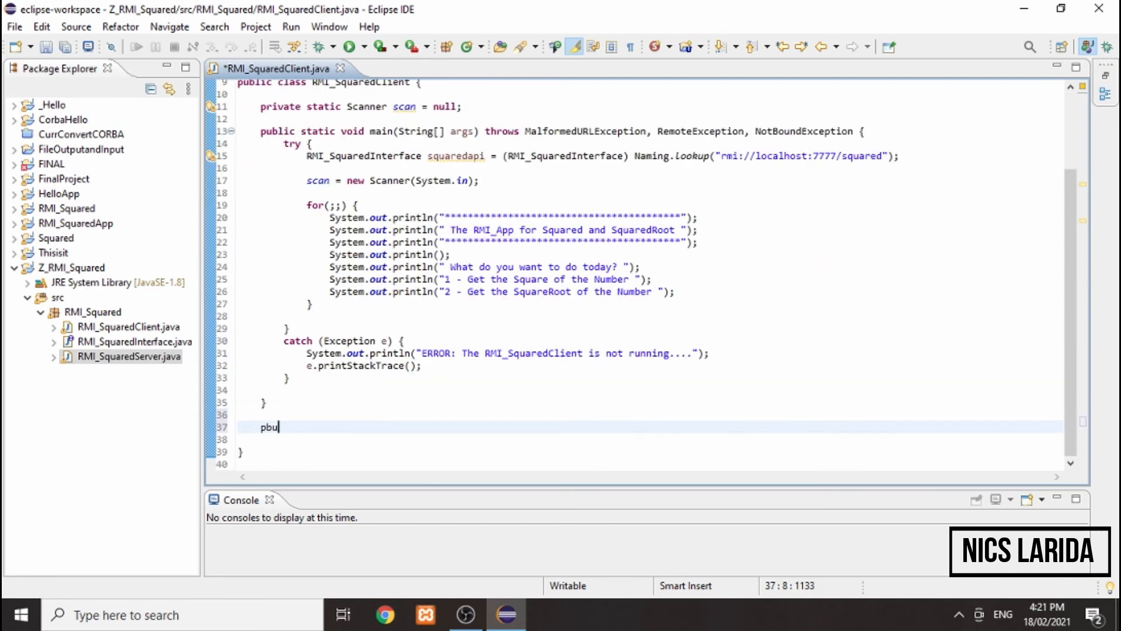
Write getChoice reading scan.nextInt(), rejecting values outside 1–2 with an error and retrying
type("public static int getChoice() {")
type("int pi")
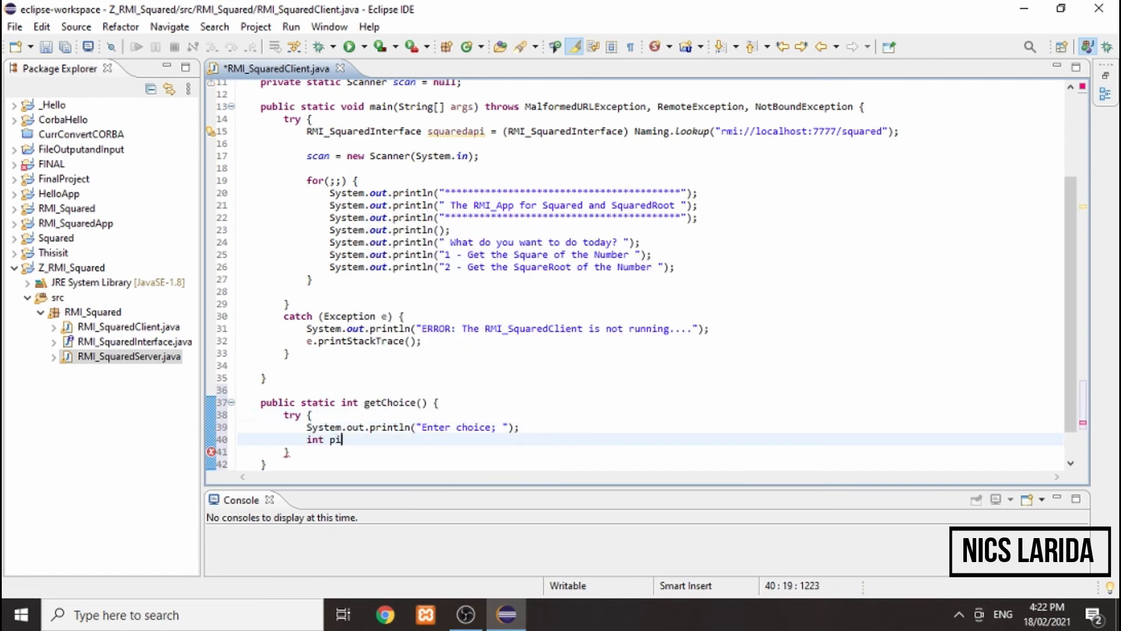
type("nput = scan.nextInt();")
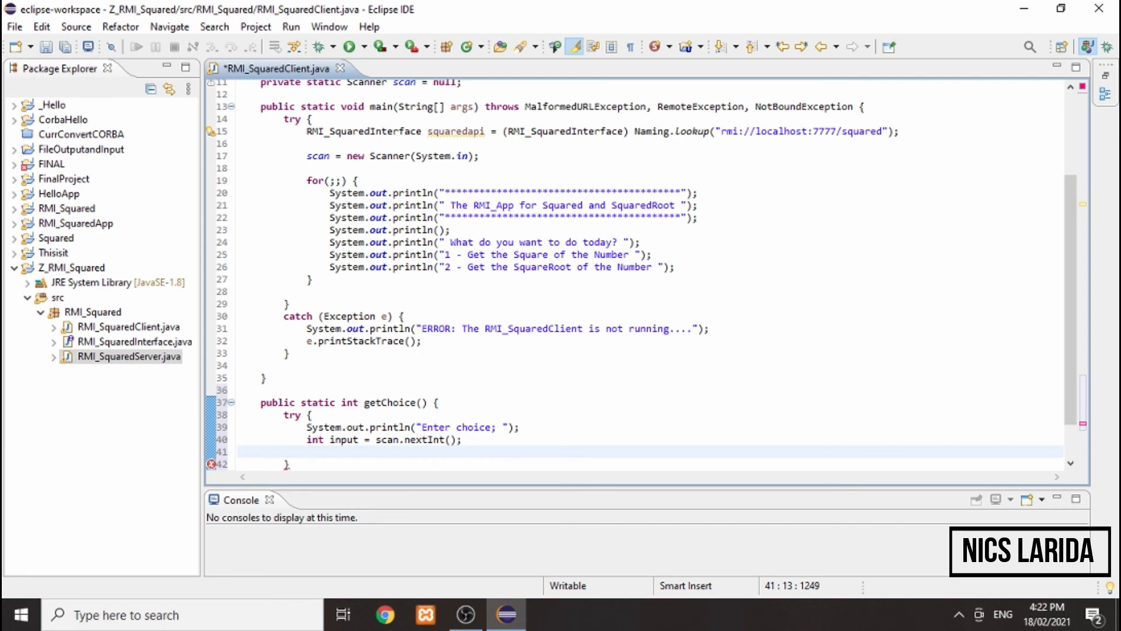
type("if (input <1 || input > 2)")
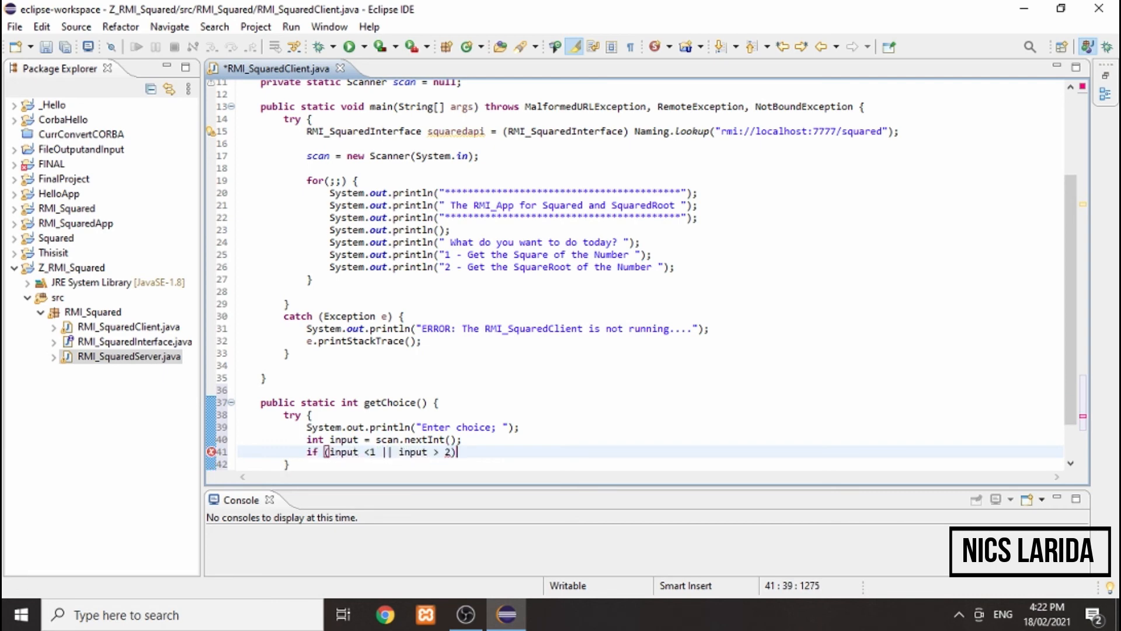
type("throw new Exception();")
type("catch (Exception e) {")
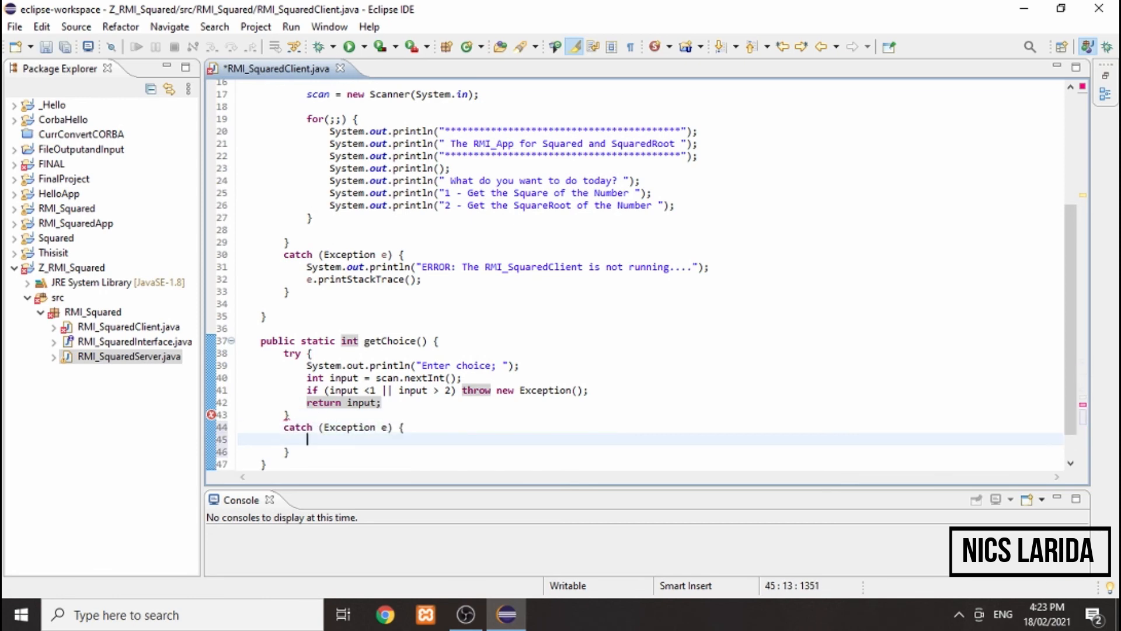
type("System.err.println(\"ERROR: Please input a number\")")
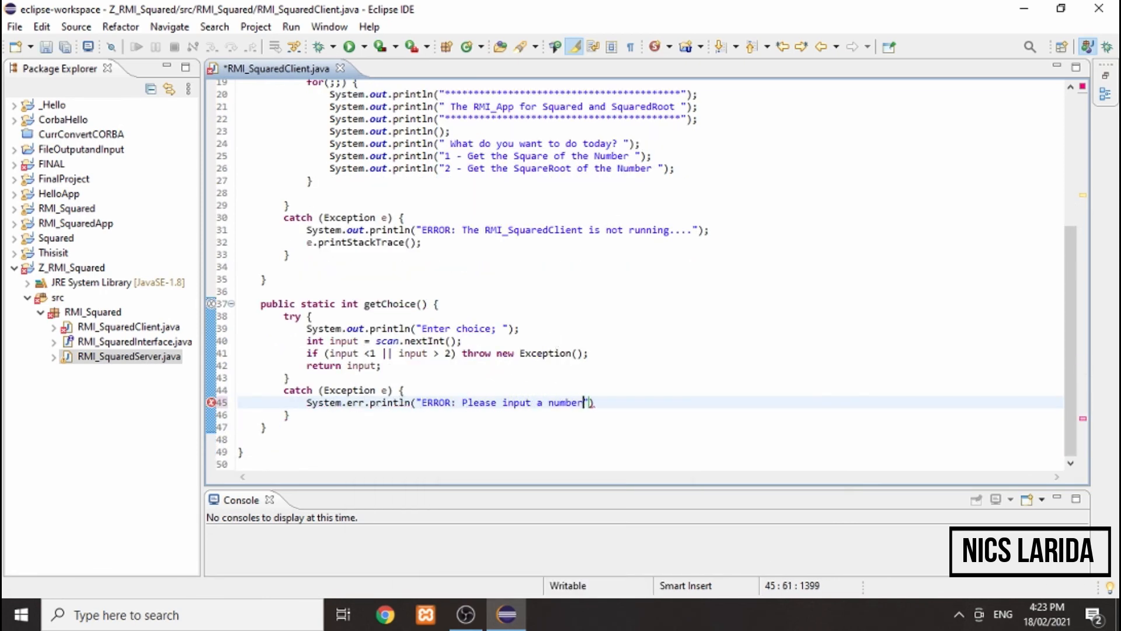
type("from 1 to 2. \");")
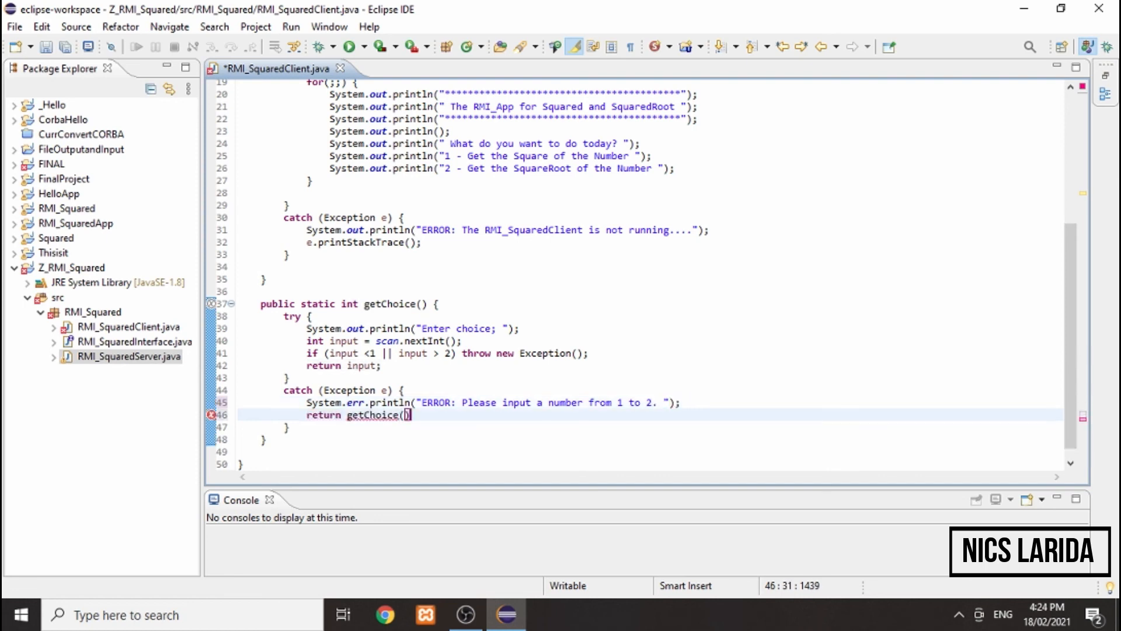
type("public static")
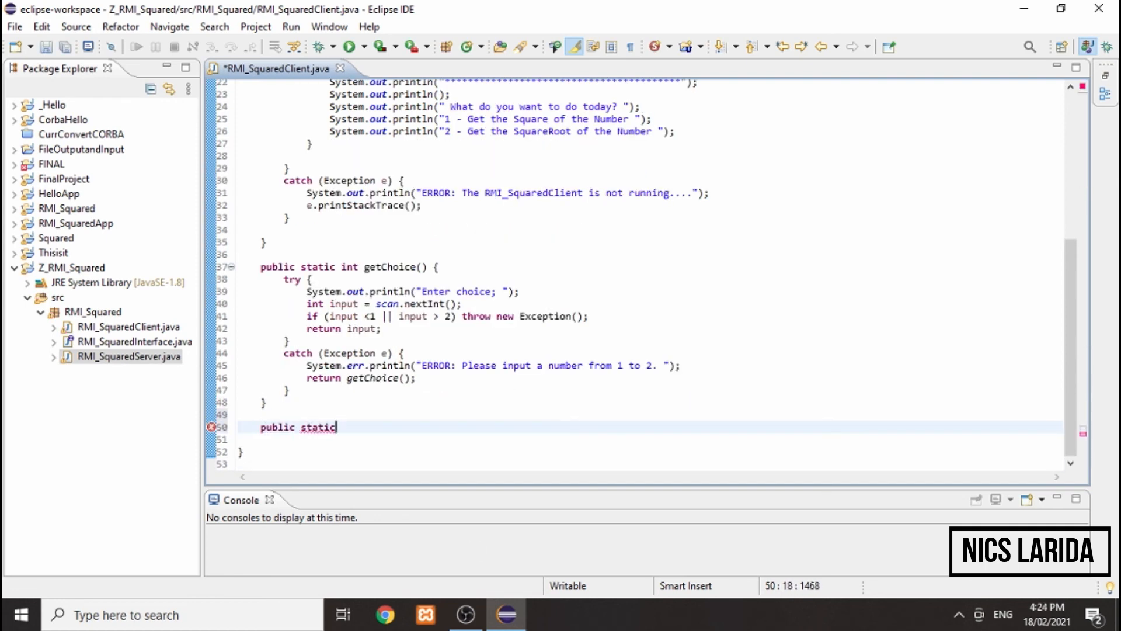
Write getInput reading scan.nextDouble() with a 'Please type a valid number' retry; store getChoice() in choice
type("double getInput() {")
type("System.err.println(\"")
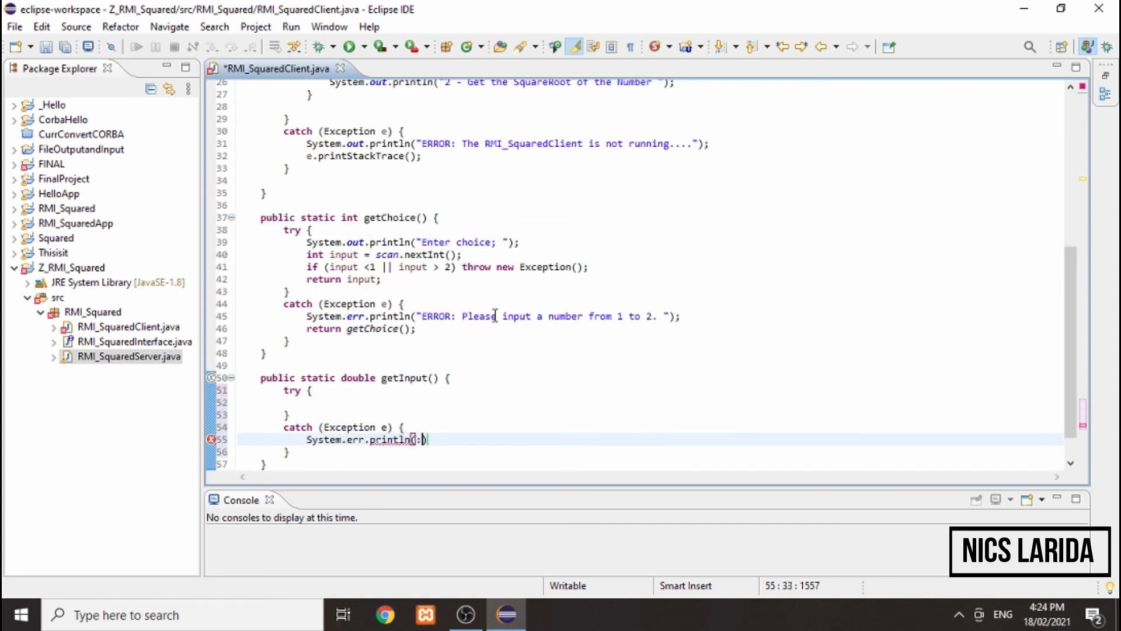
type("\"ERROR: Please type a valid number\"")
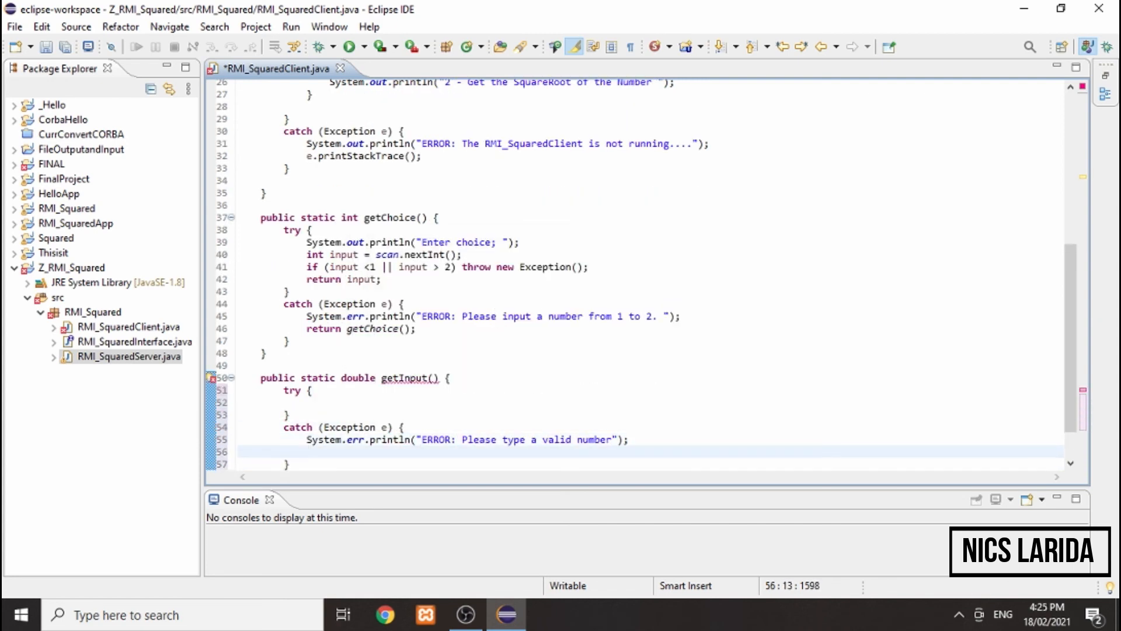
type("Sys")
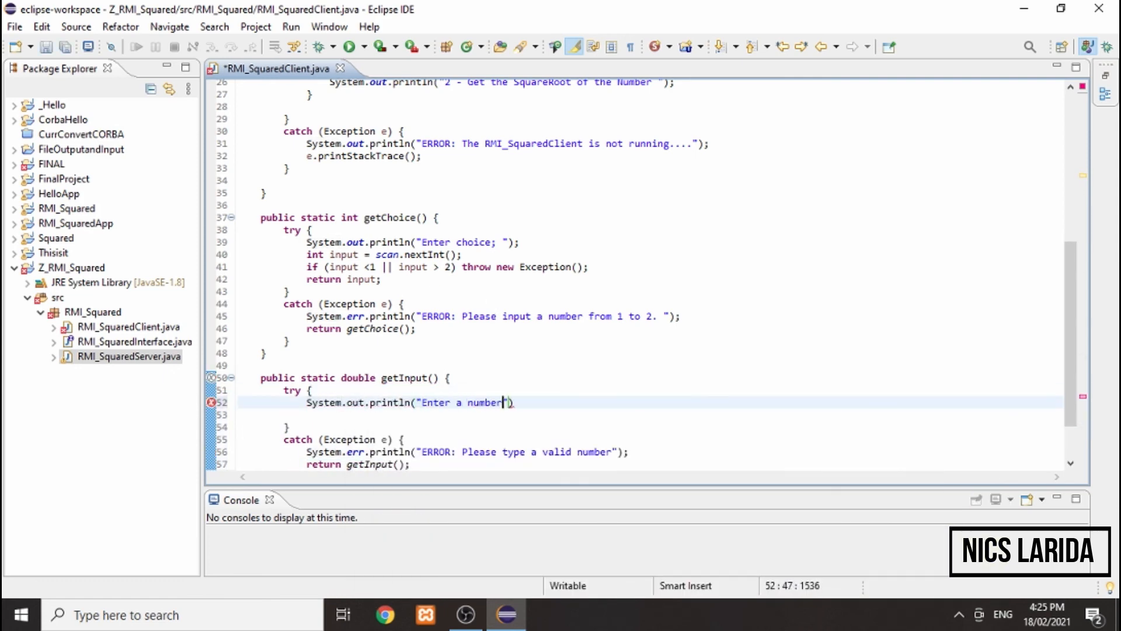
type("double input = scan.nextDouble()")
type("int choice = getChoice();")
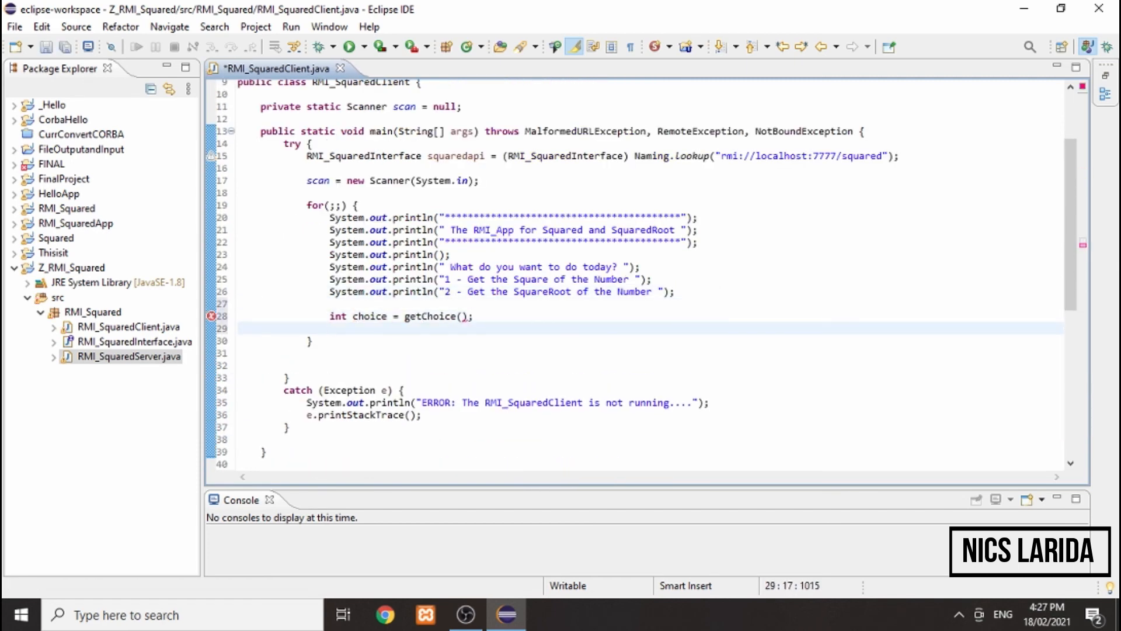
Print squaredapi.getSquare or getSquareRoot of getInput() by choice, then select RMI_SquaredServer
type("if (choice ==1) {")
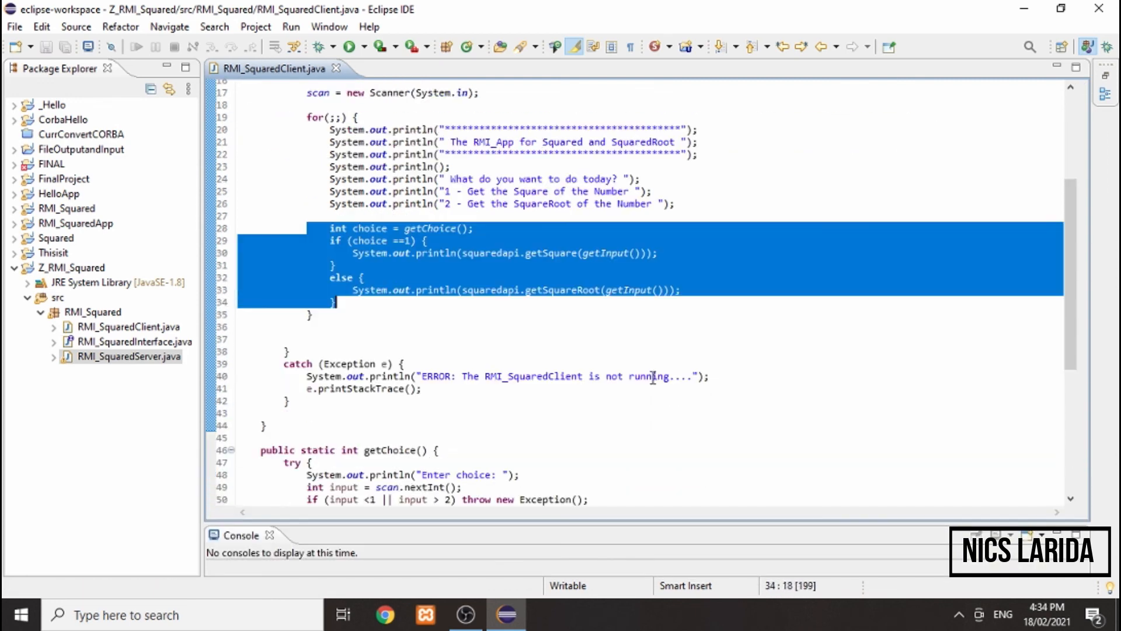
scroll("down", 3)
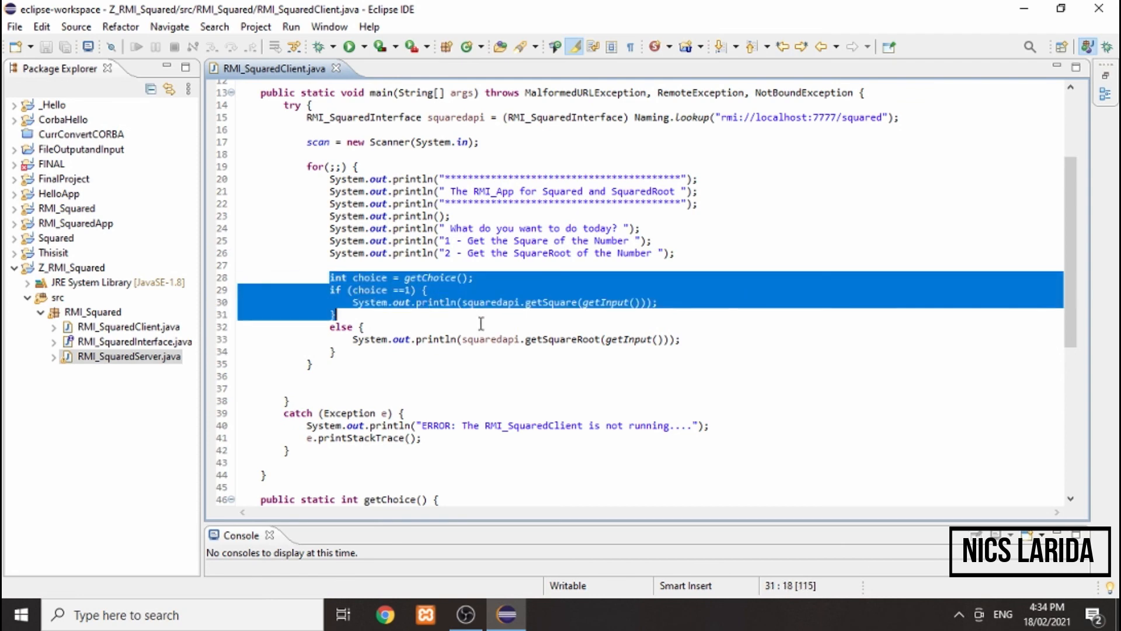
scroll("down", 3)
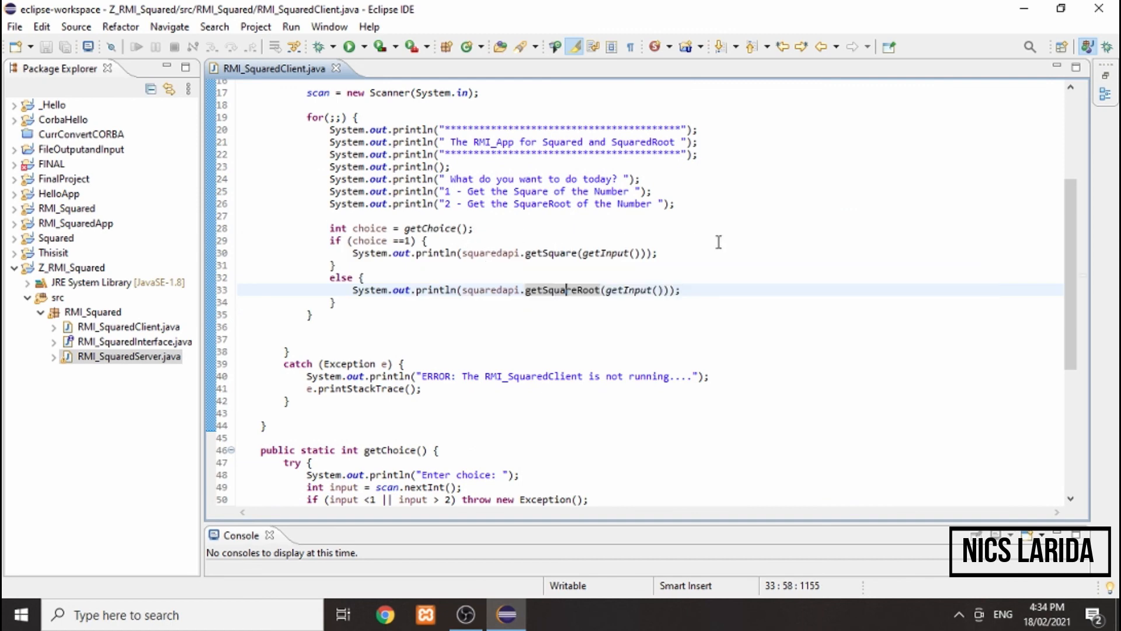
mouse_move(518, 321)
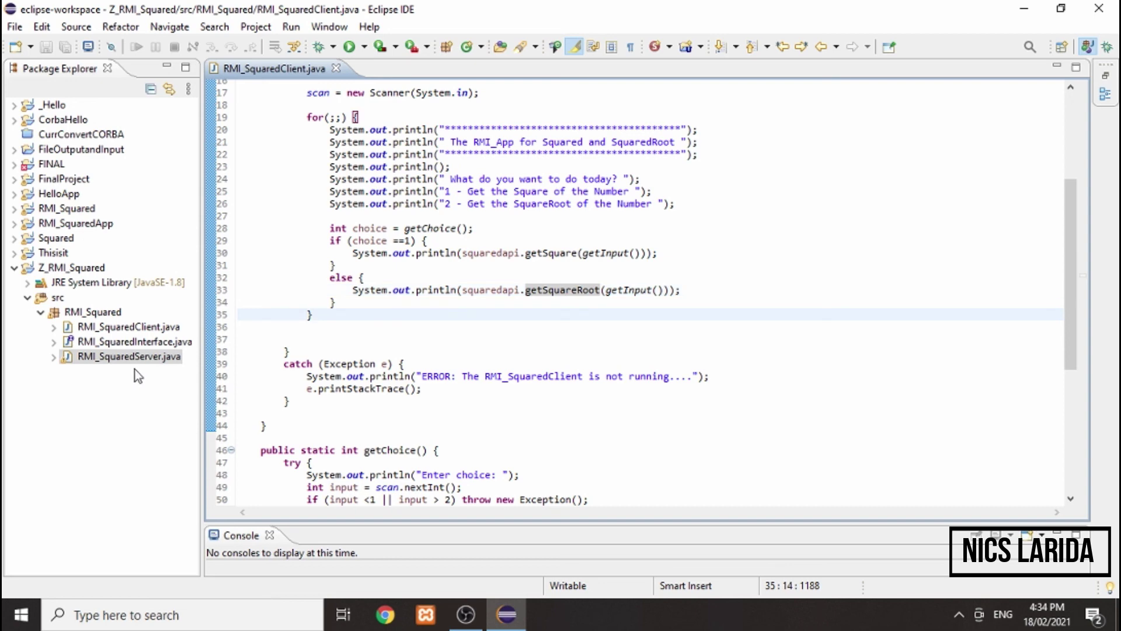
left_click(129, 356)
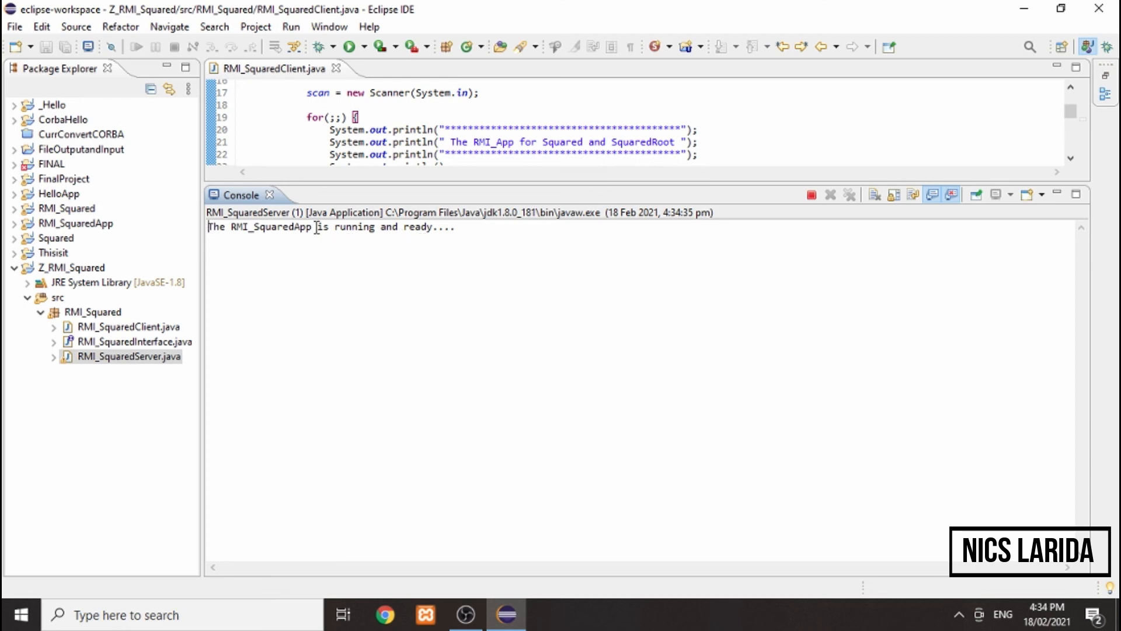
Select RMI_SquaredClient.java and run it
left_click(123, 326)
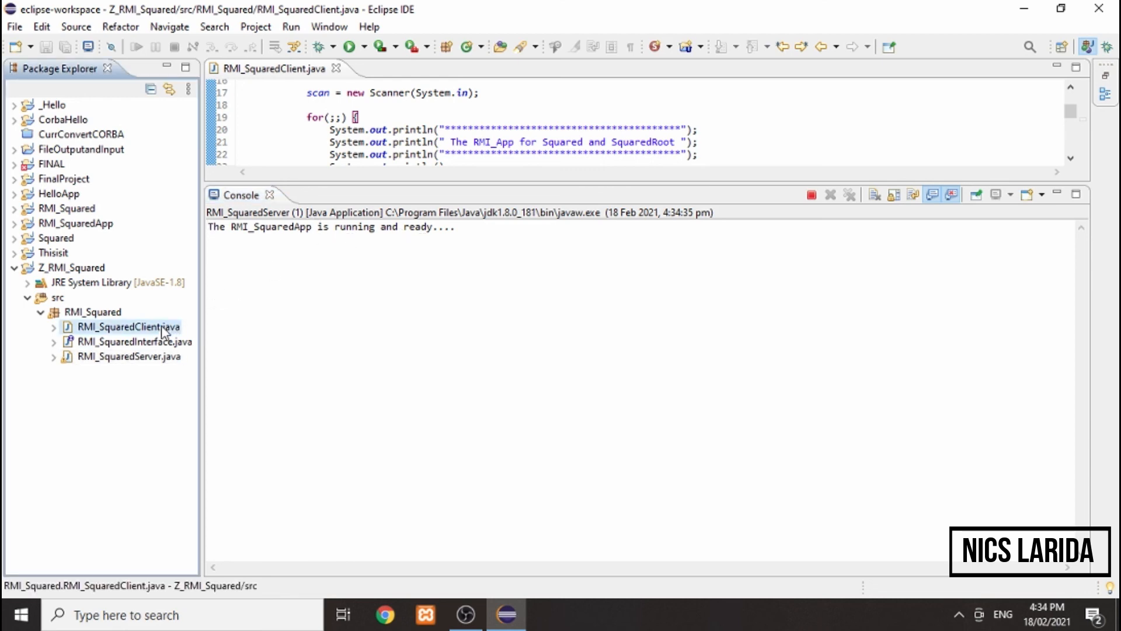
left_click(348, 48)
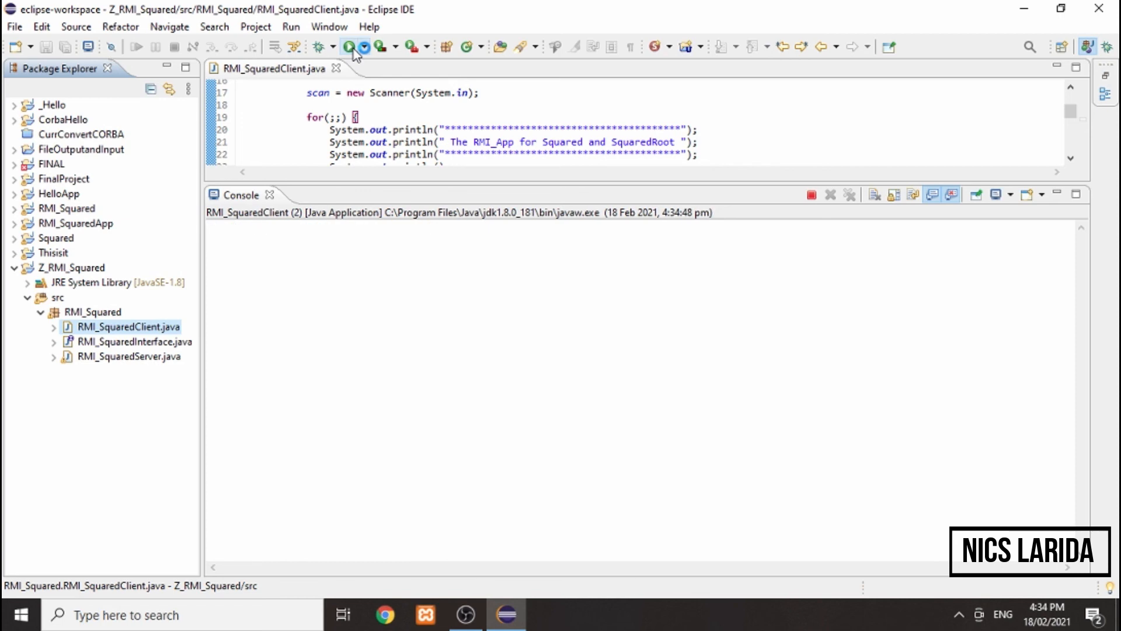
Enter choice 1 and number 4 in the console to get 16.0
left_click(348, 46)
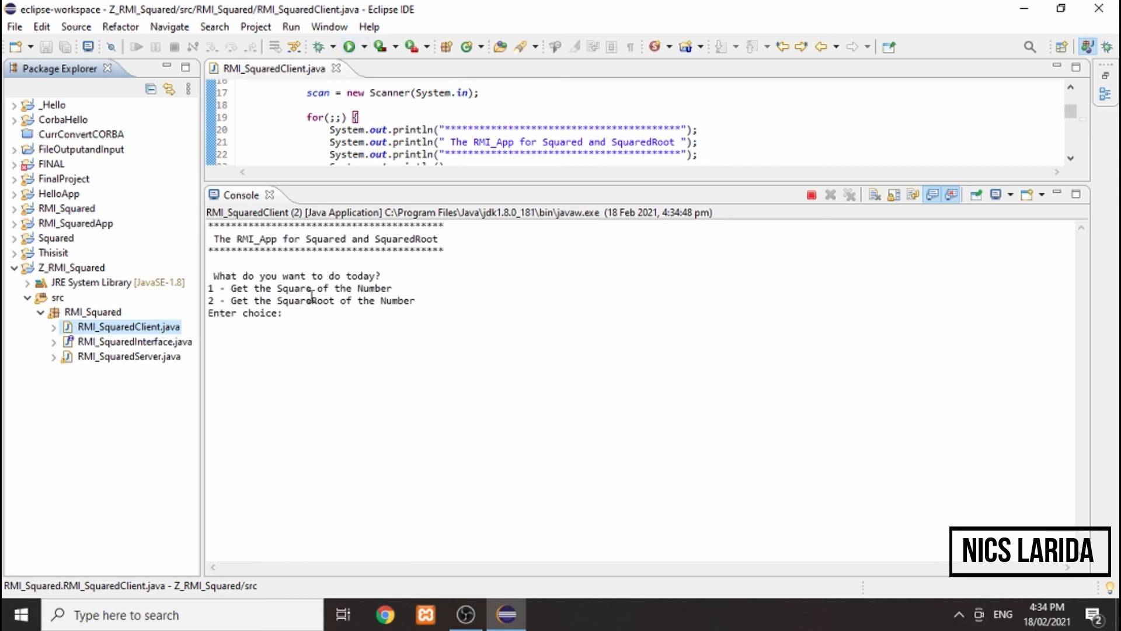
type("1")
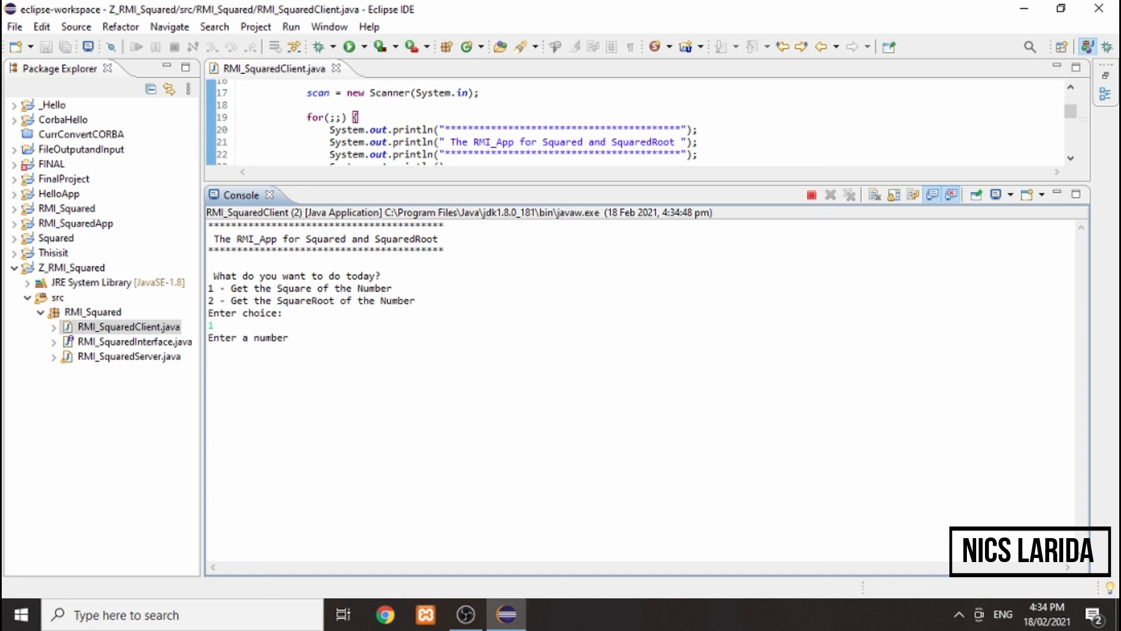
type("4")
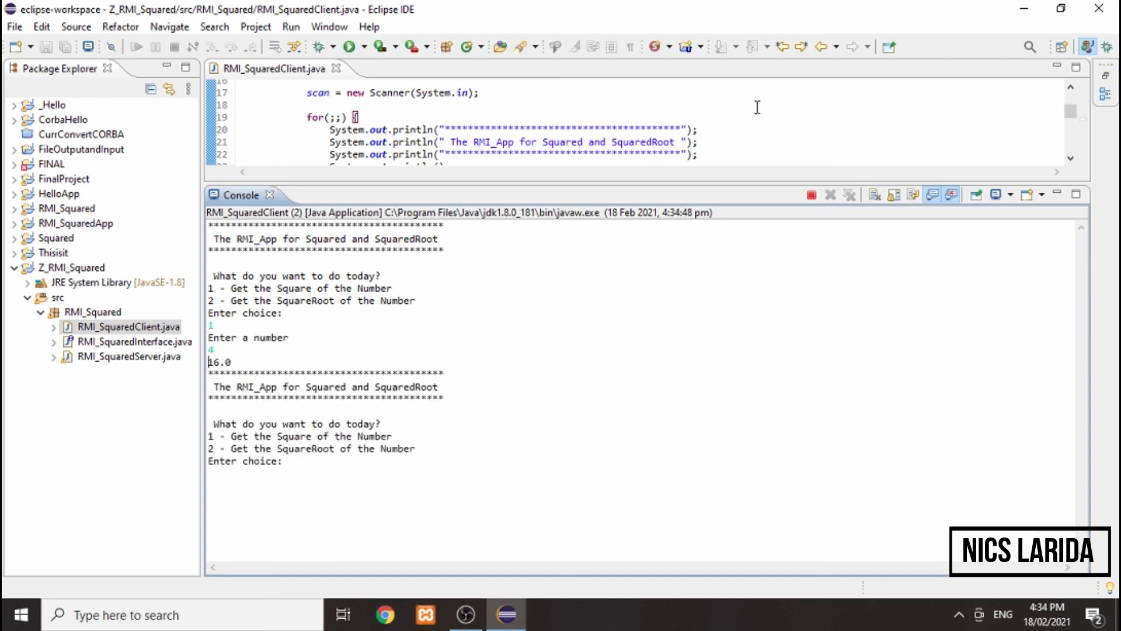
mouse_move(412, 284)
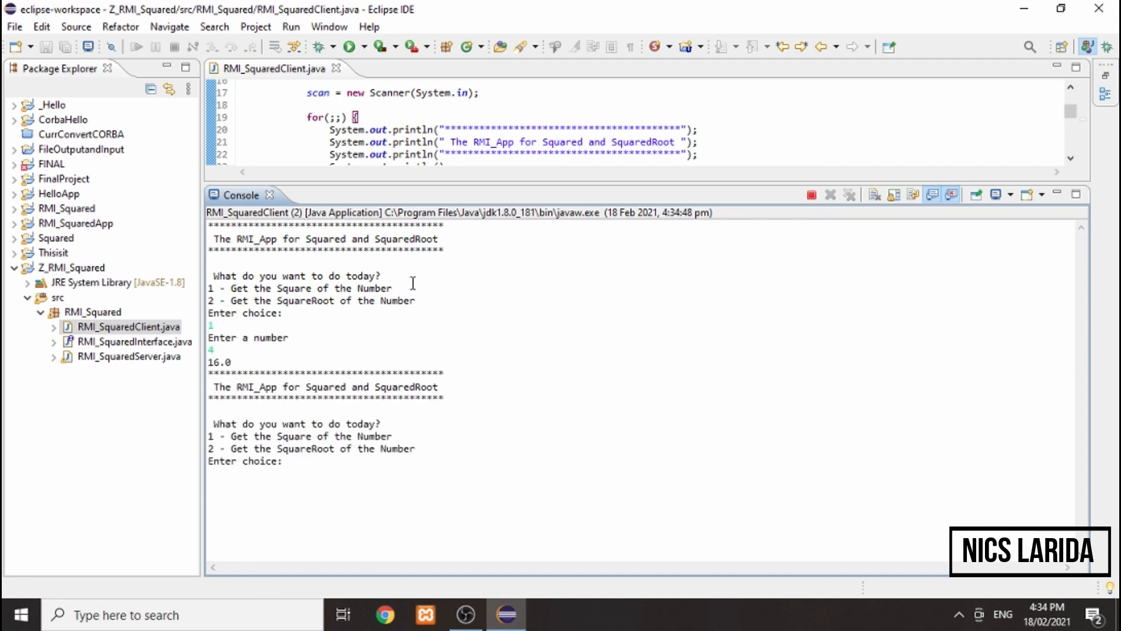